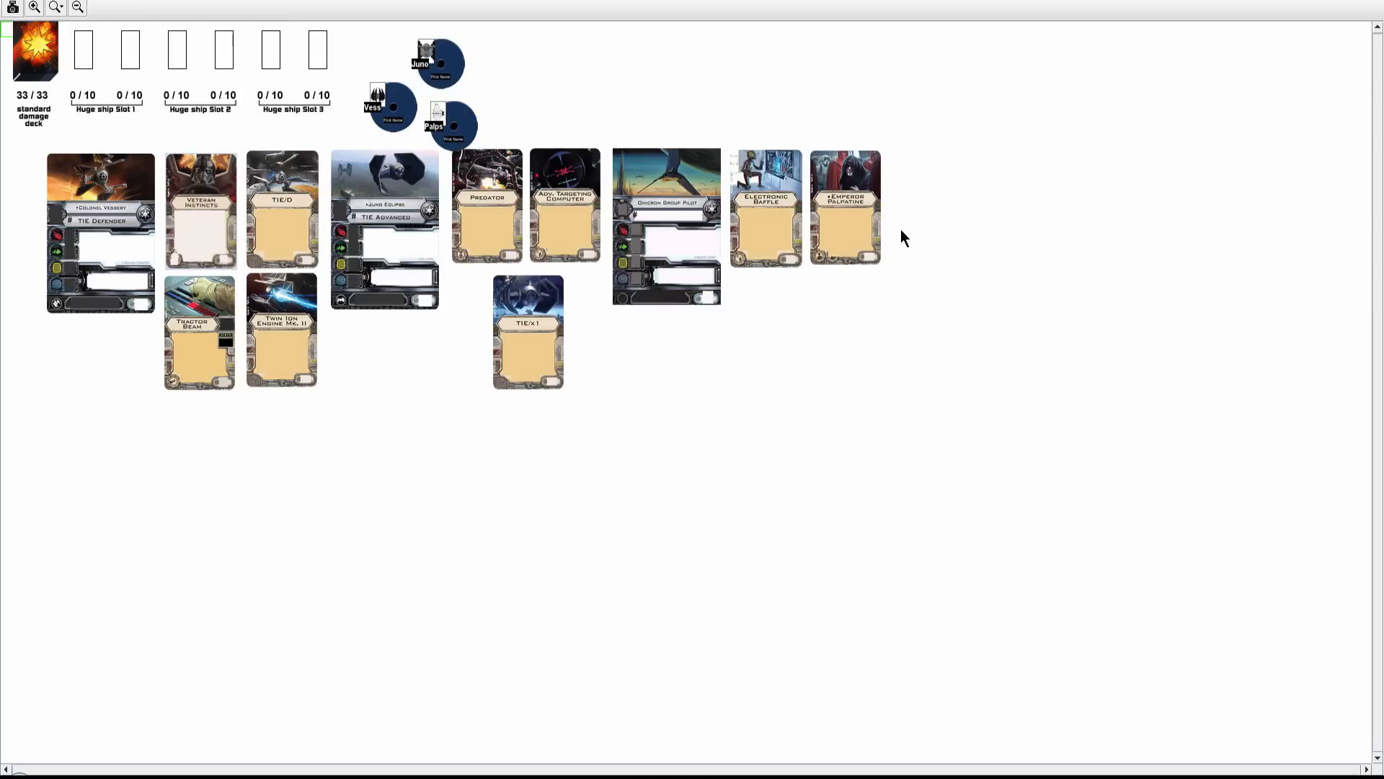
mouse_move(884, 237)
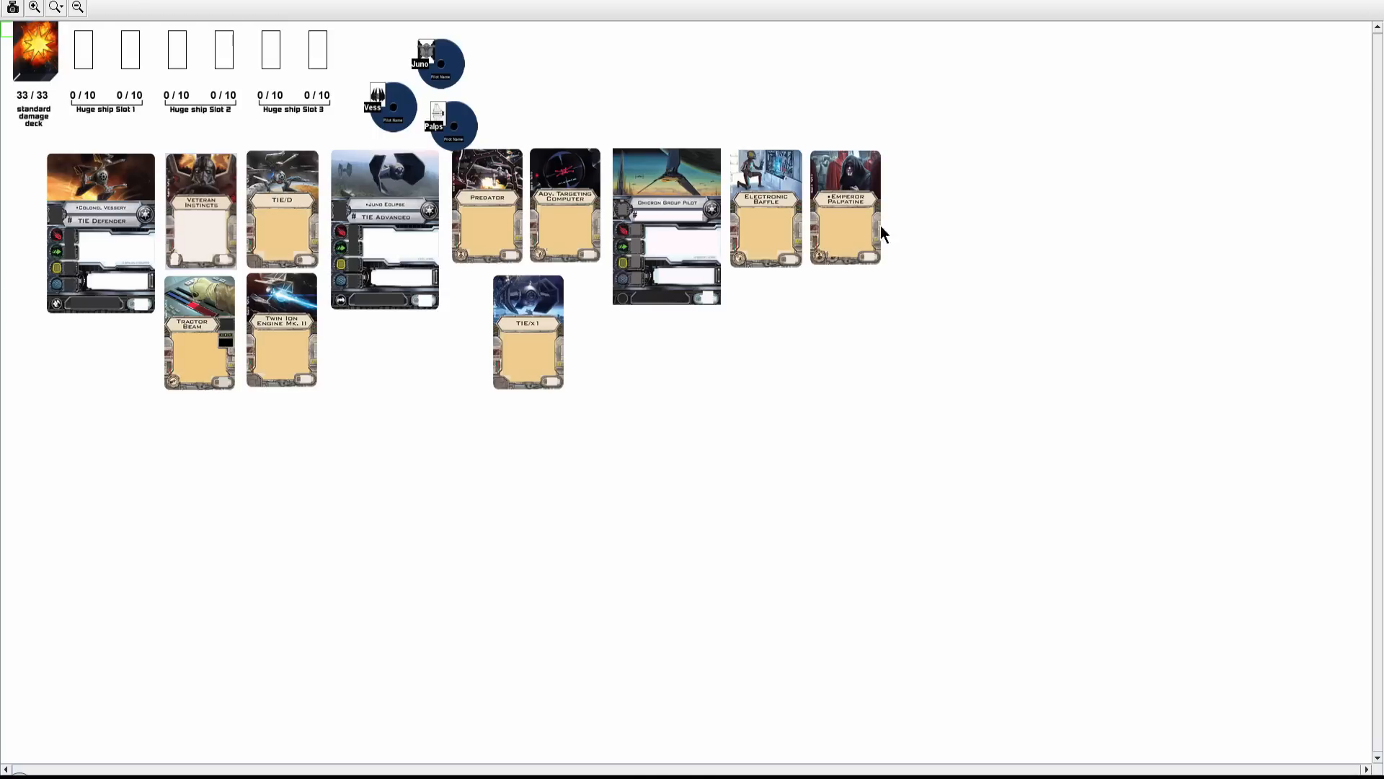
mouse_move(304, 222)
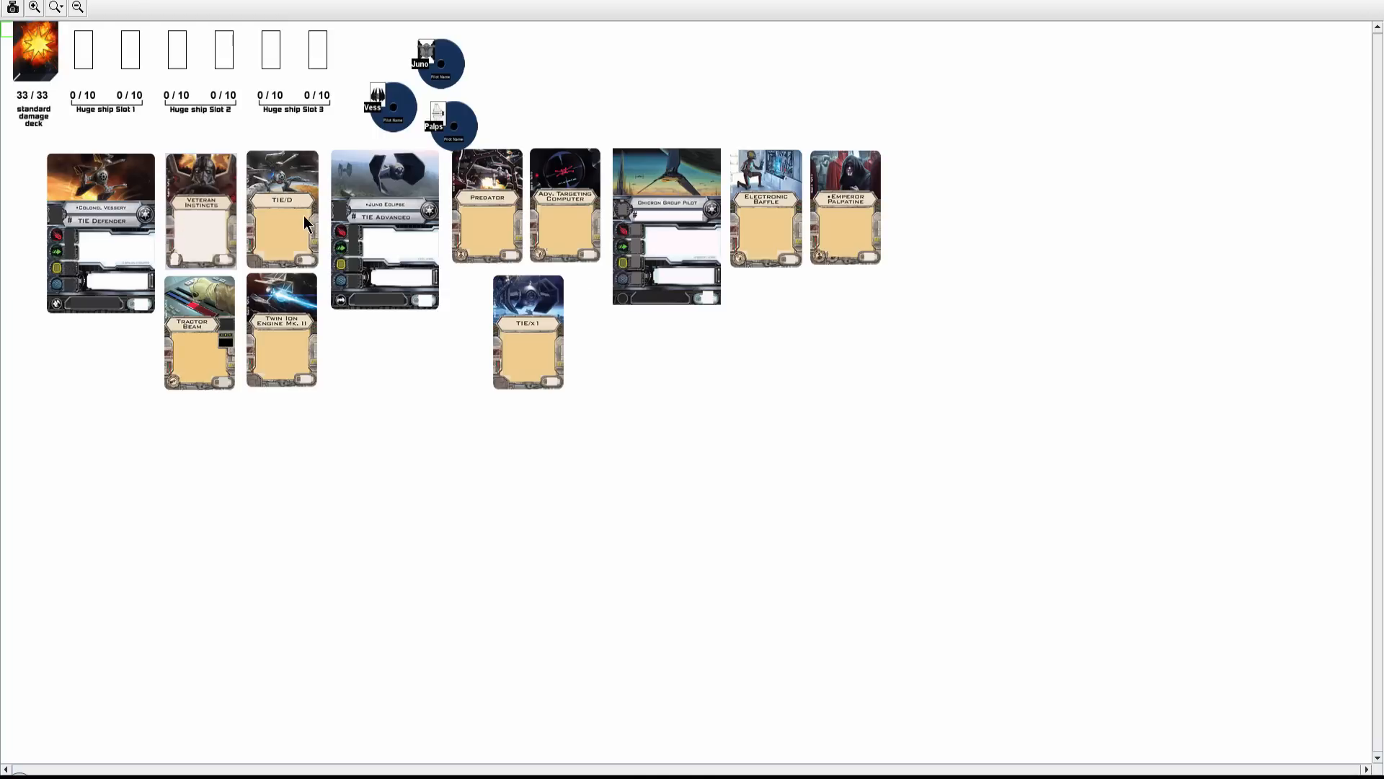
mouse_move(262, 365)
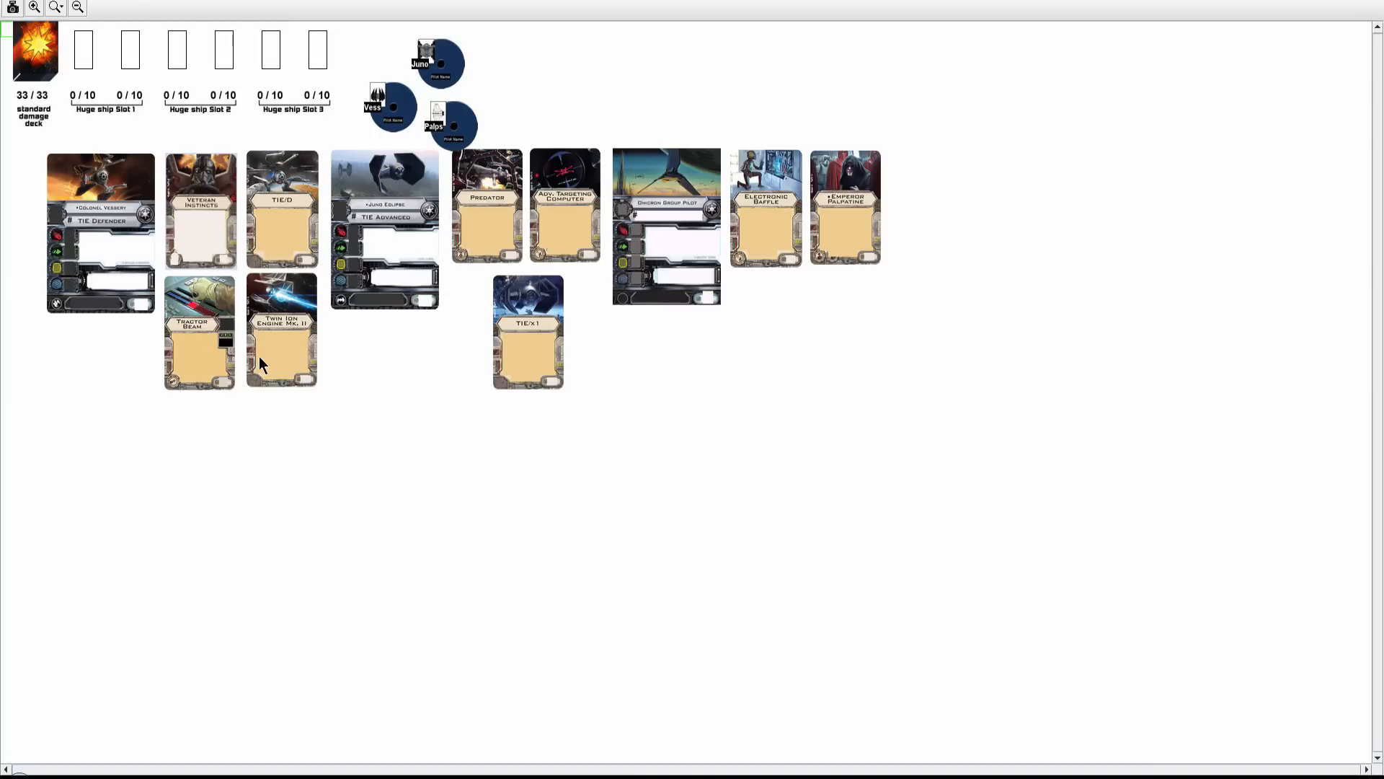
mouse_move(283, 345)
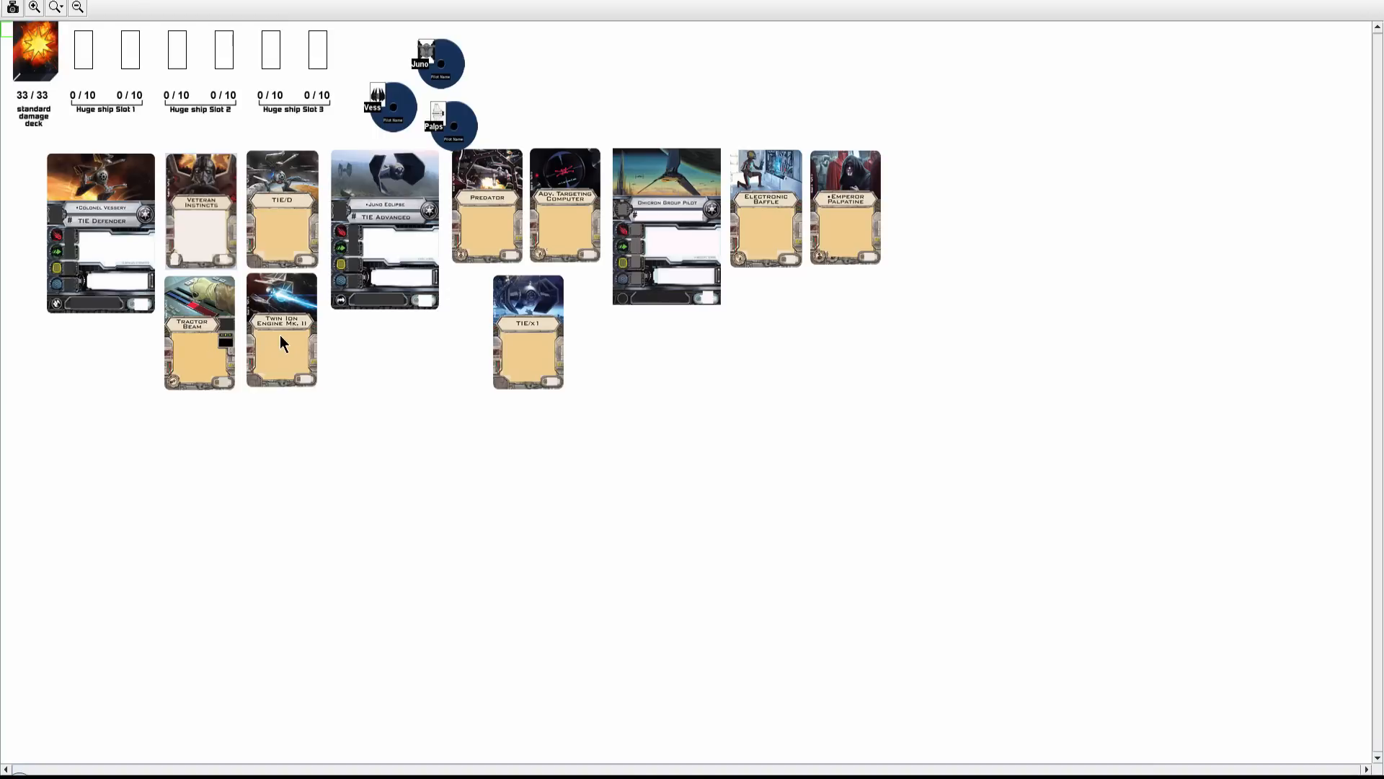
mouse_move(367, 216)
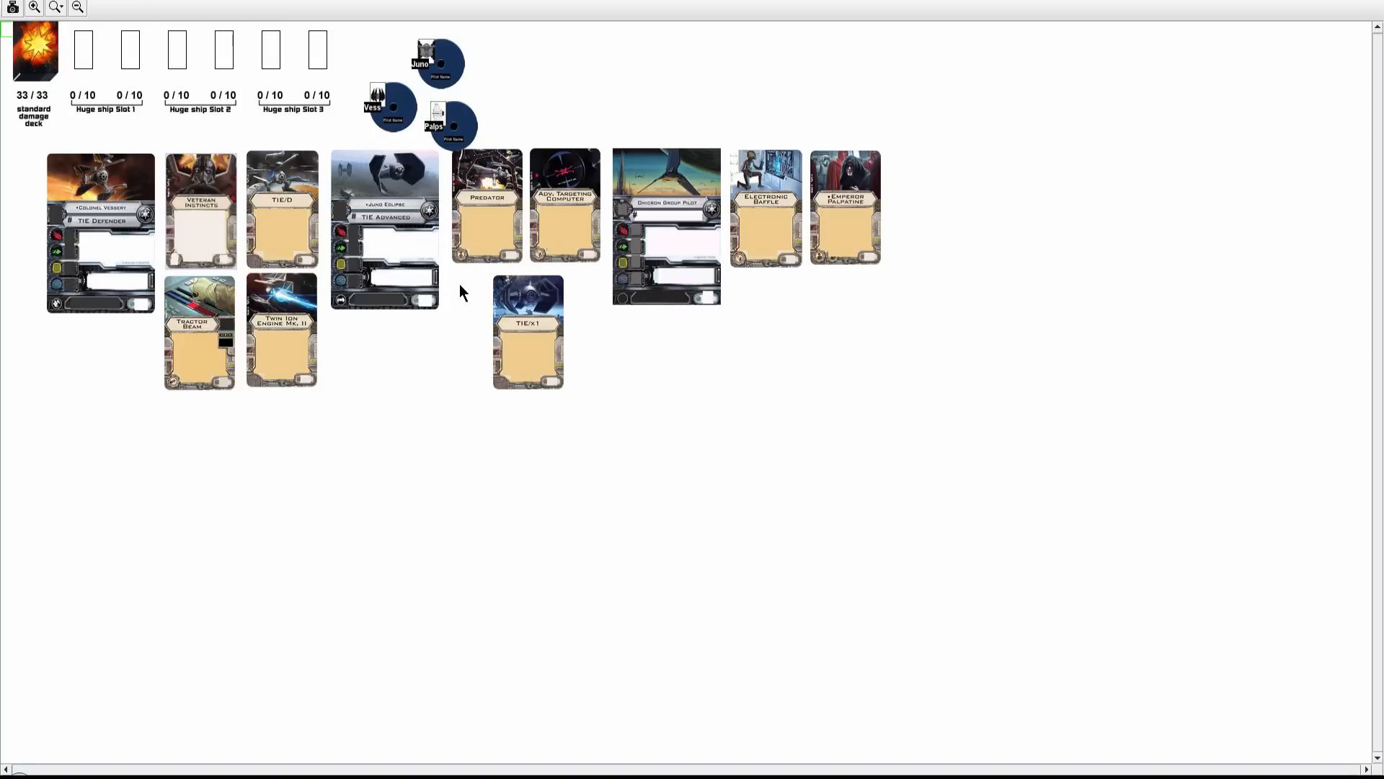
mouse_move(633, 352)
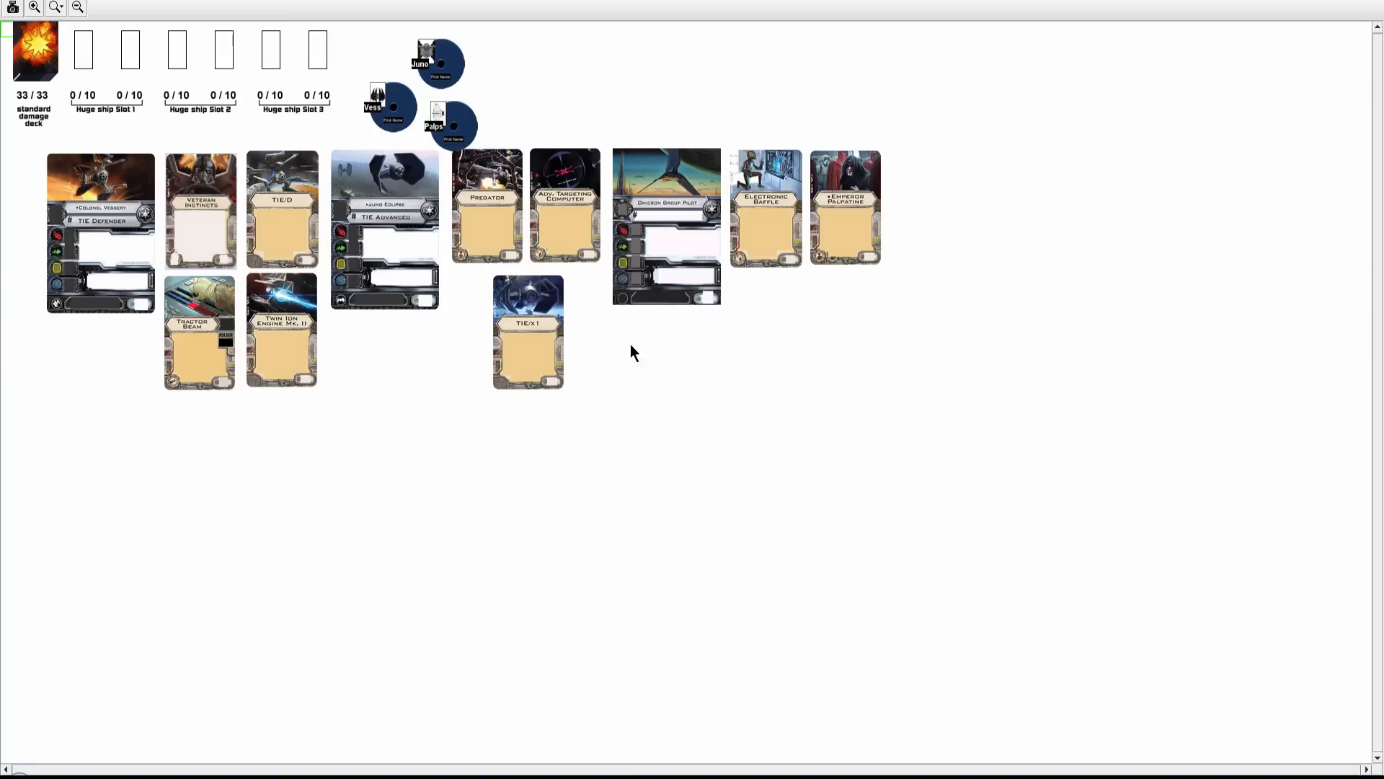
mouse_move(746, 227)
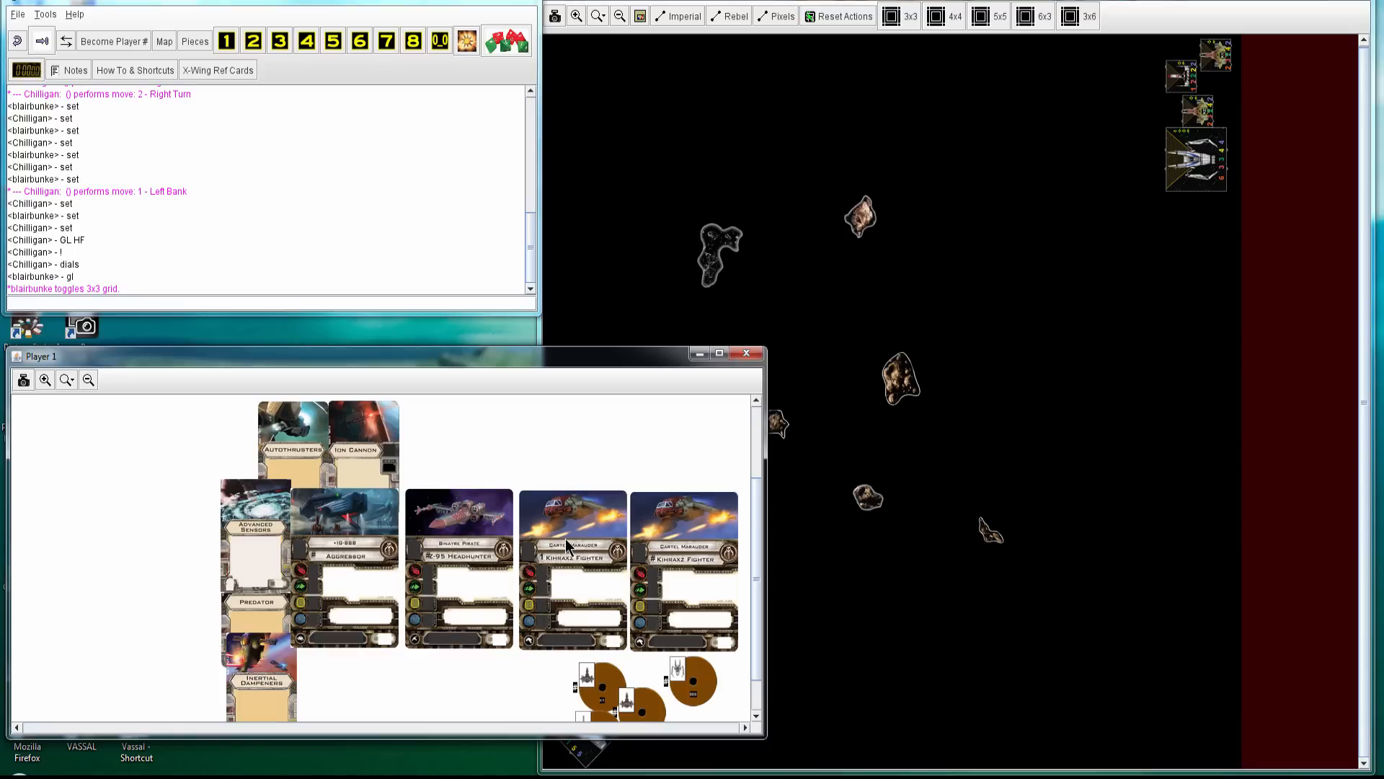
mouse_move(450, 595)
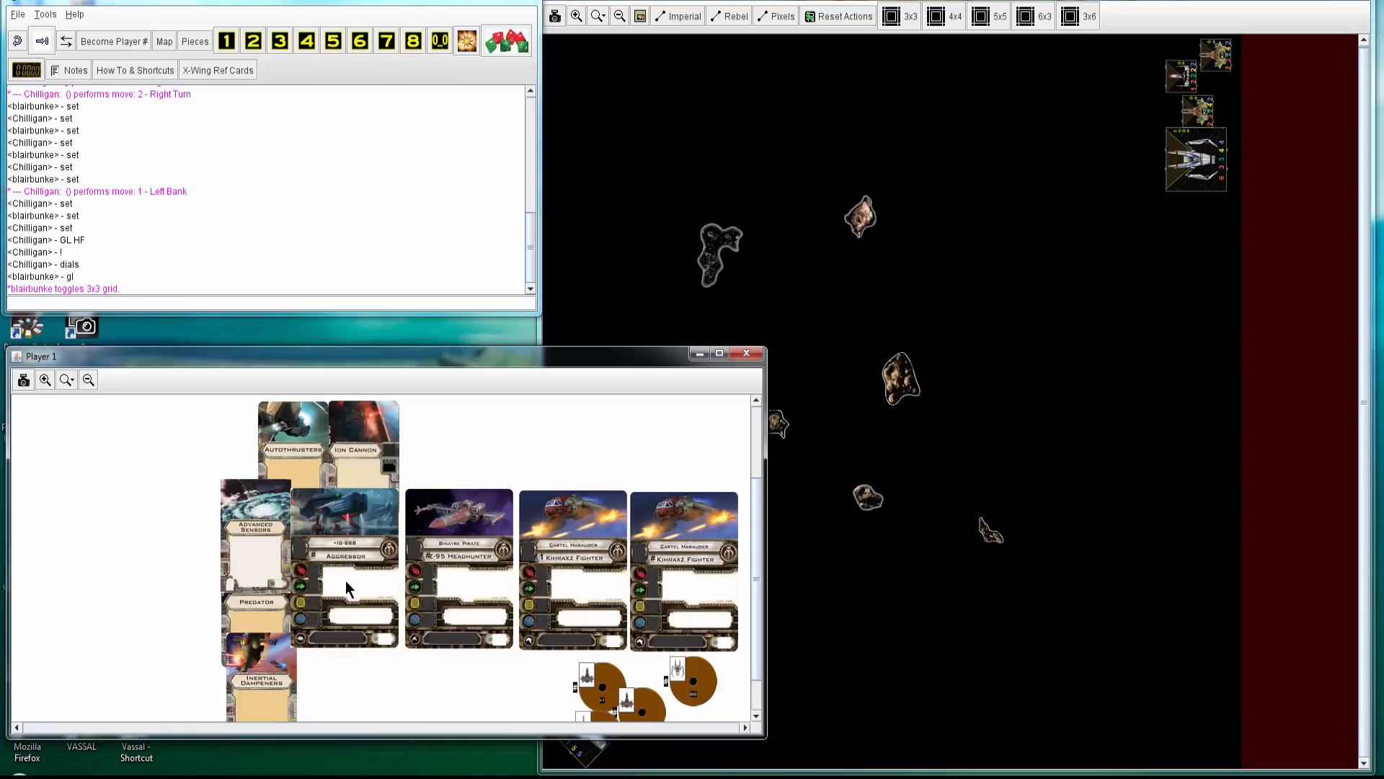
mouse_move(344, 574)
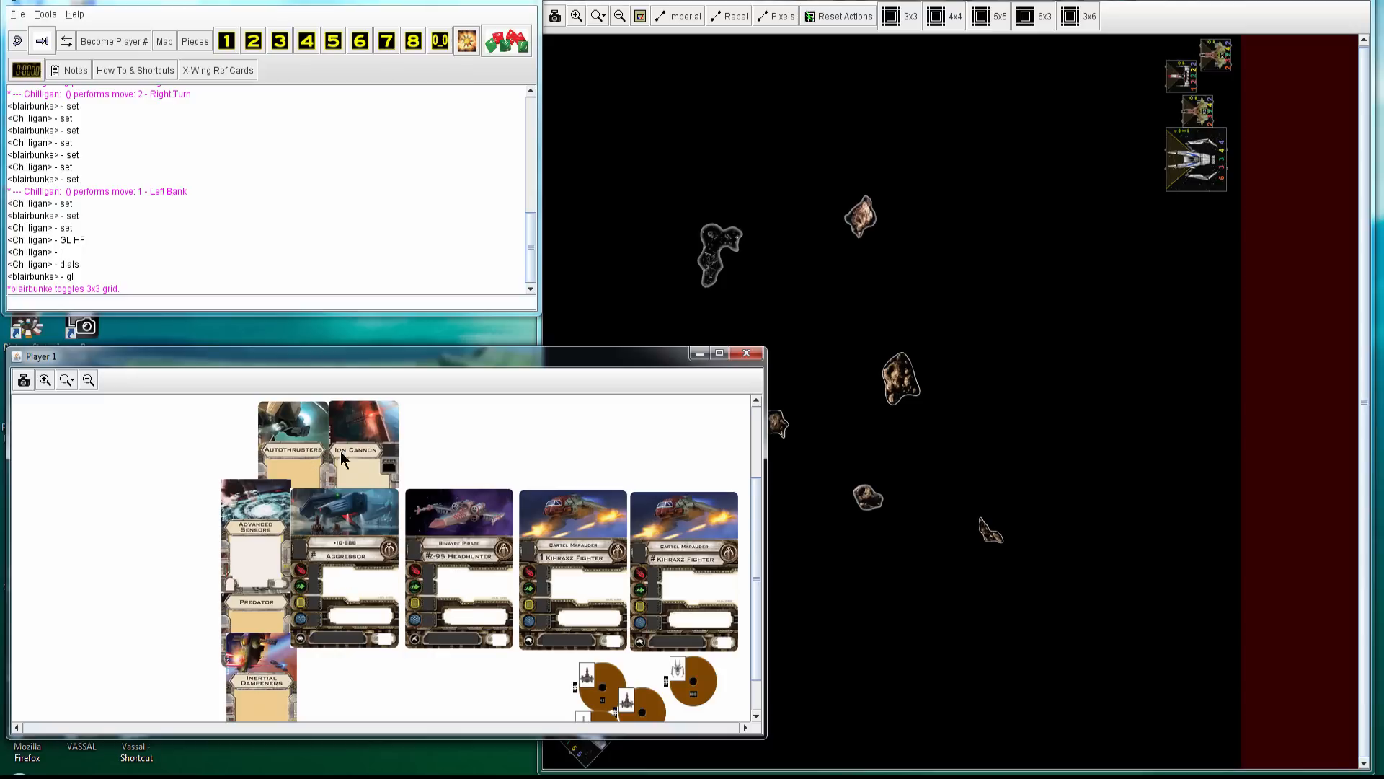
mouse_move(258, 586)
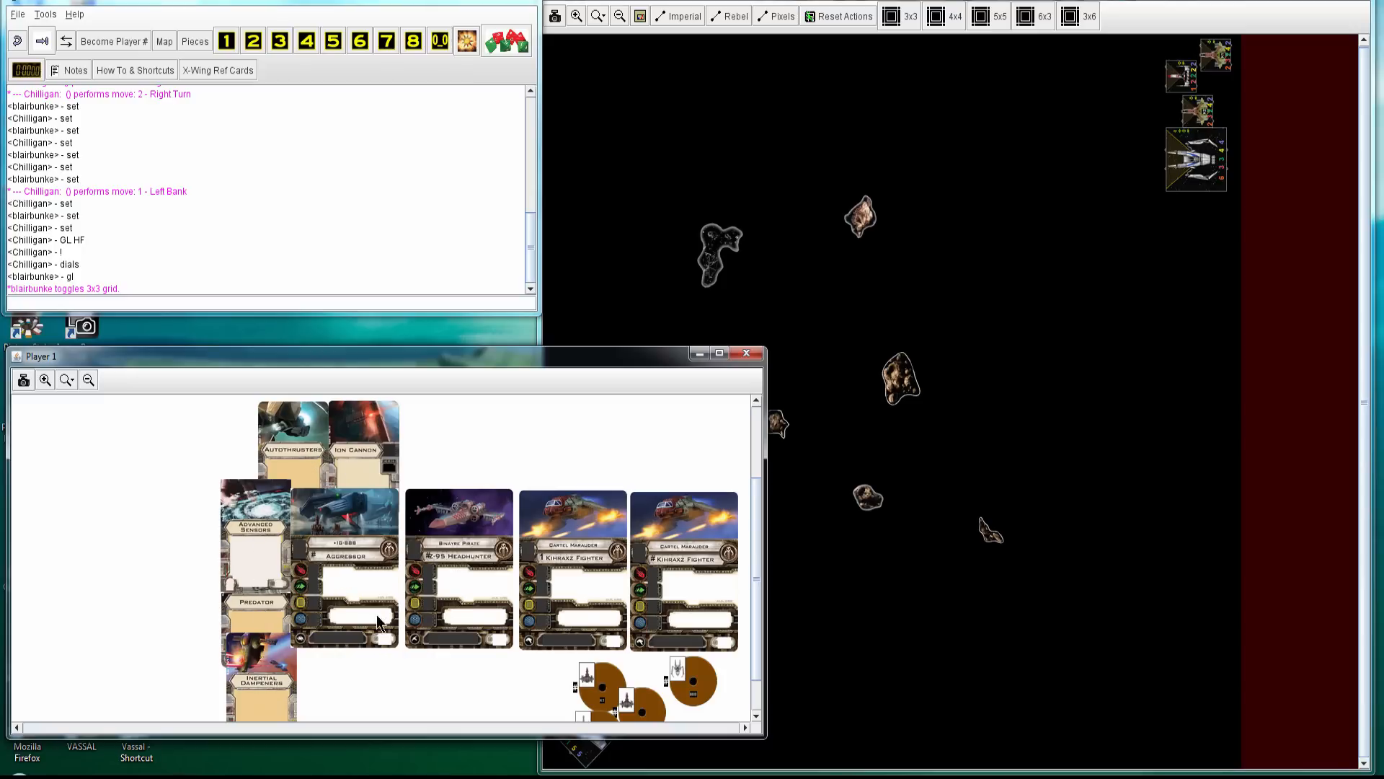
mouse_move(355, 563)
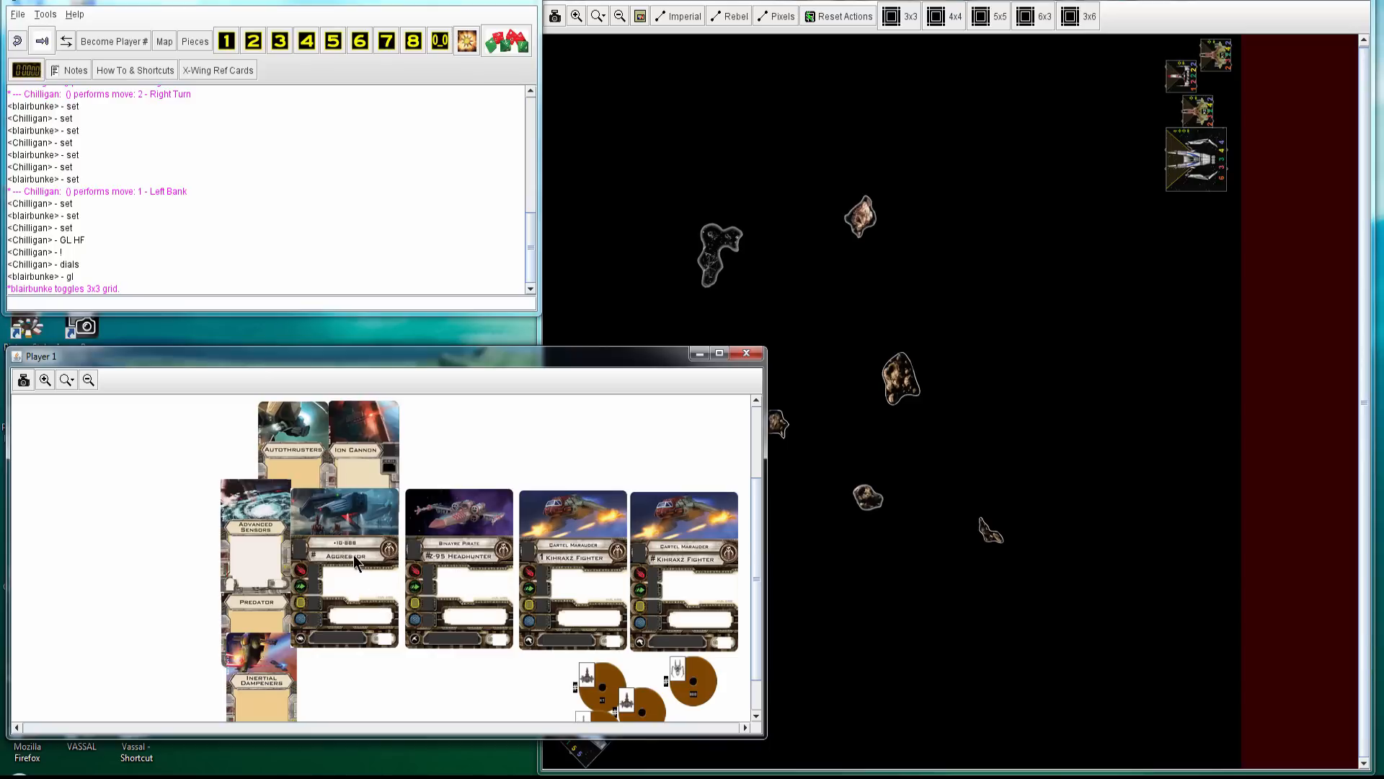
mouse_move(433, 570)
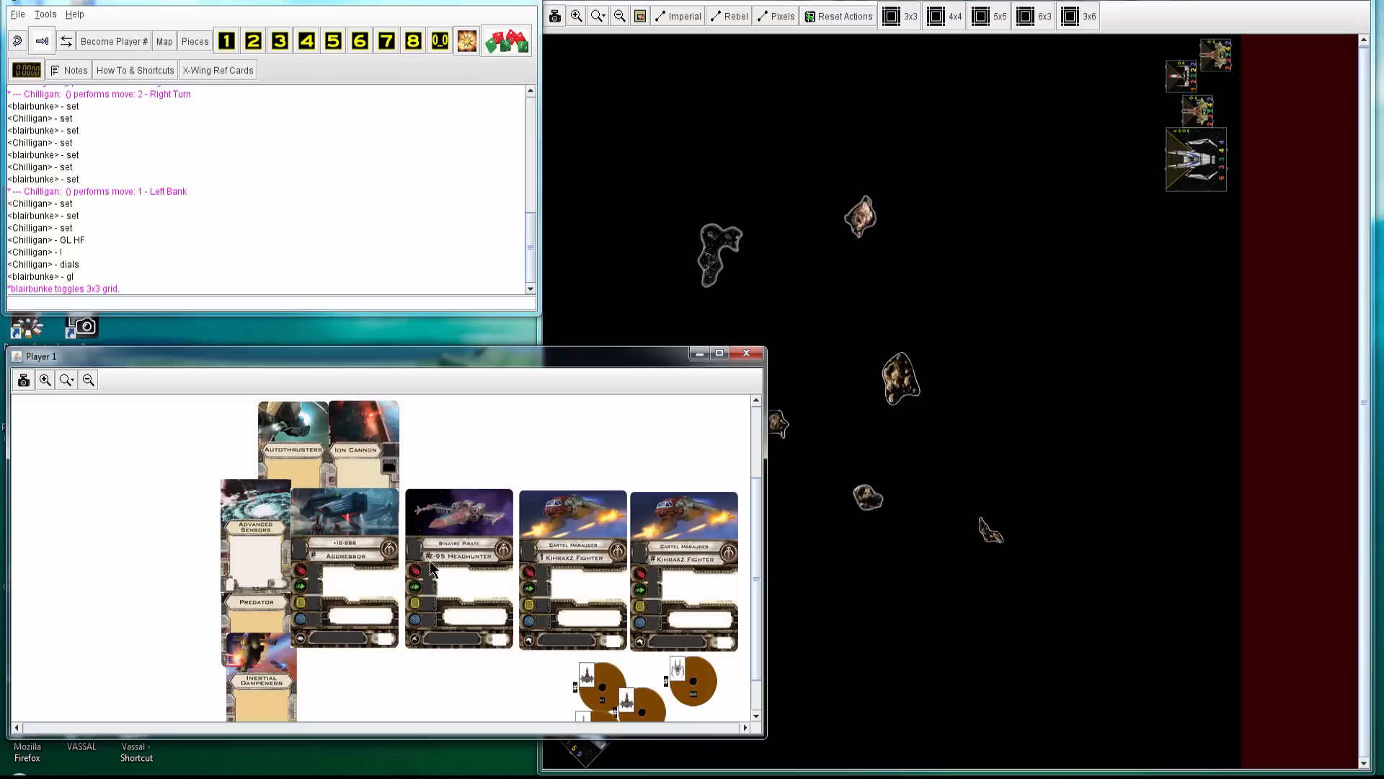
mouse_move(628, 599)
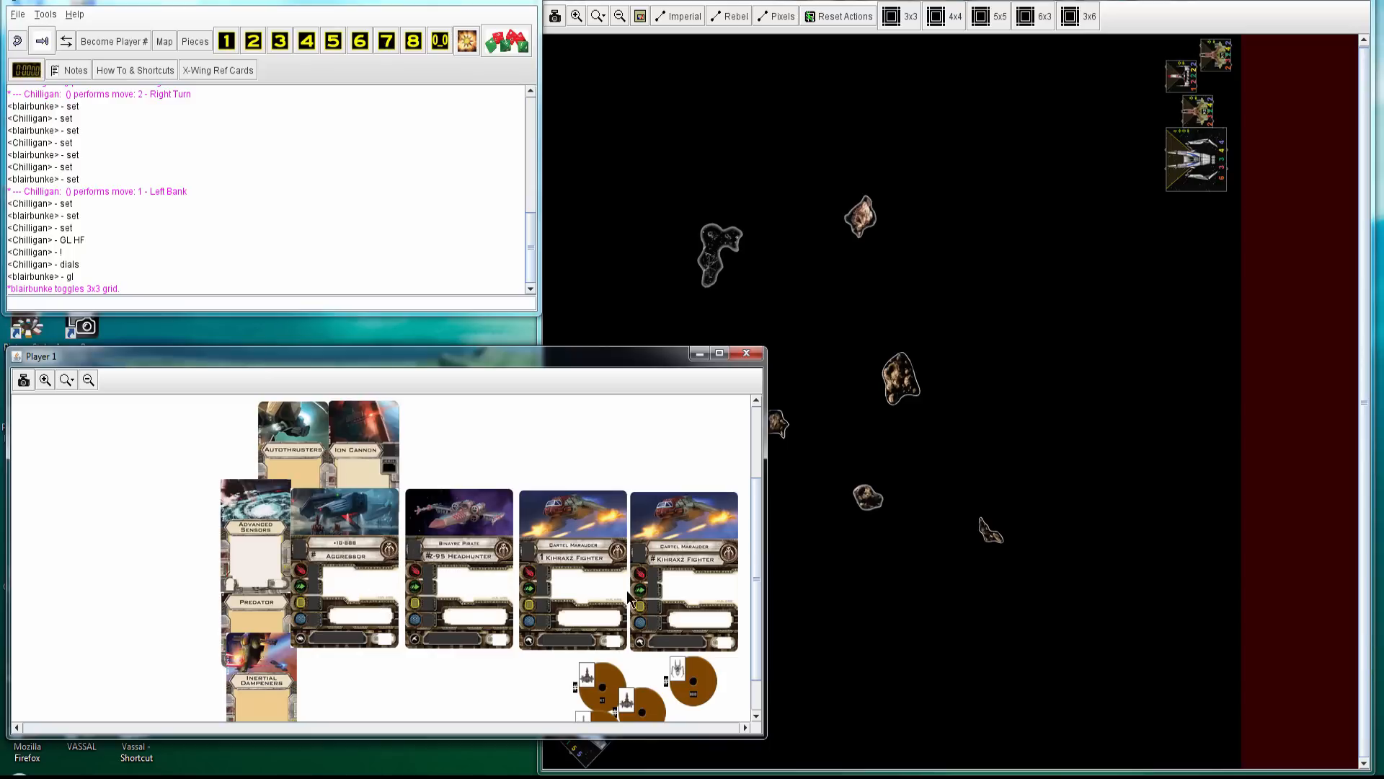
mouse_move(663, 578)
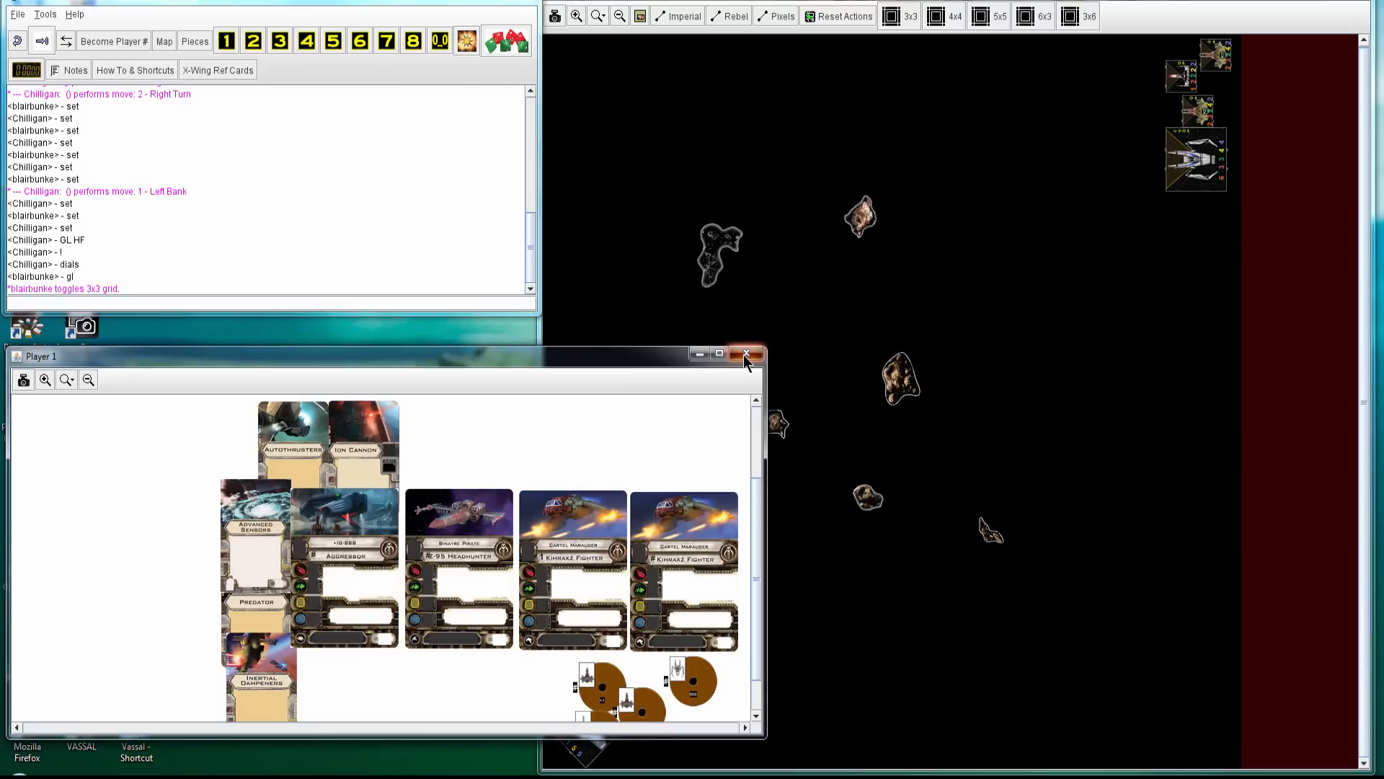
Close the opponent's squad card window and step the replay forward to Juno and Vessery's reveals and the crit roll
click(747, 354)
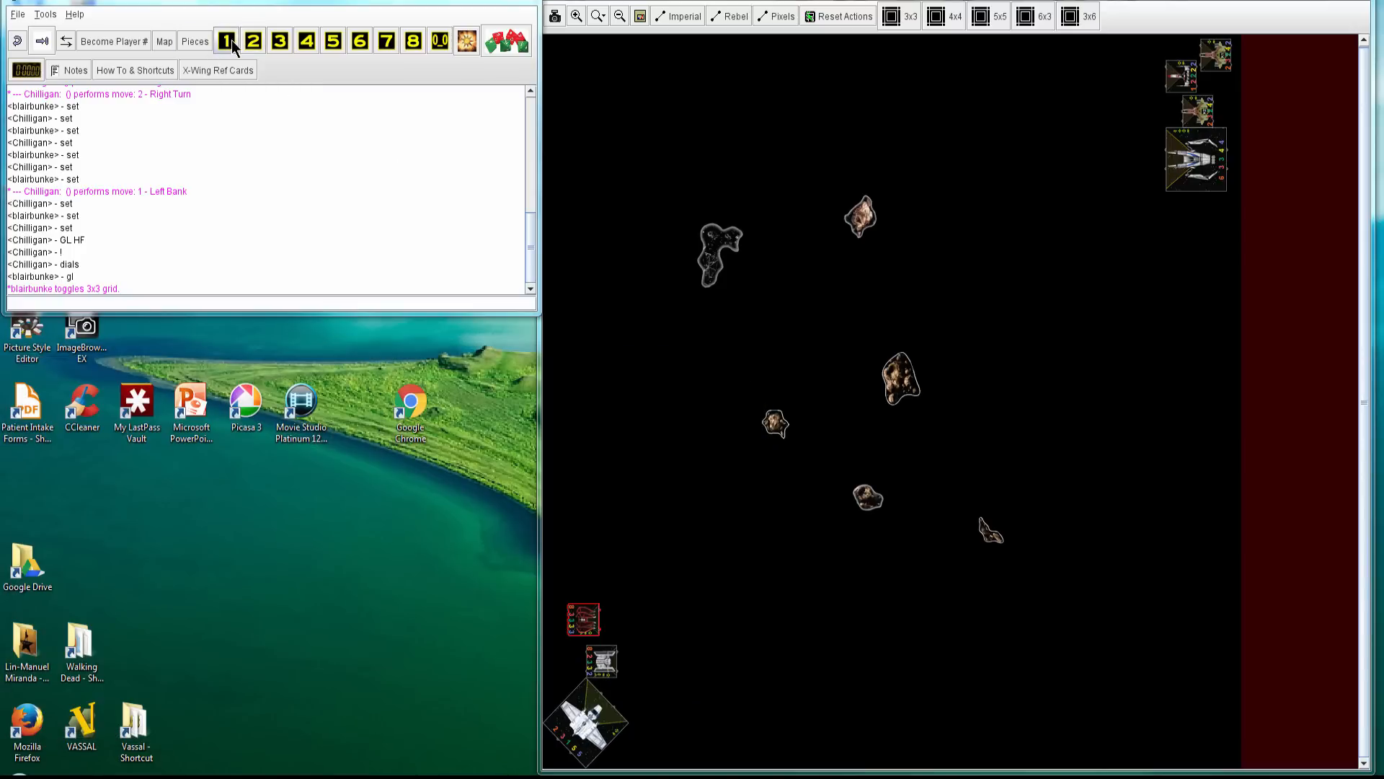
click(42, 41)
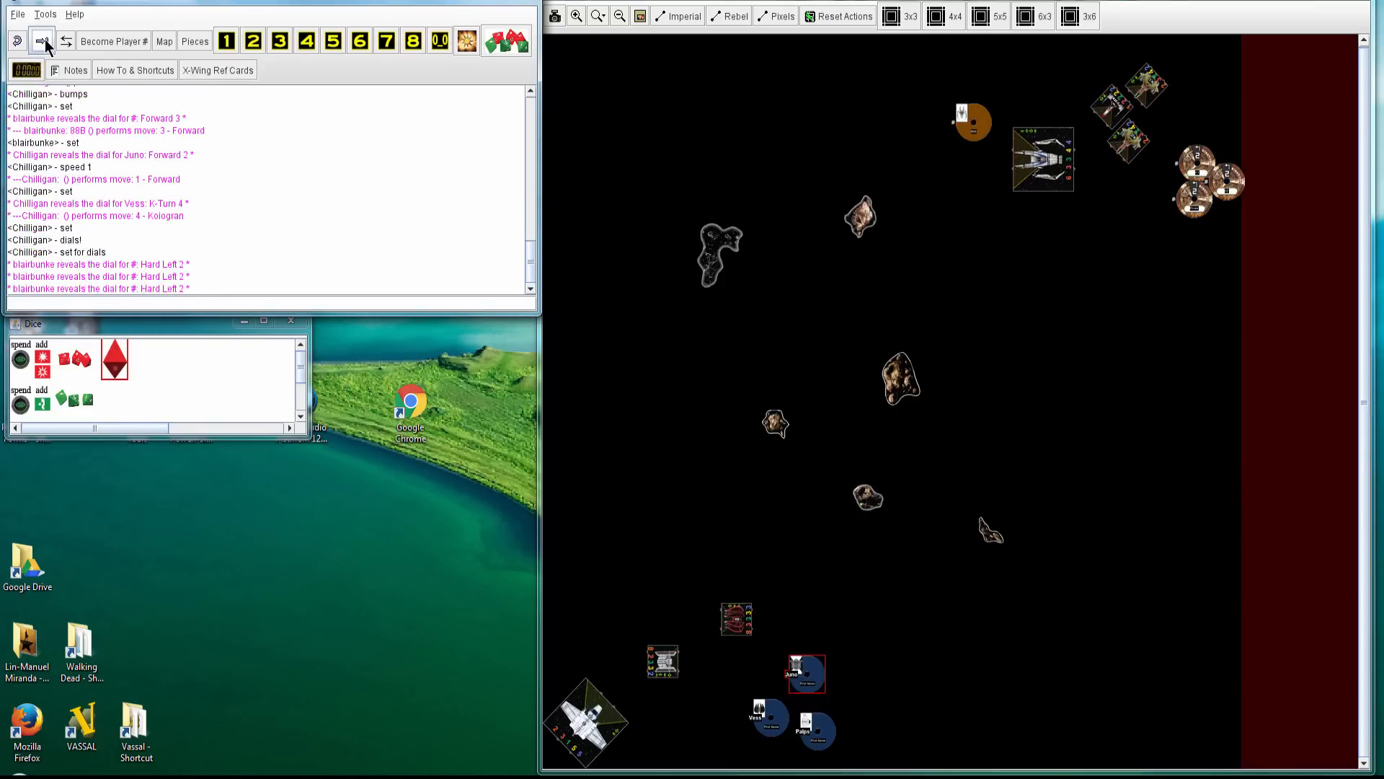
click(42, 40)
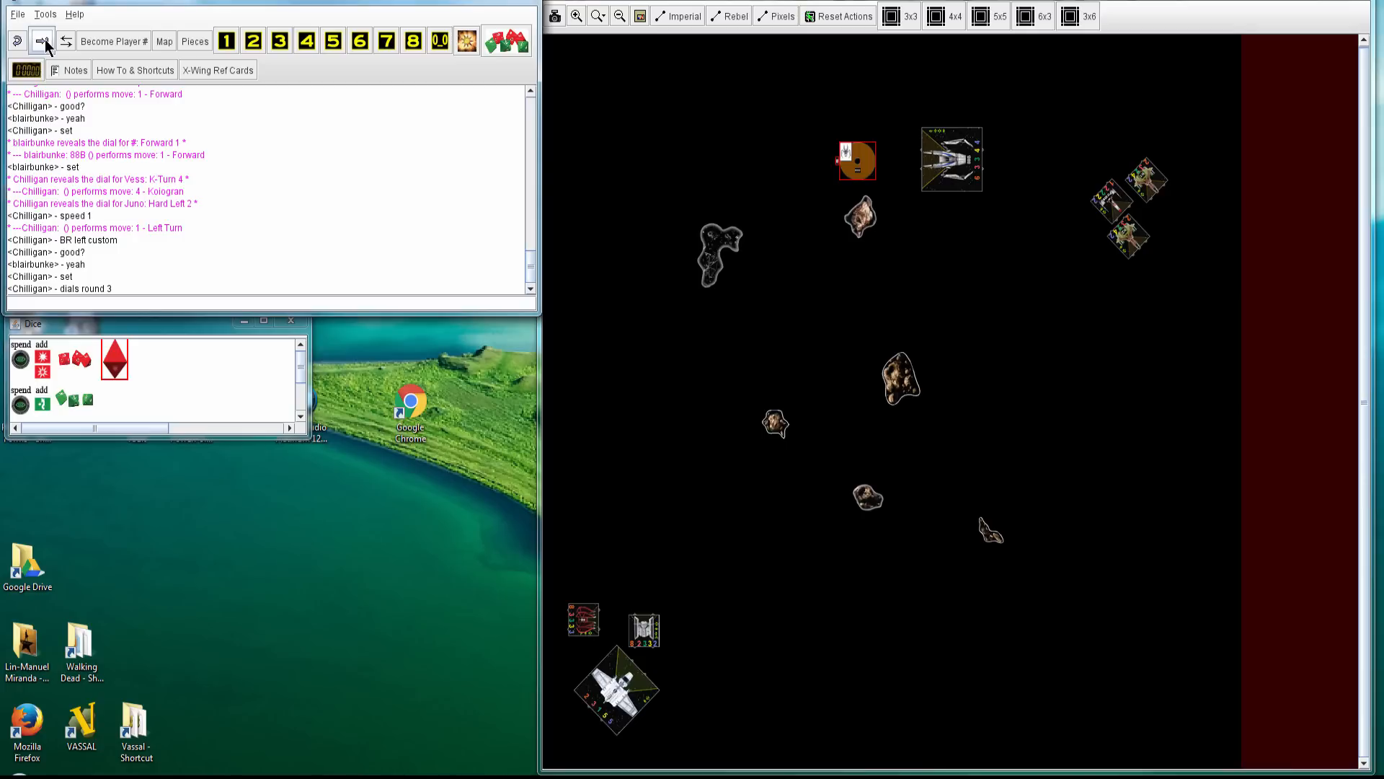
click(41, 41)
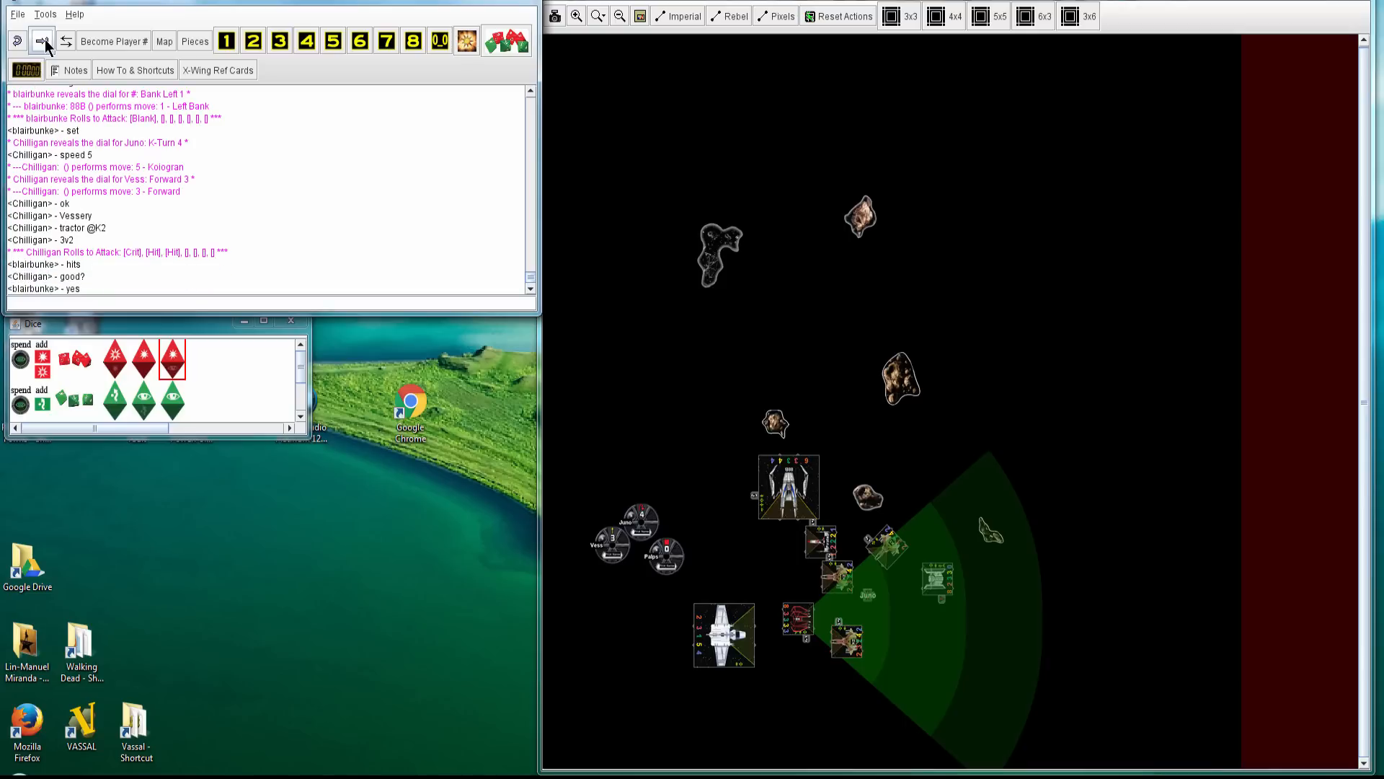
click(42, 41)
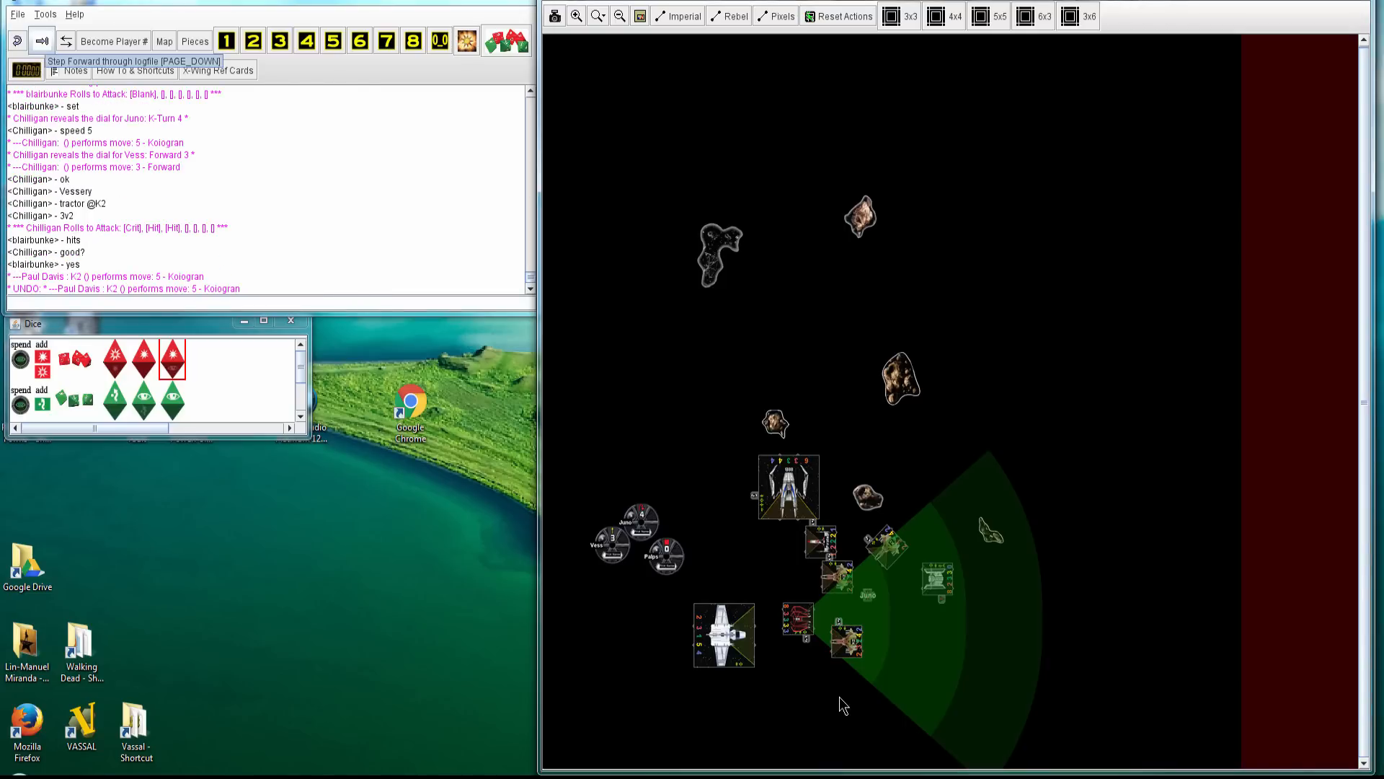
mouse_move(845, 646)
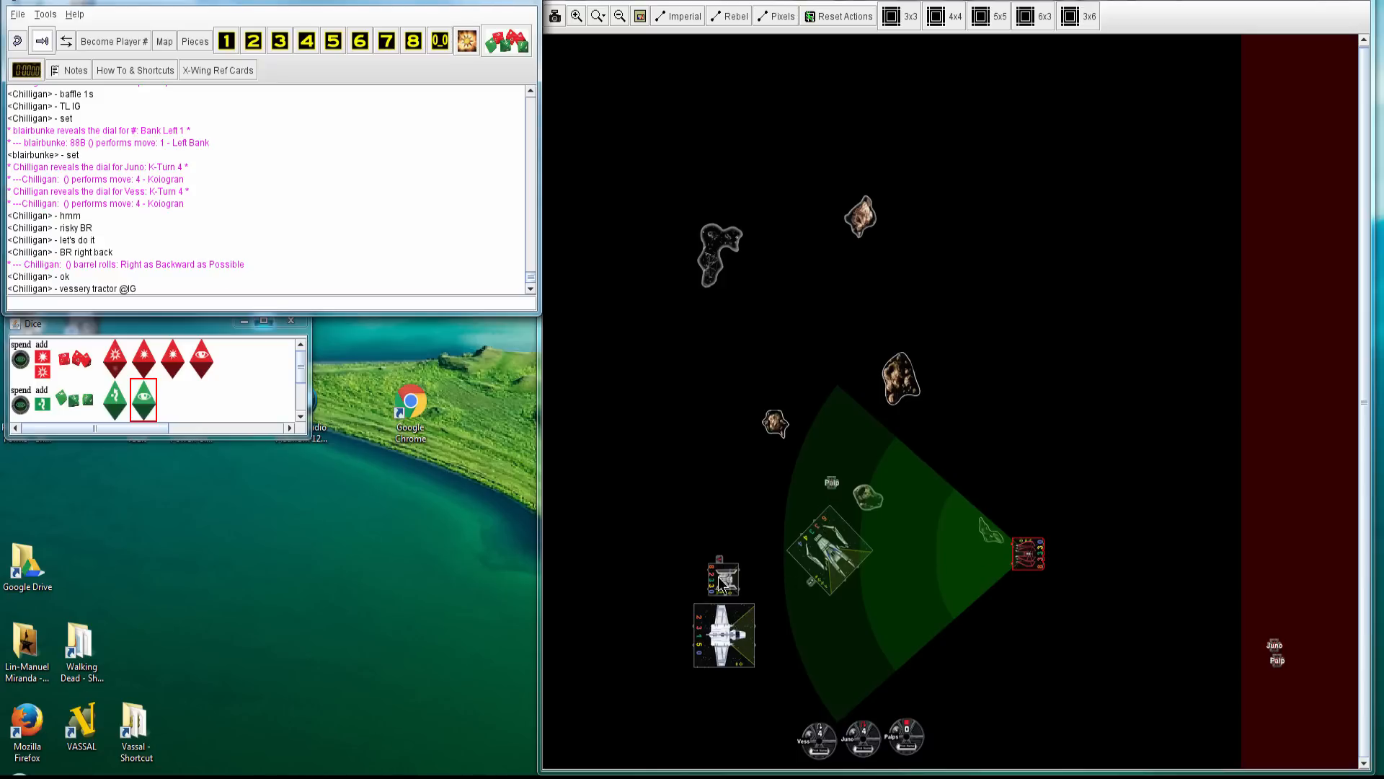
mouse_move(327, 283)
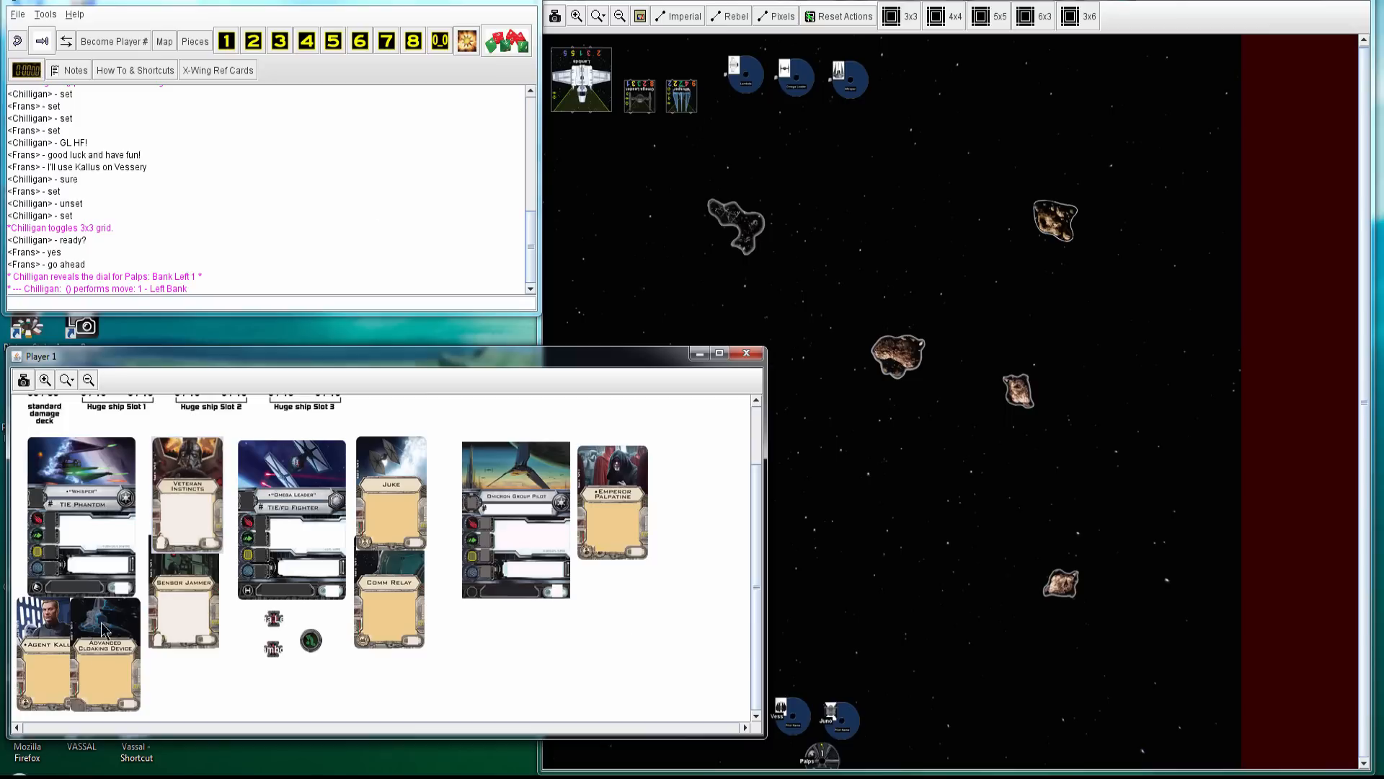
mouse_move(46, 678)
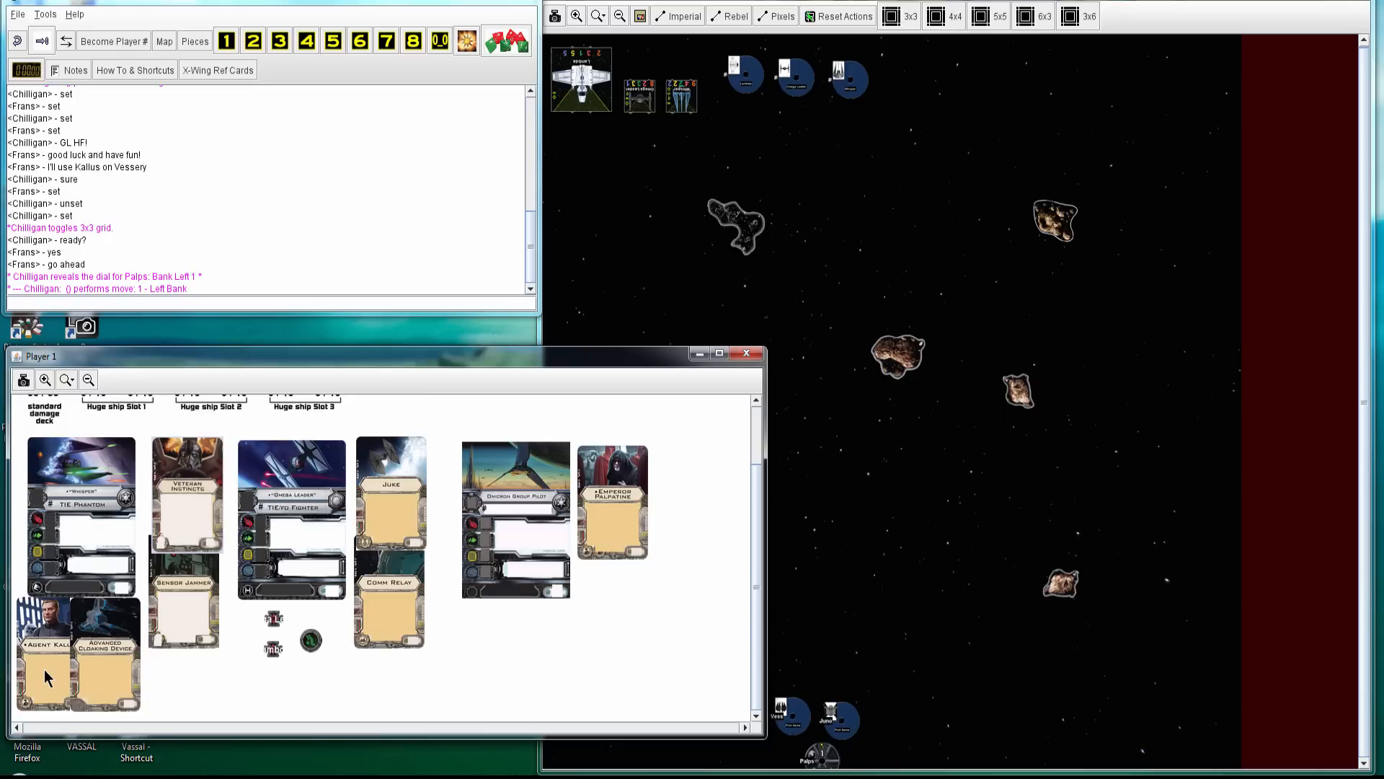
mouse_move(69, 463)
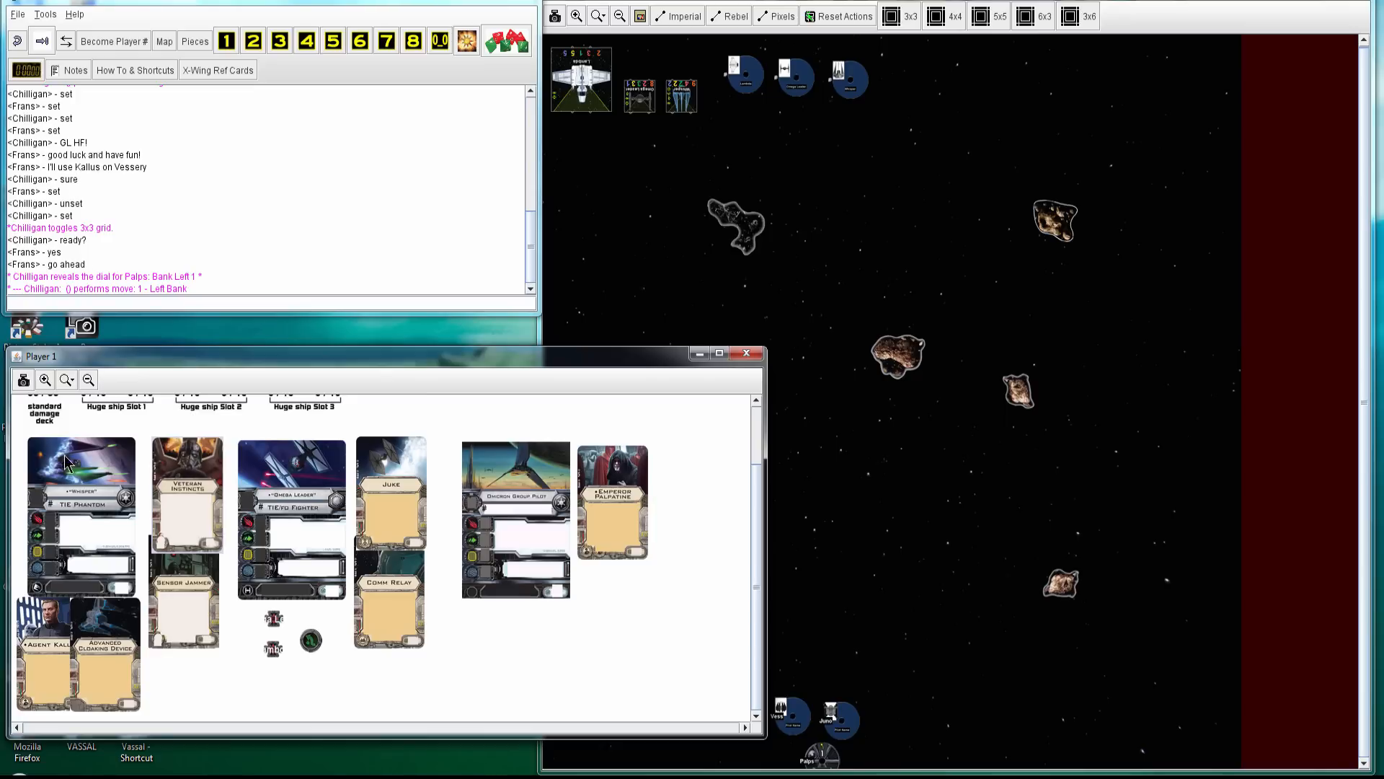
mouse_move(313, 519)
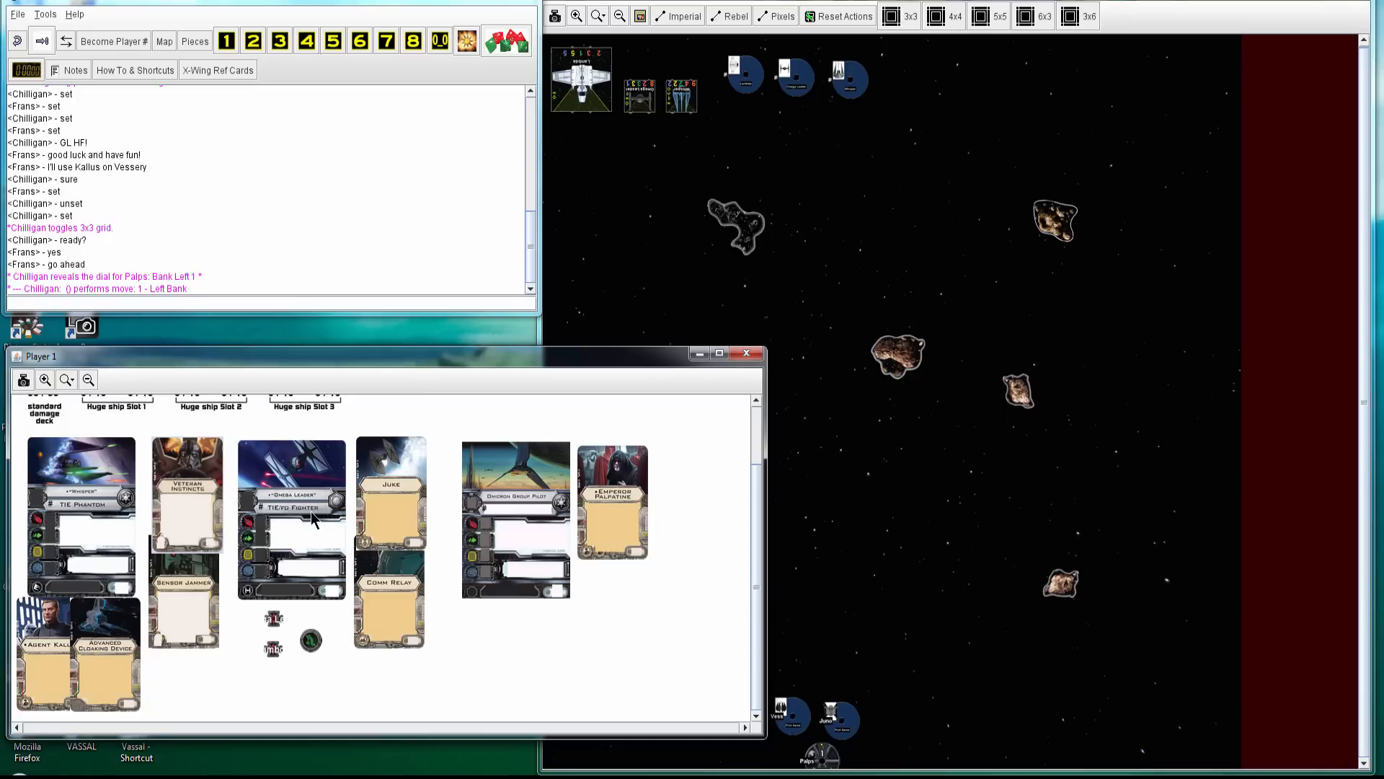
mouse_move(433, 578)
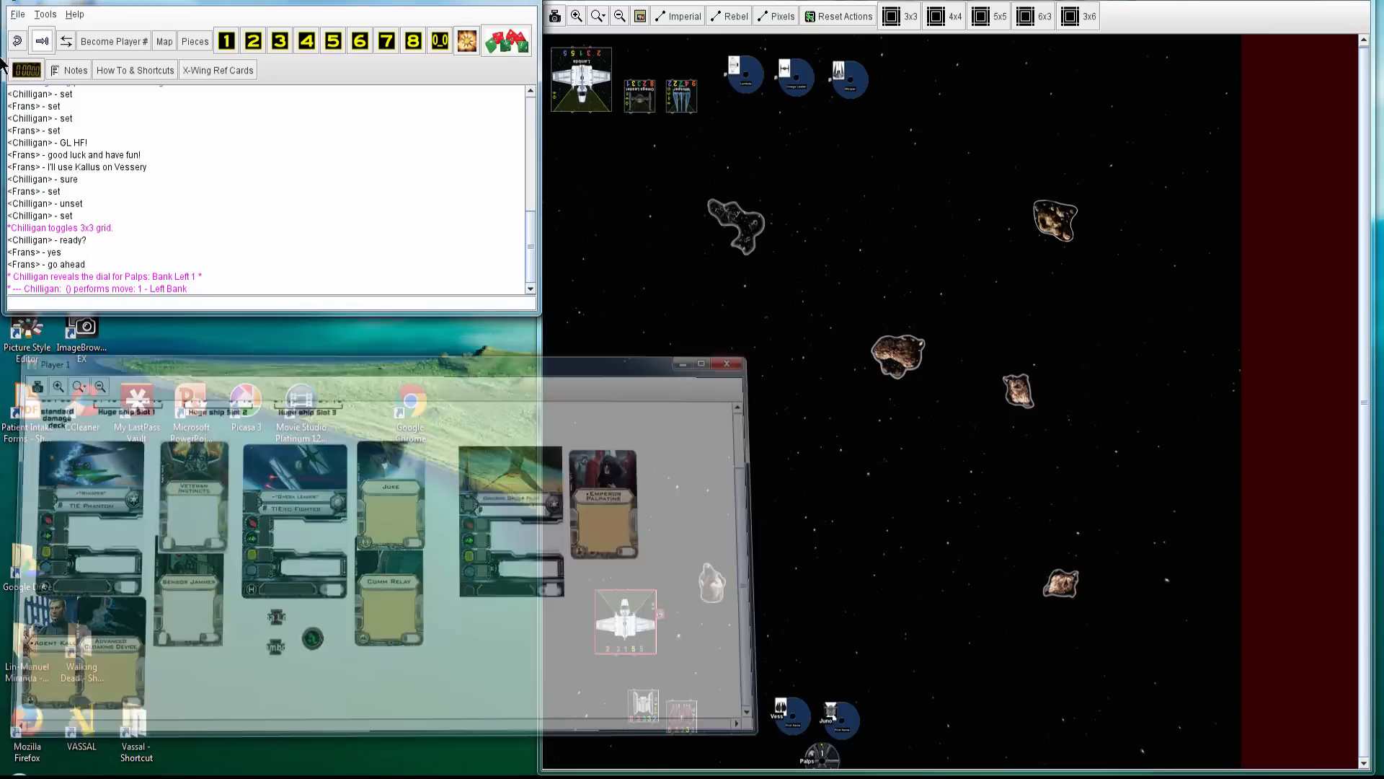
Step the replay through the first round's movement up to the round 2 dials and Palps' Forward 2
click(42, 40)
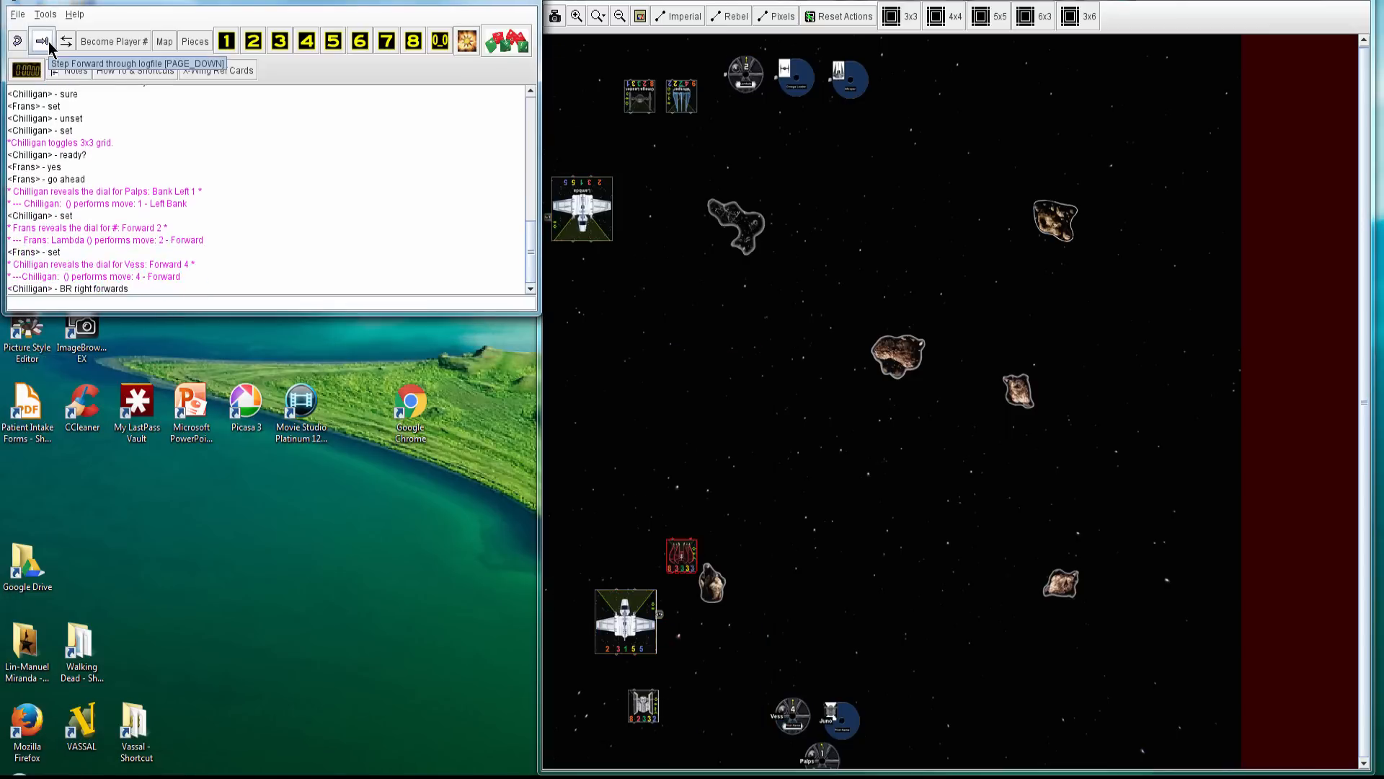
click(41, 40)
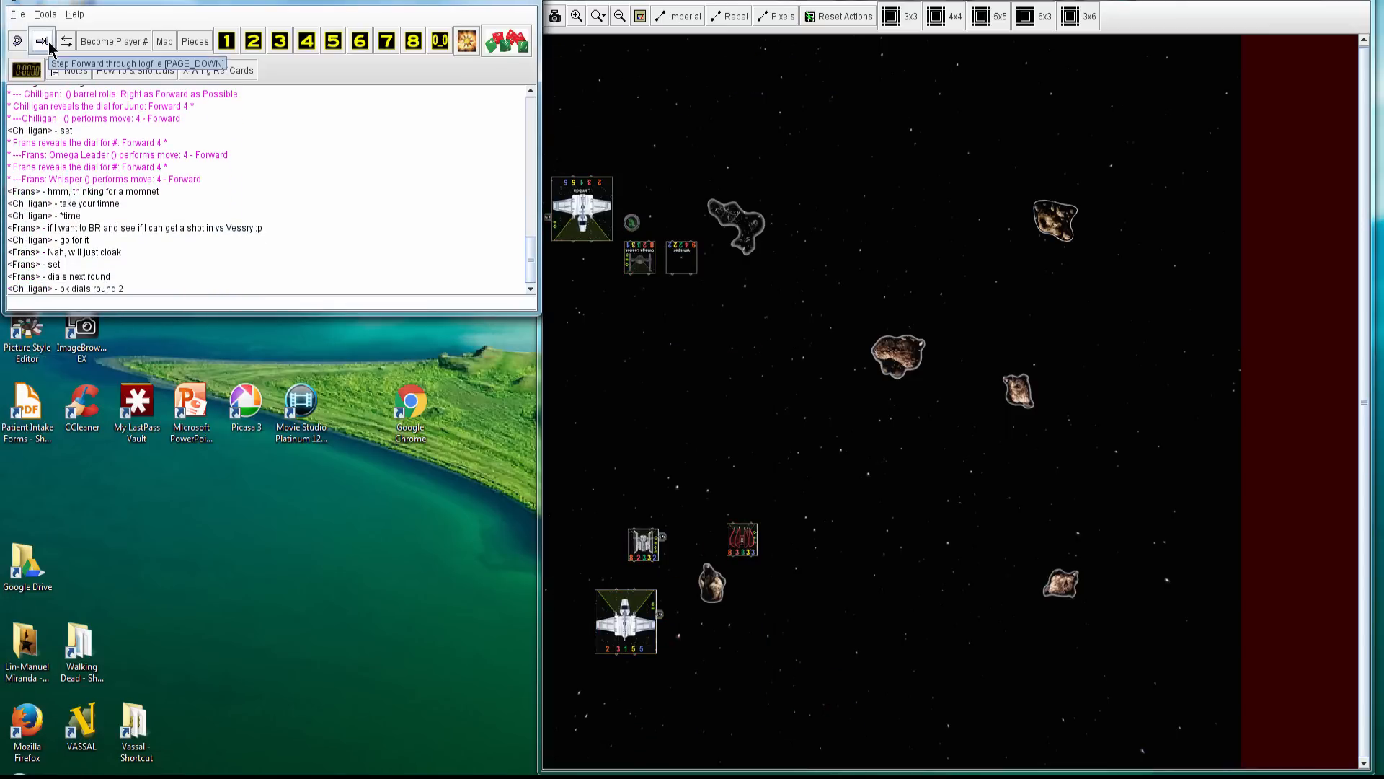
click(42, 41)
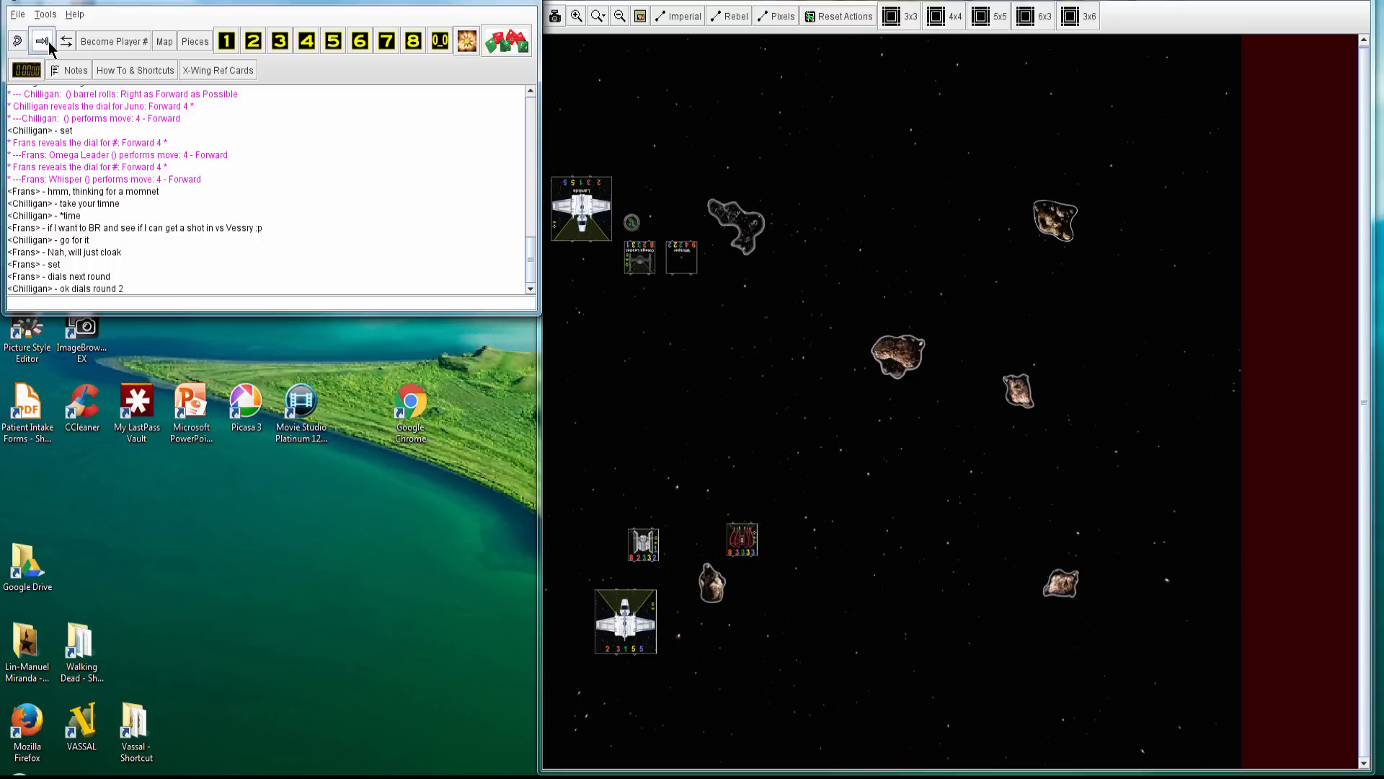
click(42, 40)
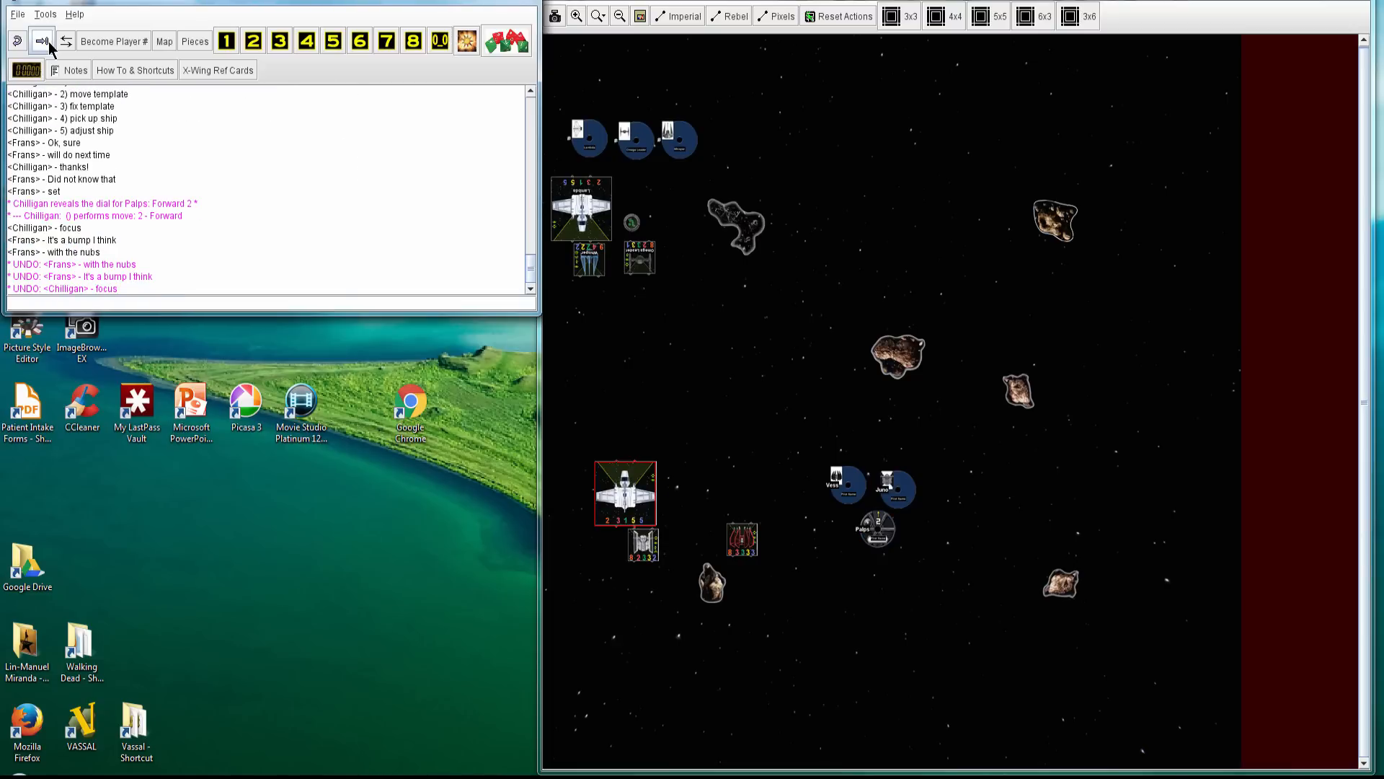
click(42, 40)
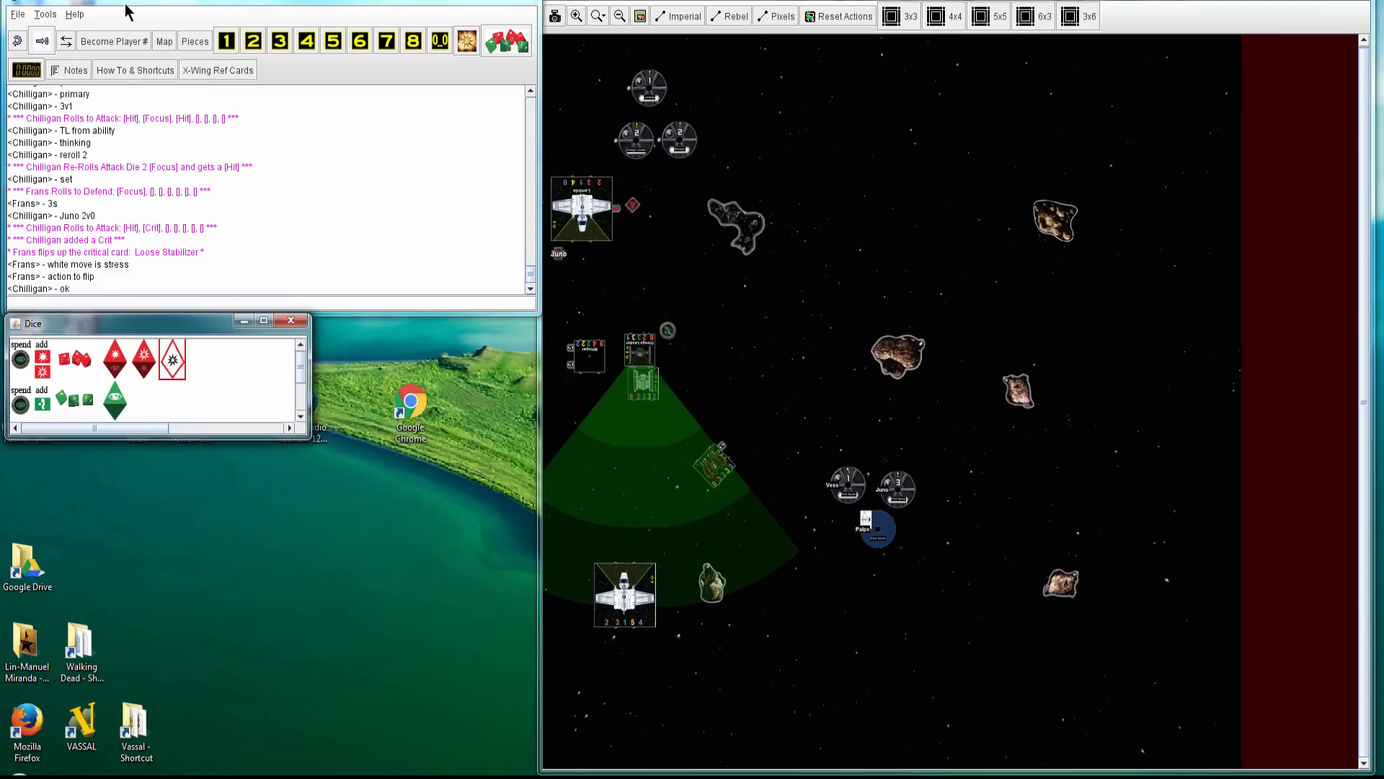
mouse_move(596, 227)
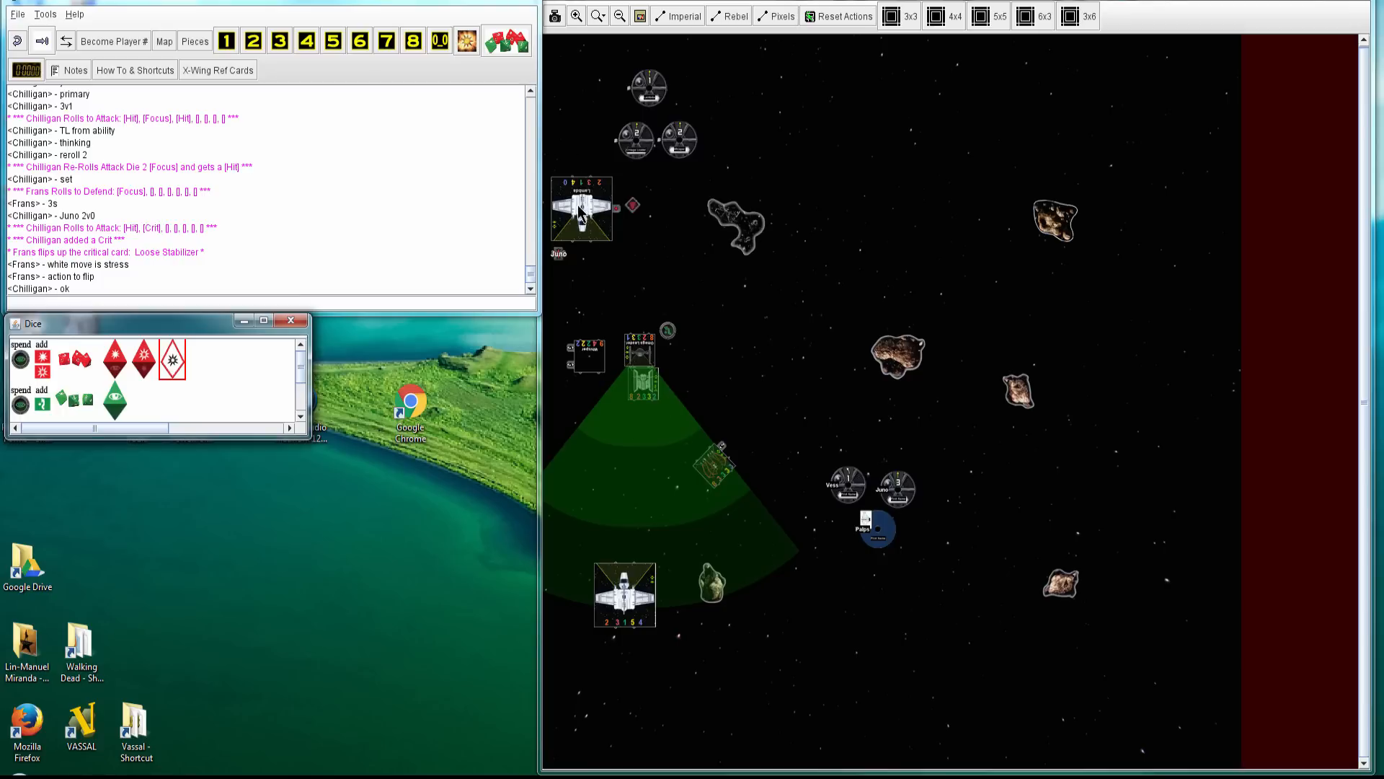
mouse_move(580, 202)
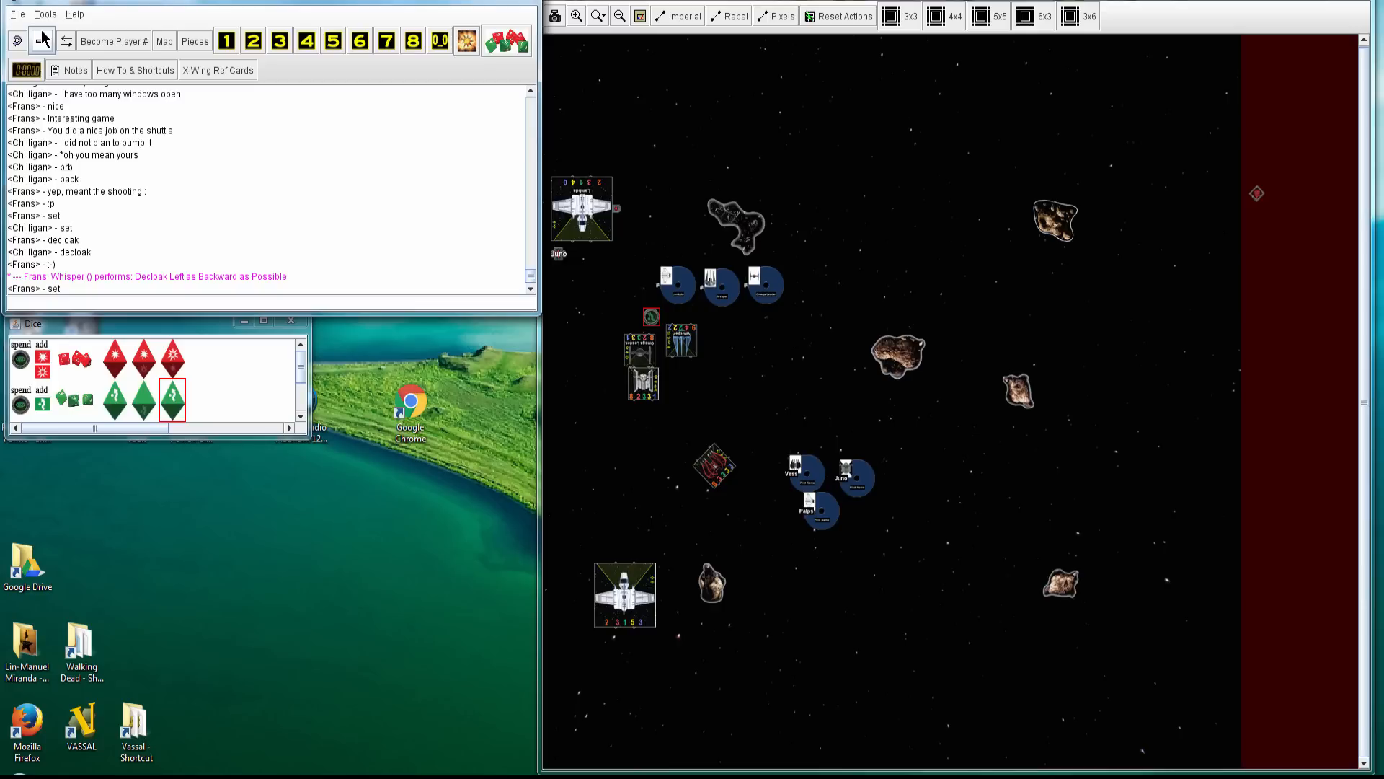
Reveal Palps's dial as Bank Right 1, announced in the chat log
click(816, 511)
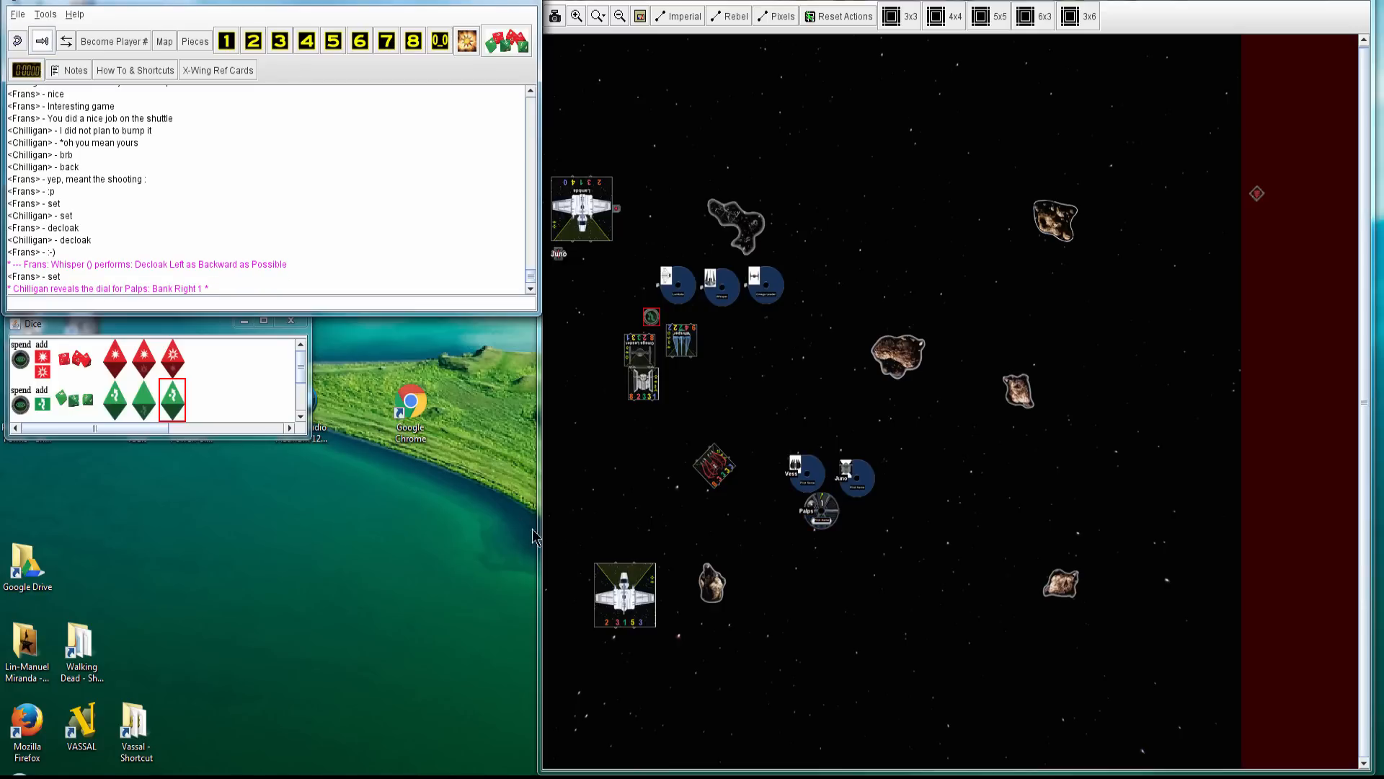
mouse_move(638, 596)
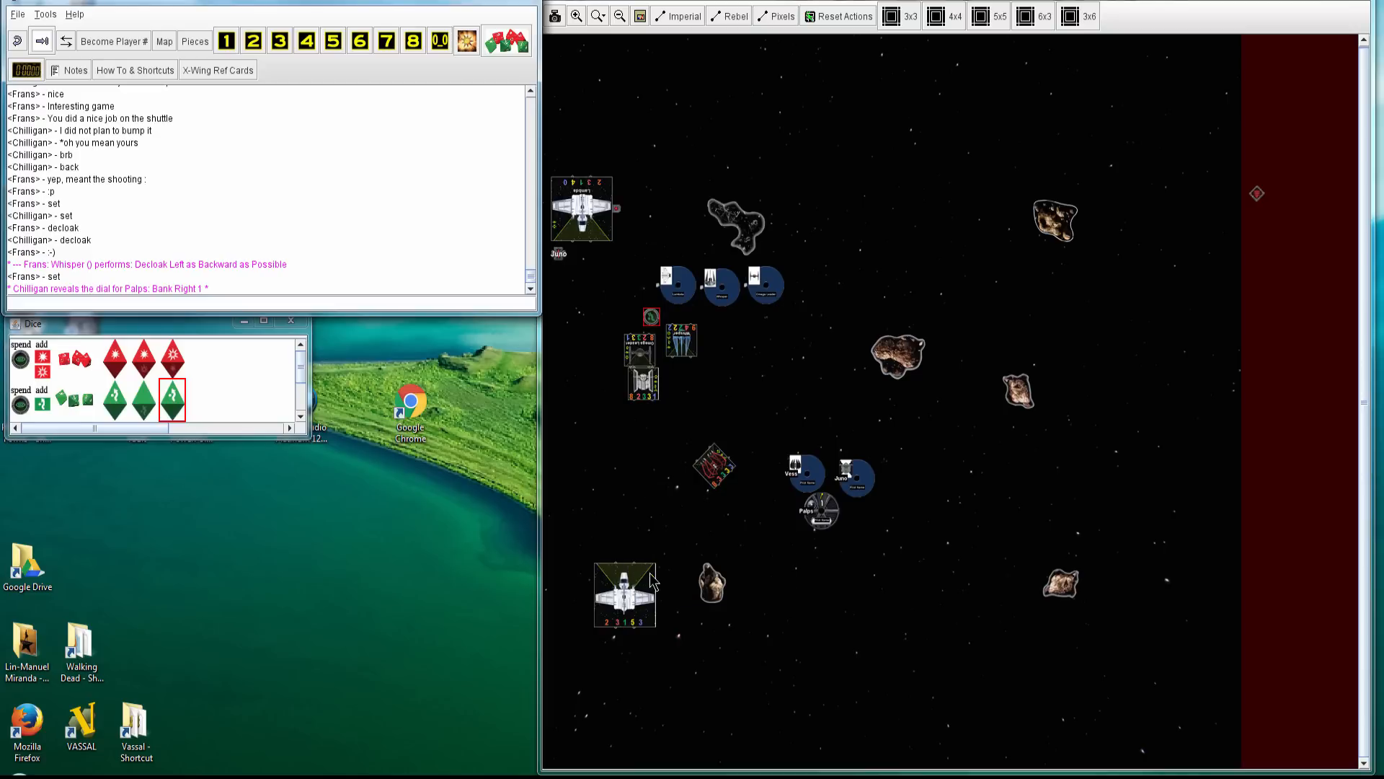
mouse_move(632, 522)
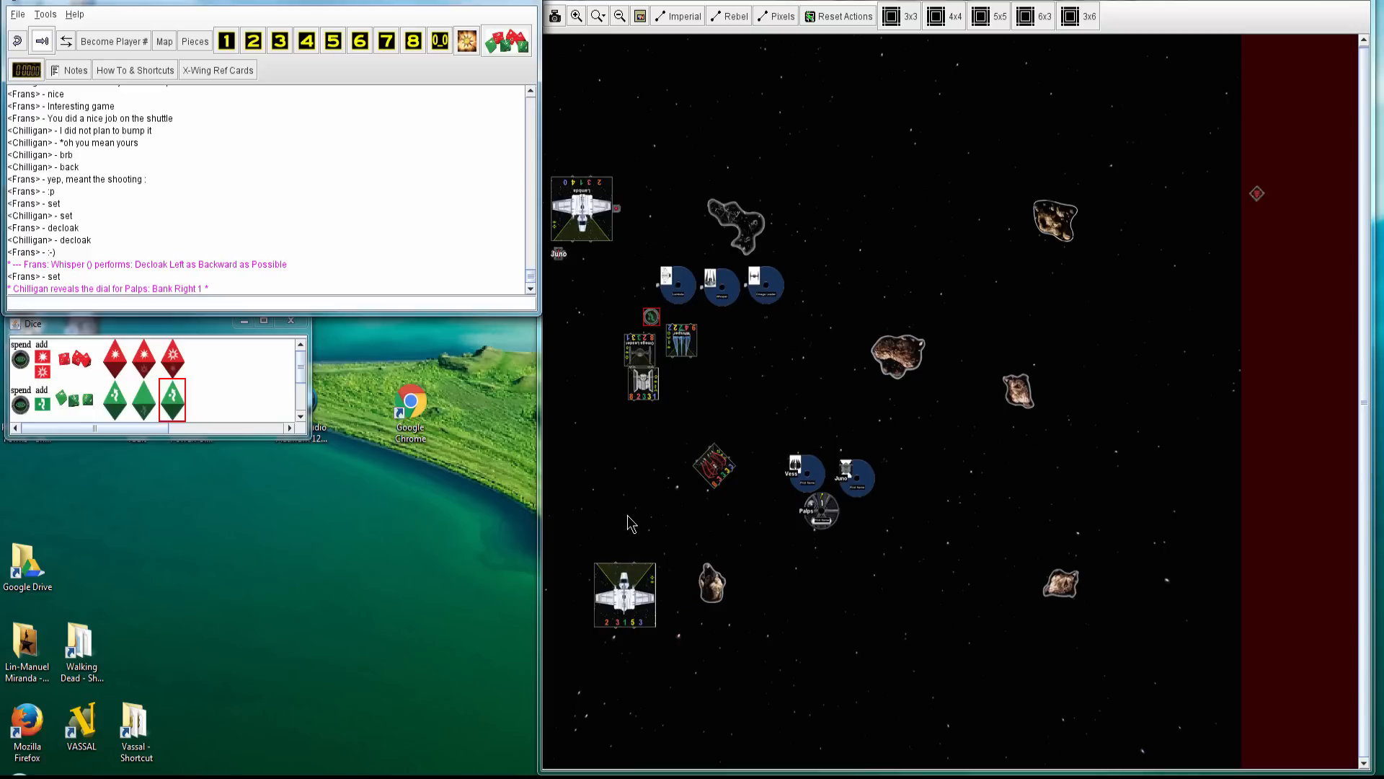
mouse_move(636, 497)
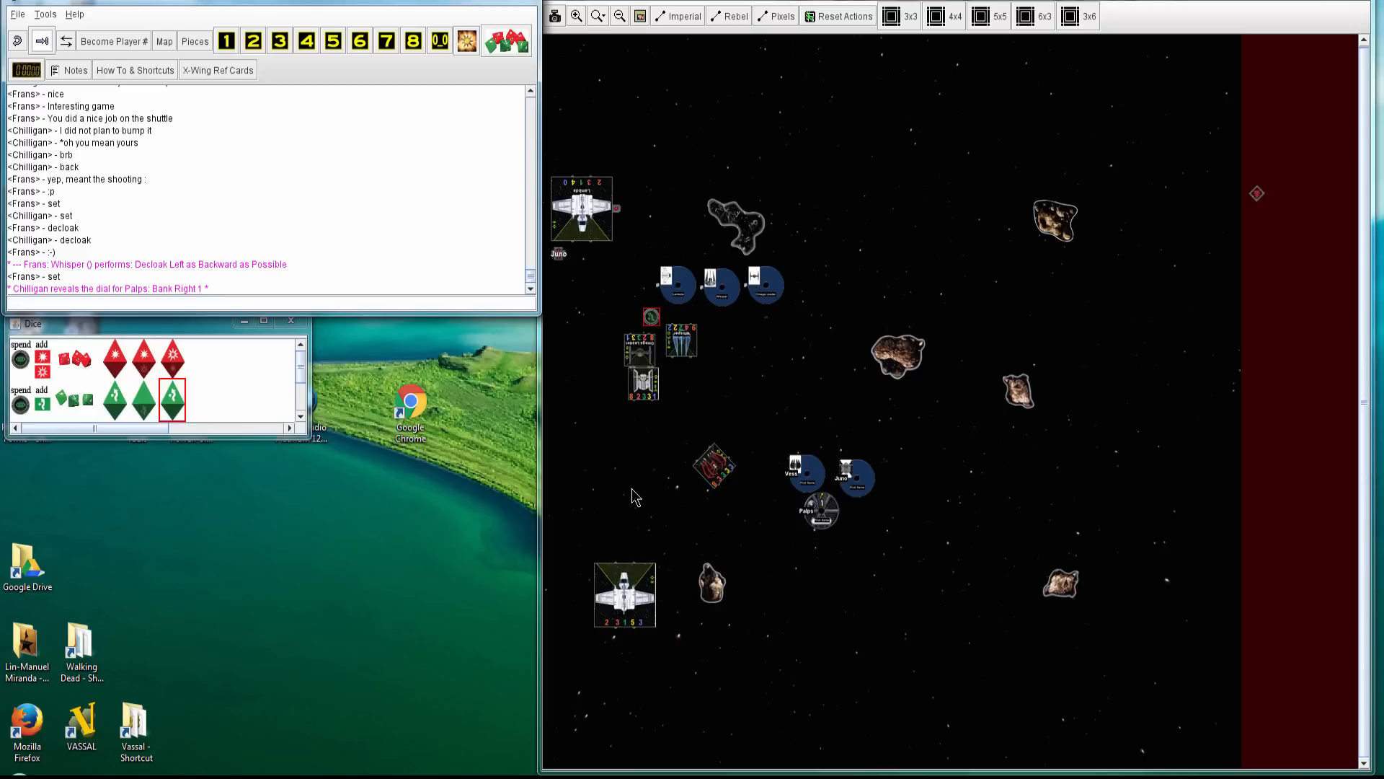
Step the replay forward to Whisper's Forward 2 and Chilligan's tractor attack roll with rerolls
click(41, 40)
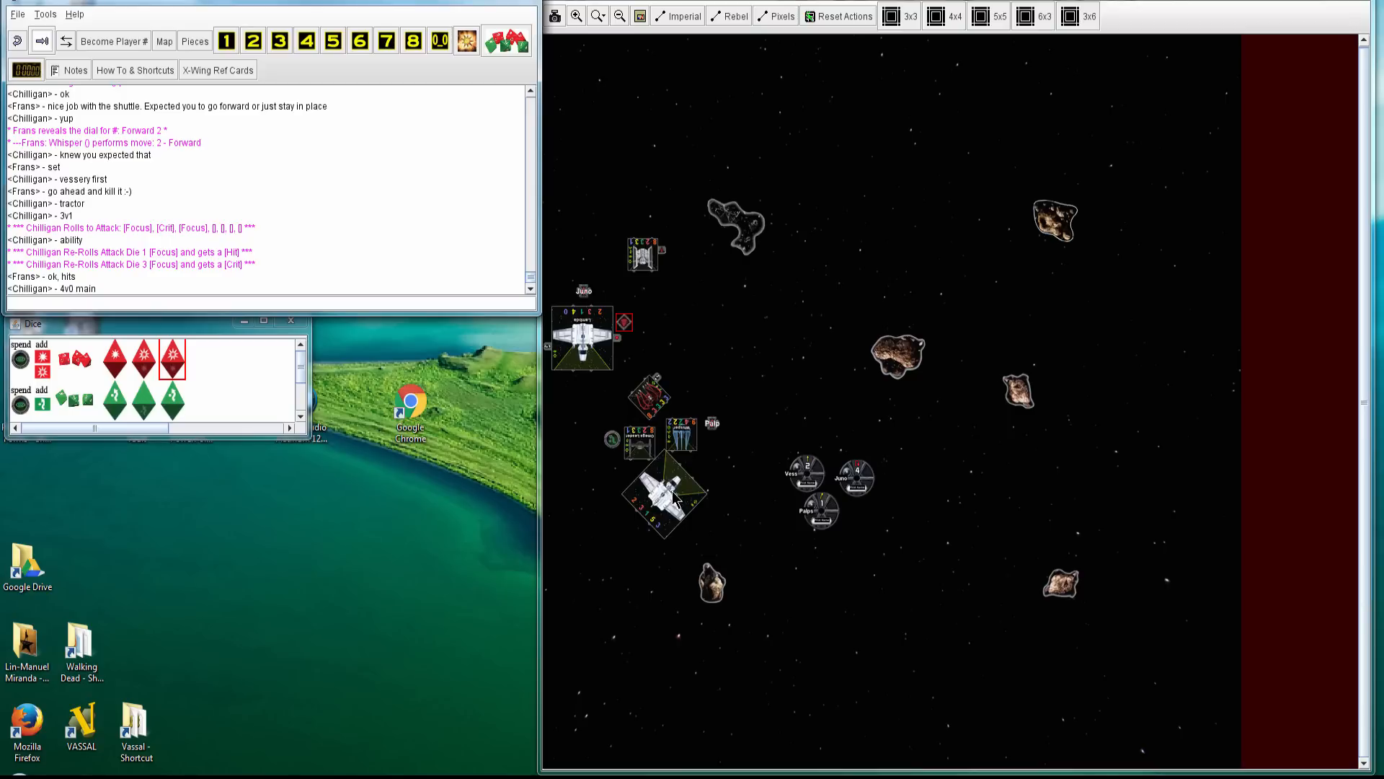
mouse_move(687, 486)
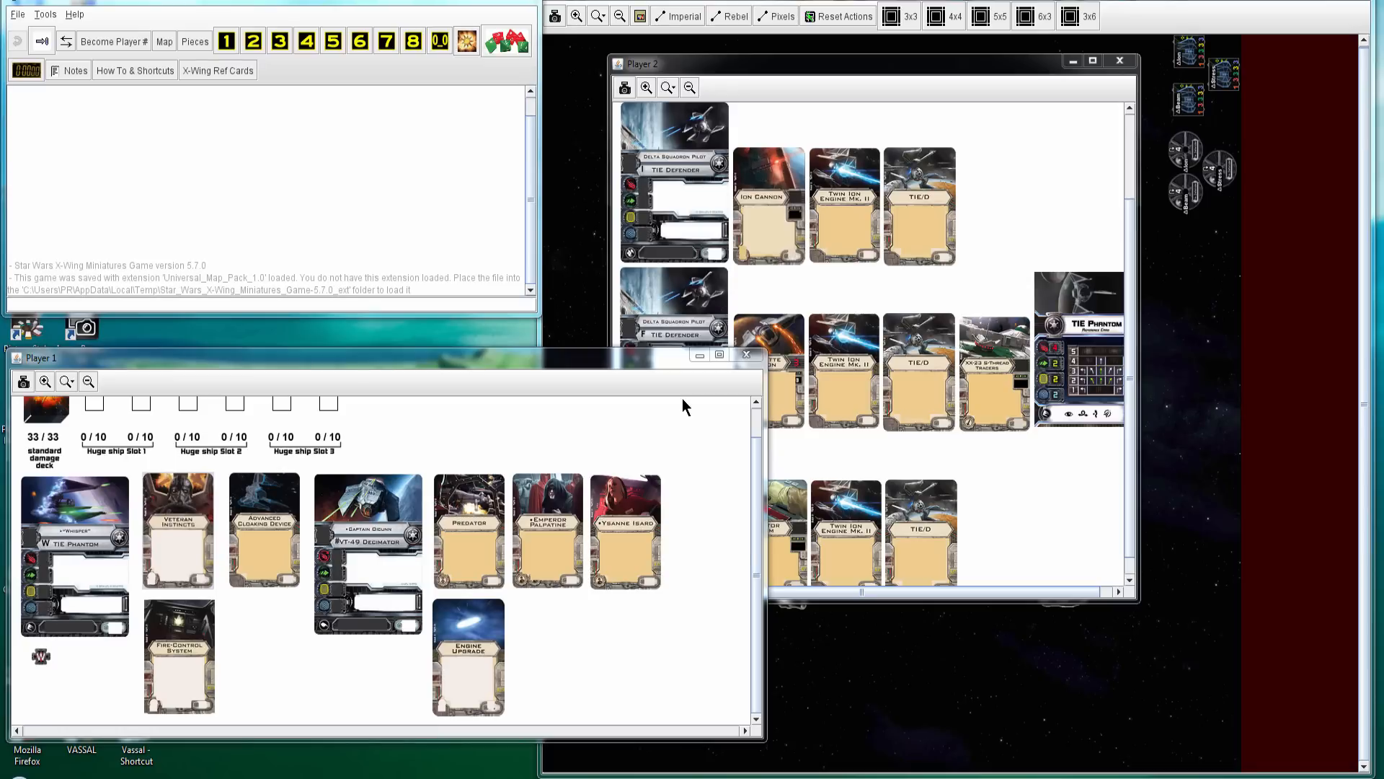
mouse_move(101, 561)
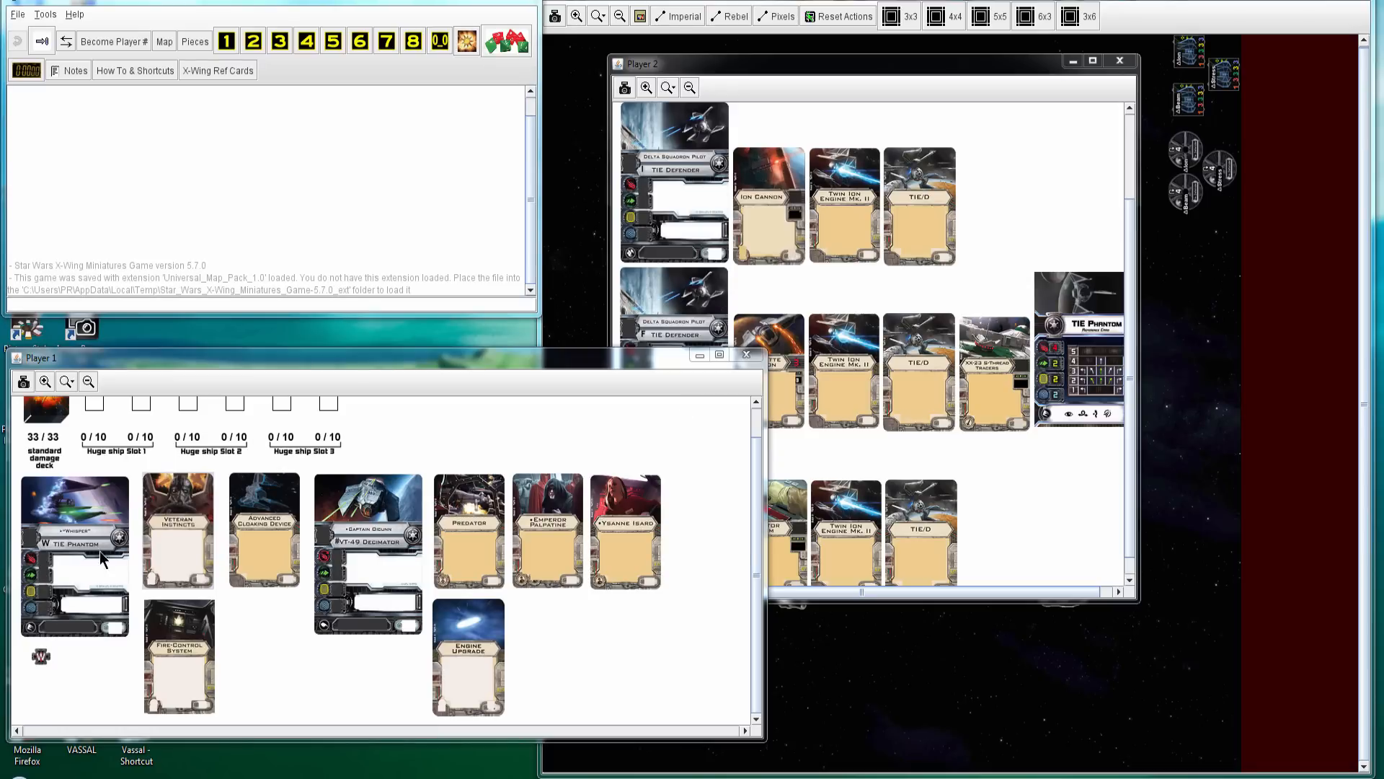
mouse_move(261, 538)
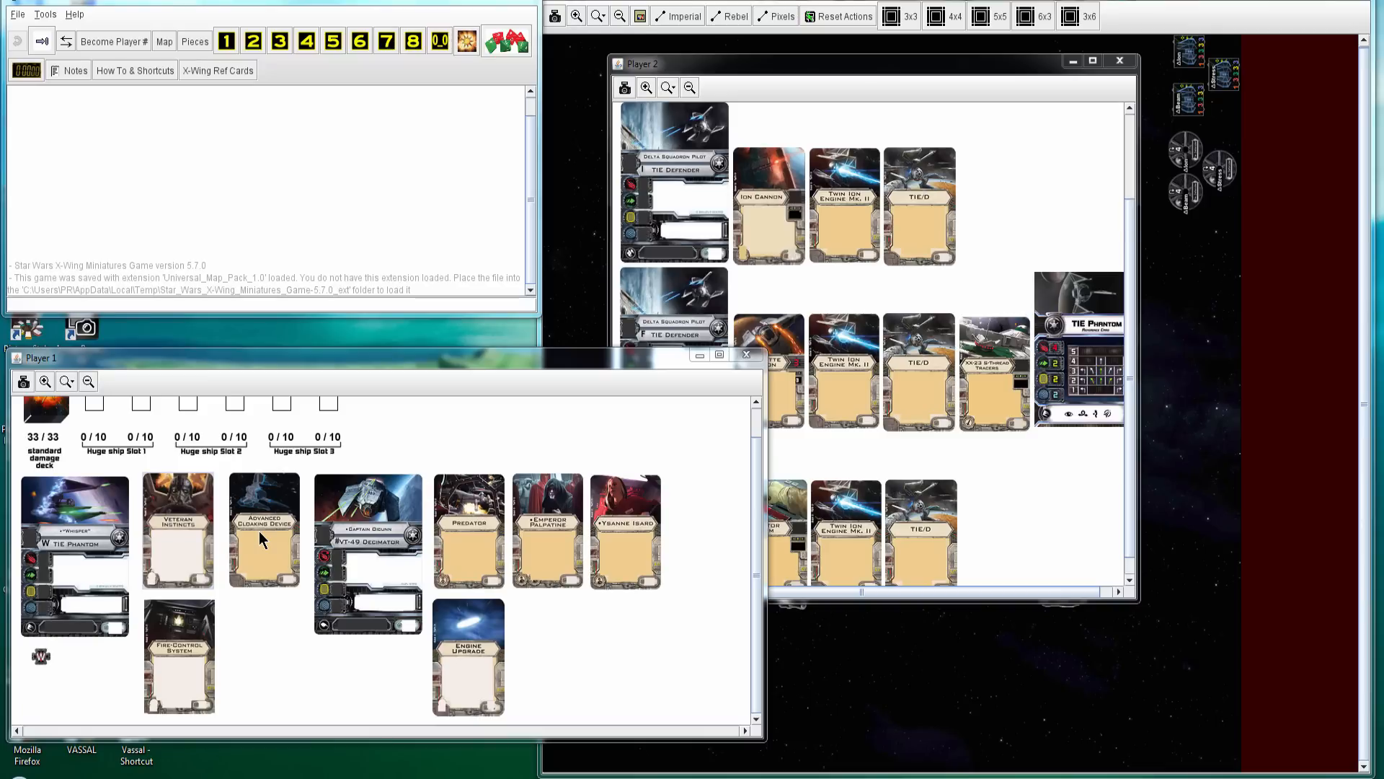
mouse_move(432, 615)
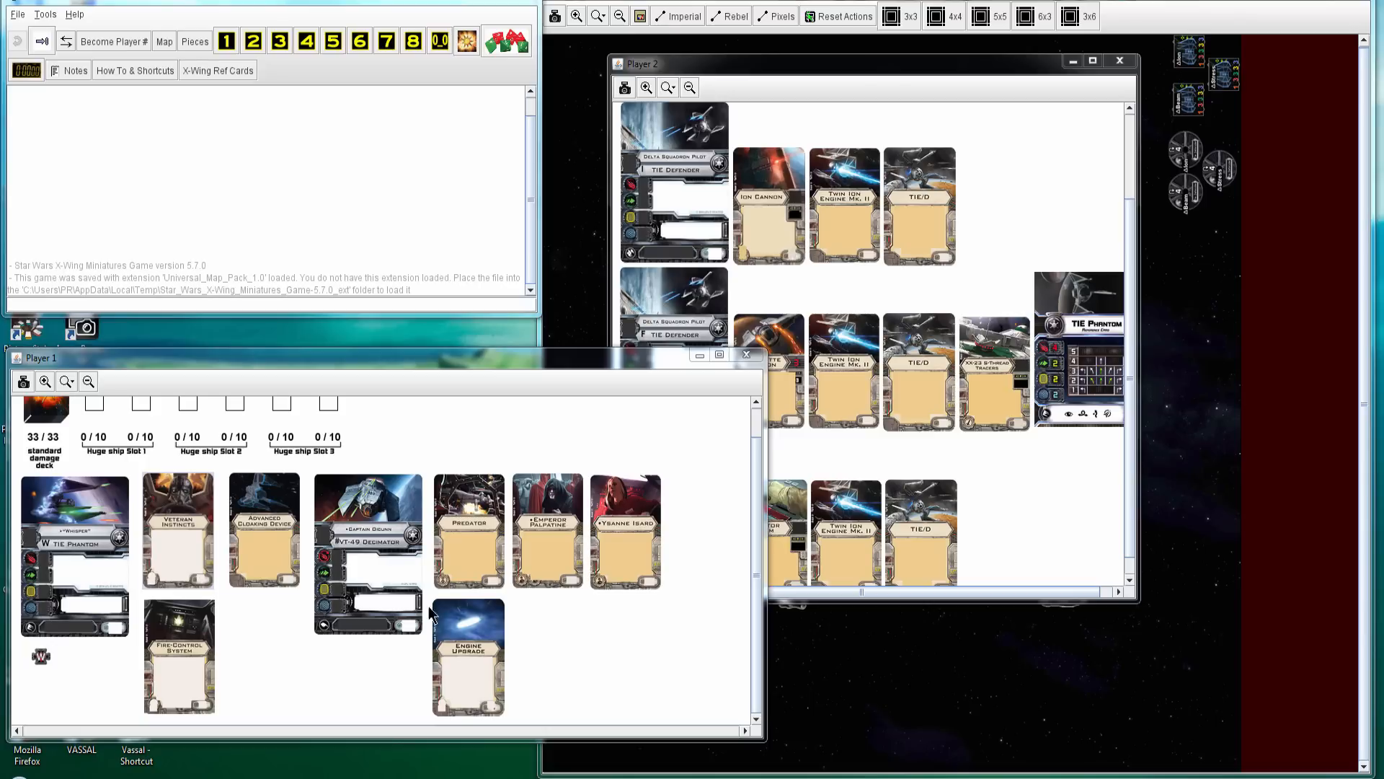
mouse_move(457, 671)
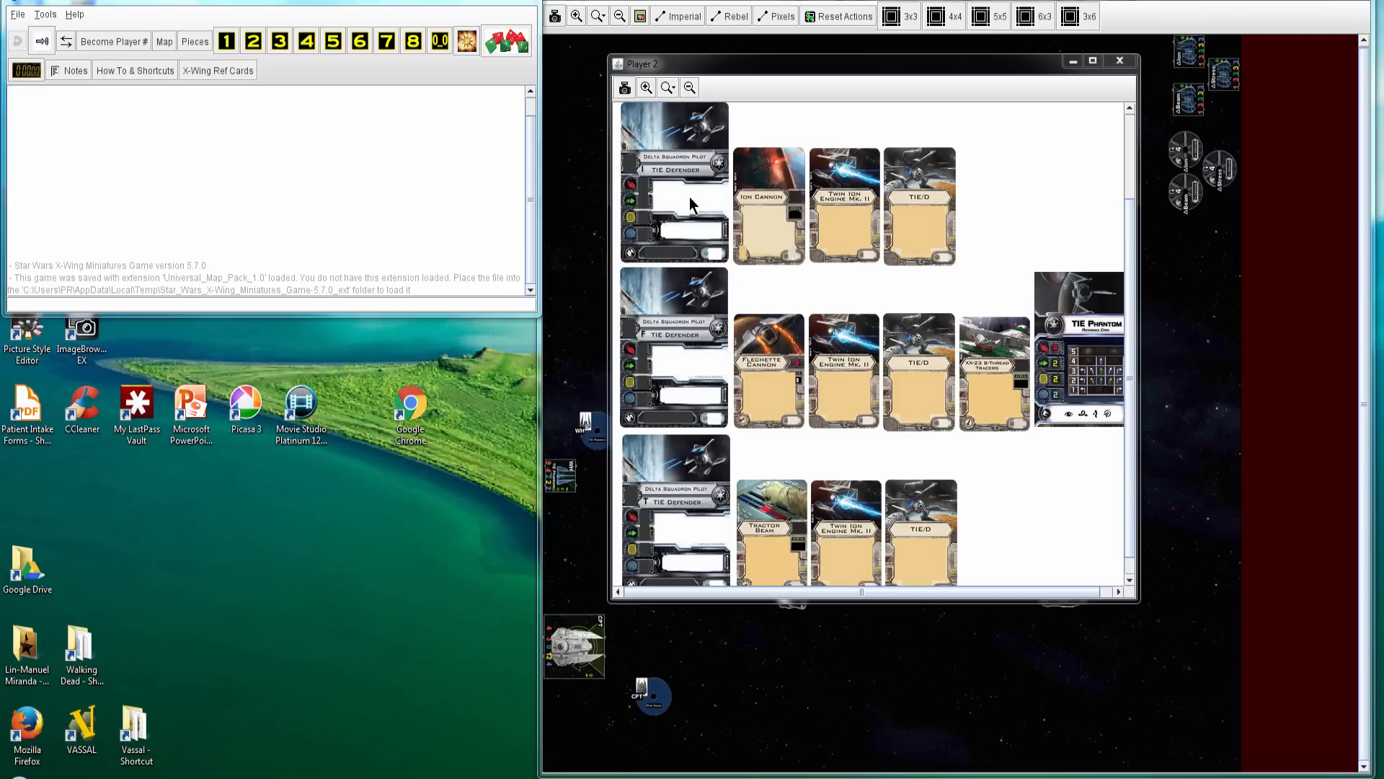
mouse_move(683, 311)
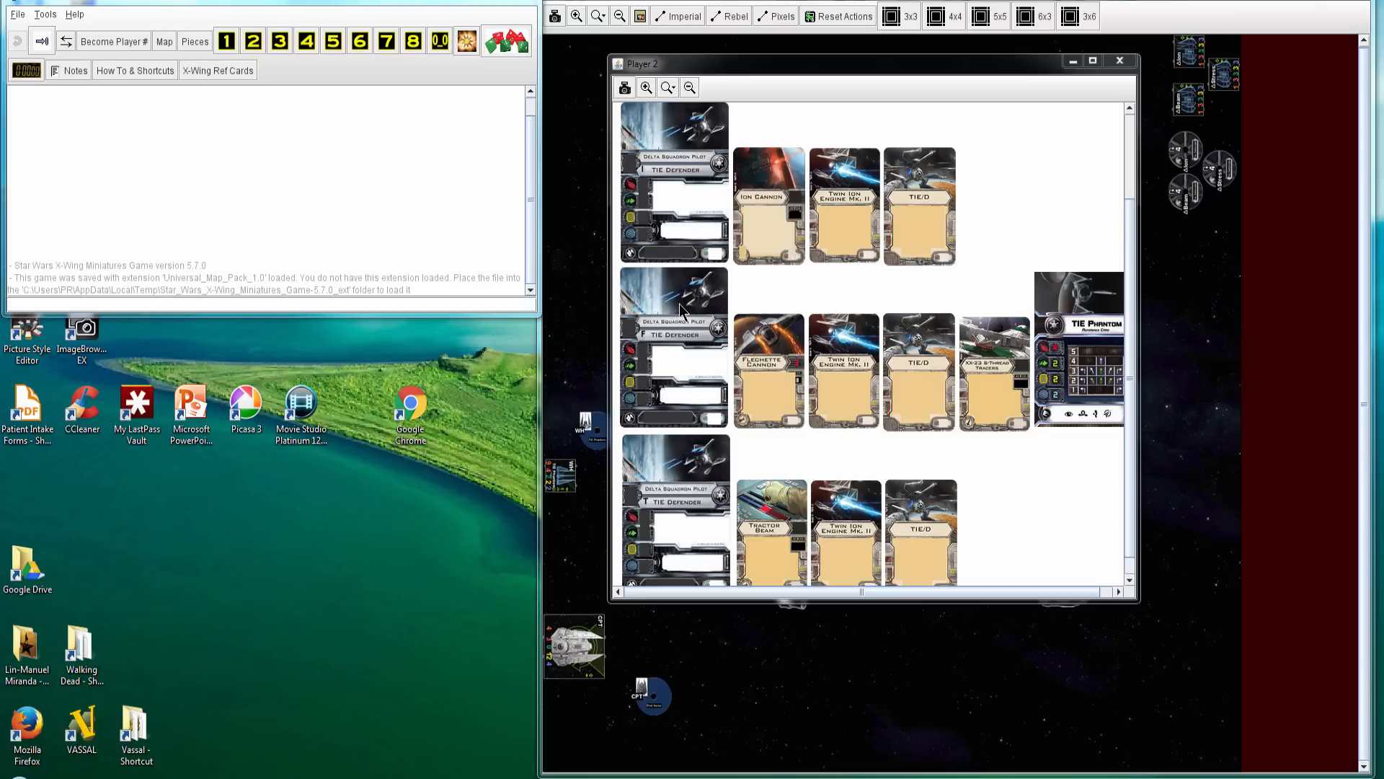
mouse_move(766, 370)
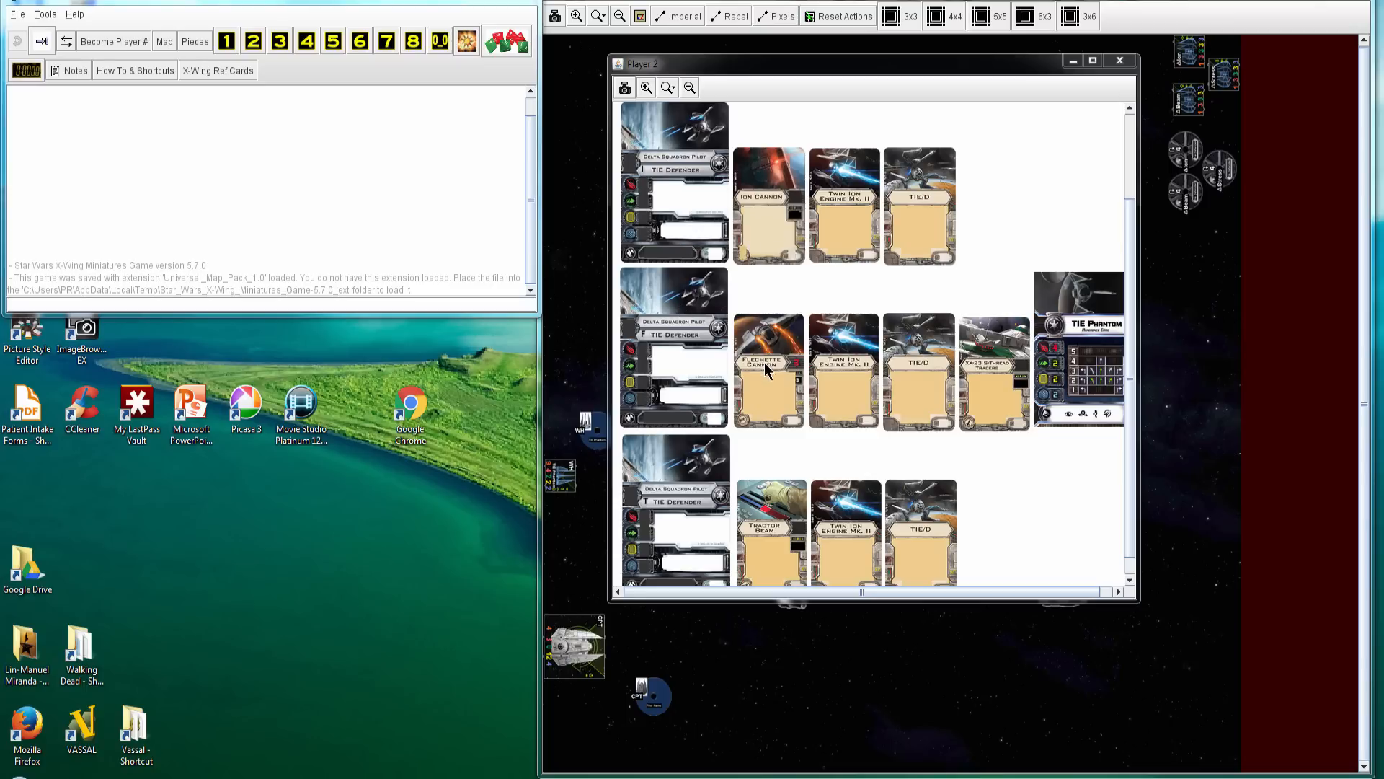
Close the second player's squad card window to return to the full asteroid-field map
click(1119, 60)
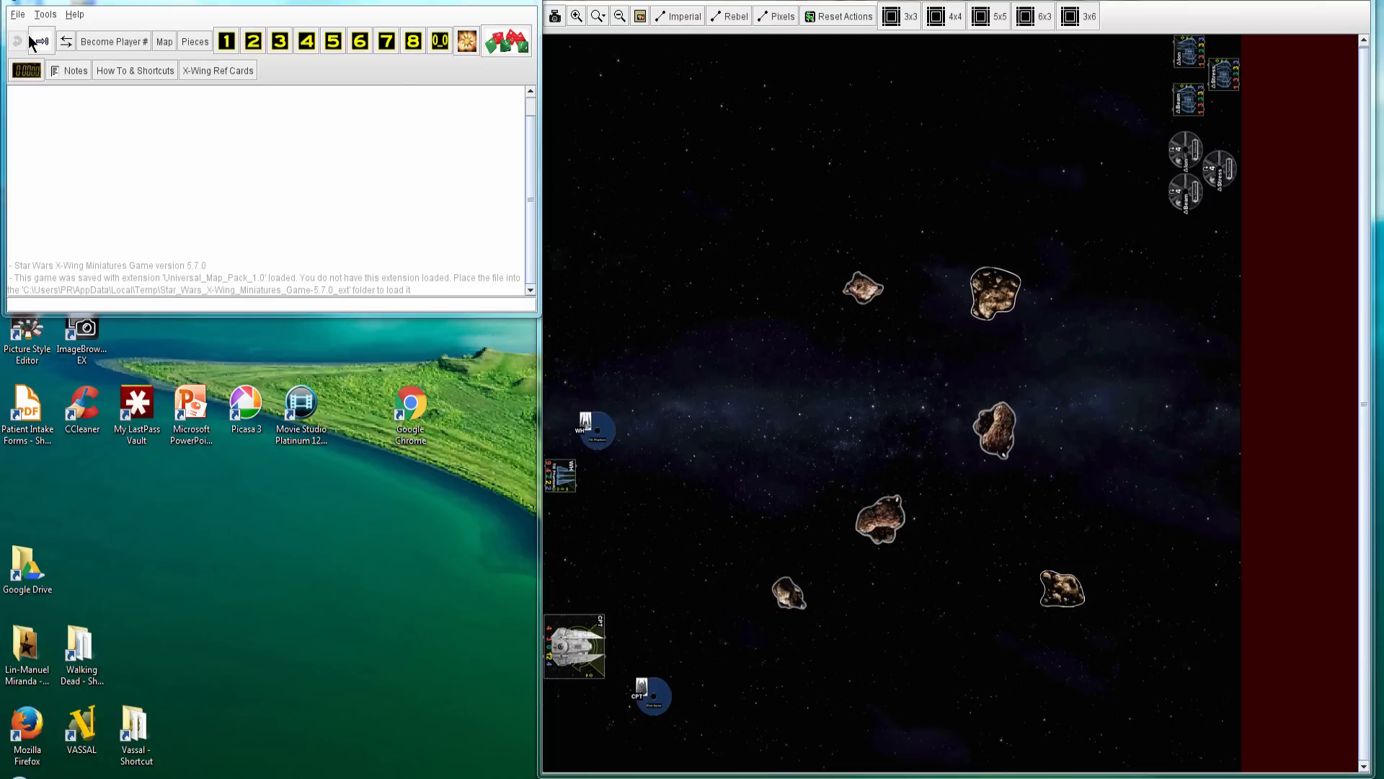
Step the replay into combat among the asteroids with attack and defence rolls logged
click(40, 41)
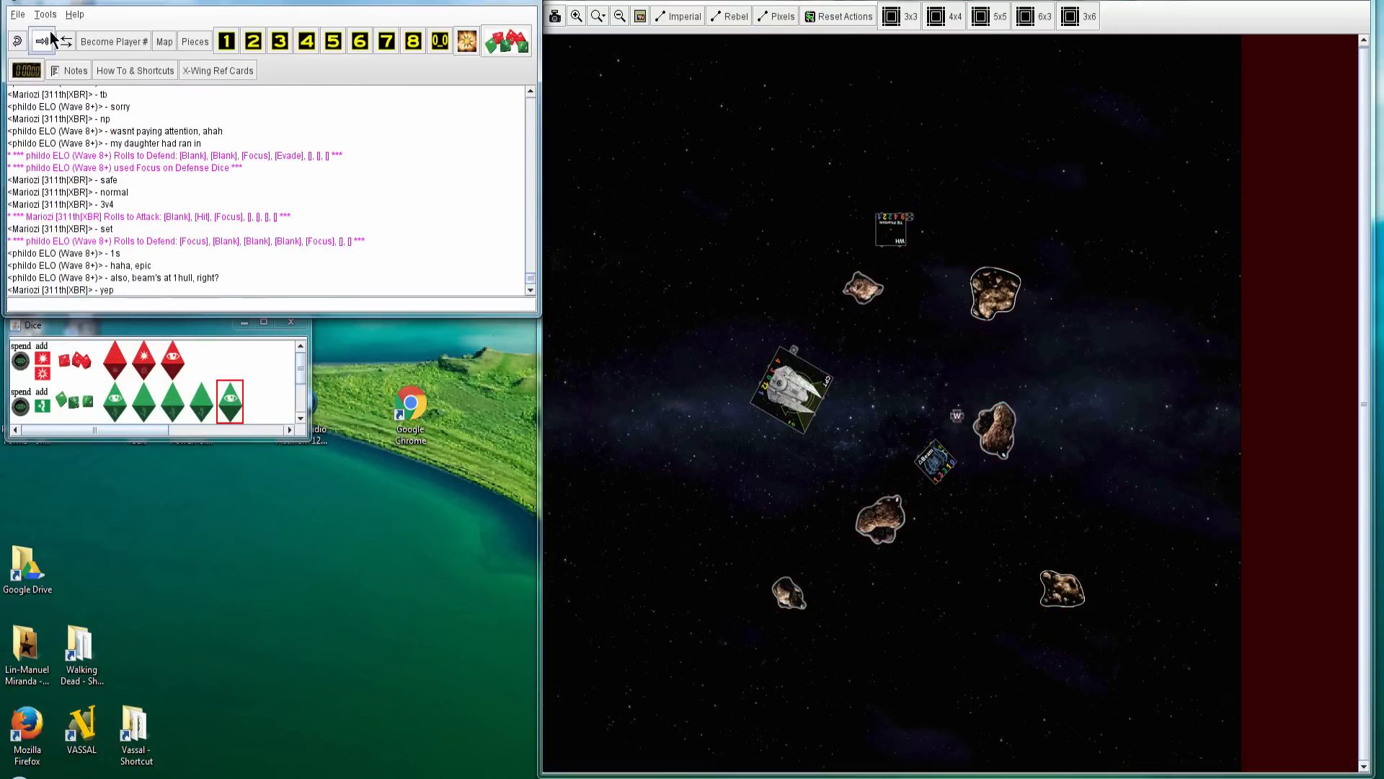
Advance the log into the next game on the nebula map and scroll the view down
click(40, 40)
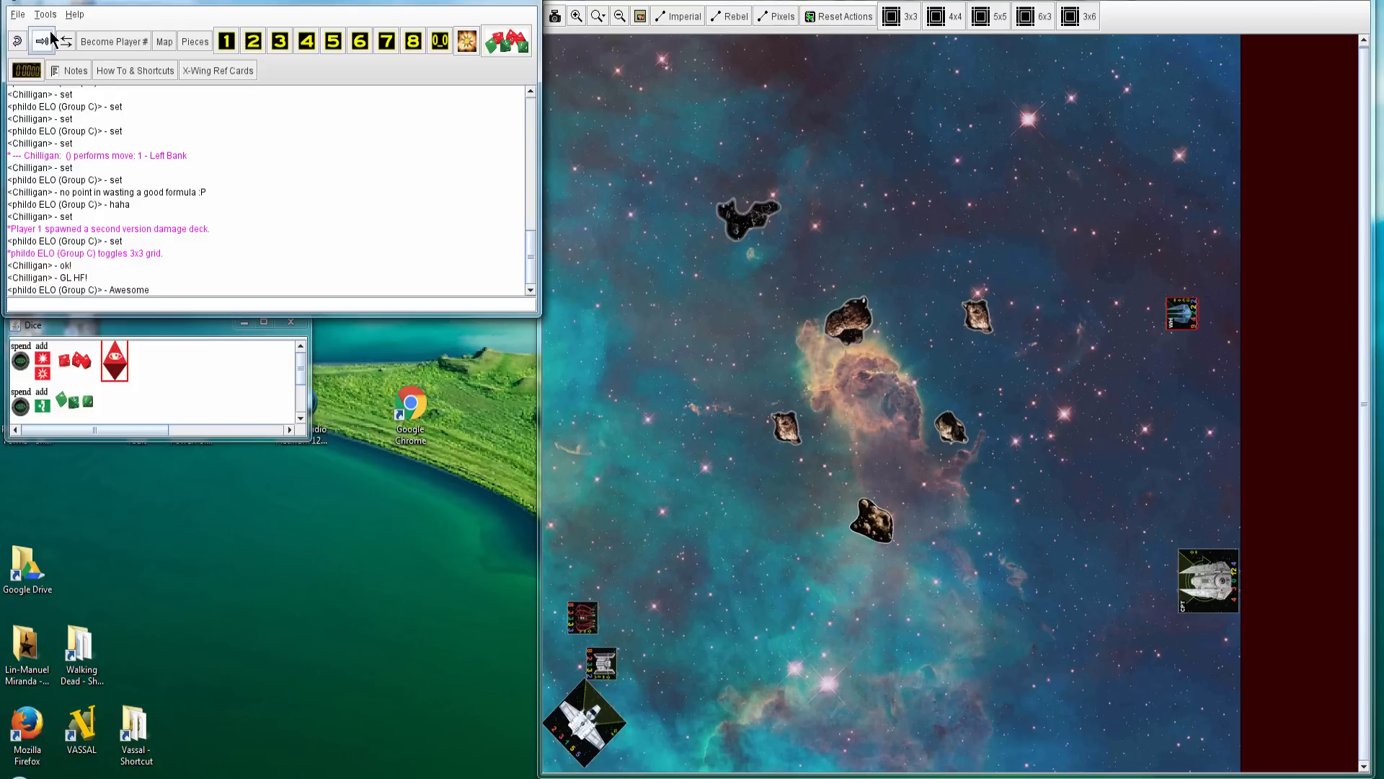
scroll(down, 3)
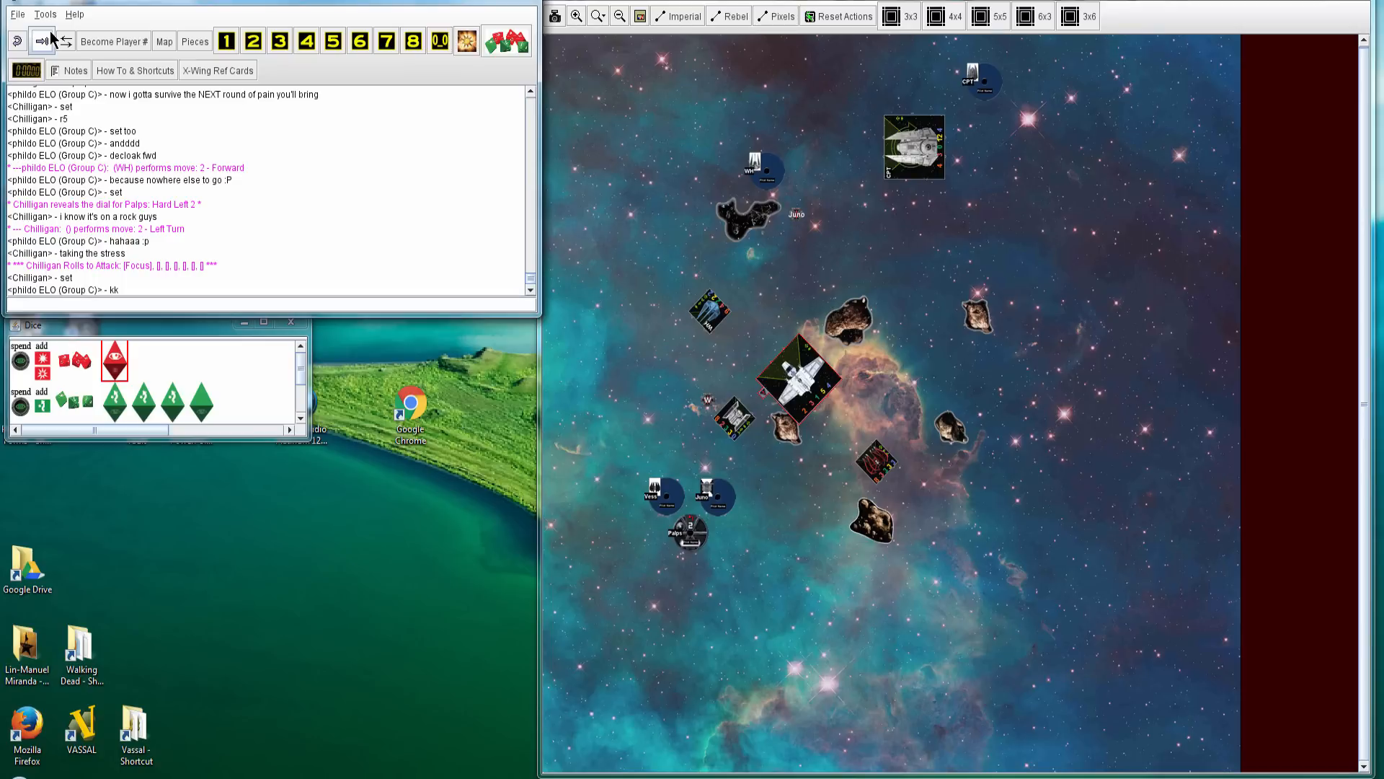
Step the replay forward, briefly reviewing a player's squad cards, up to the Hard Left 2 and K-Turn 4 reveals
click(253, 41)
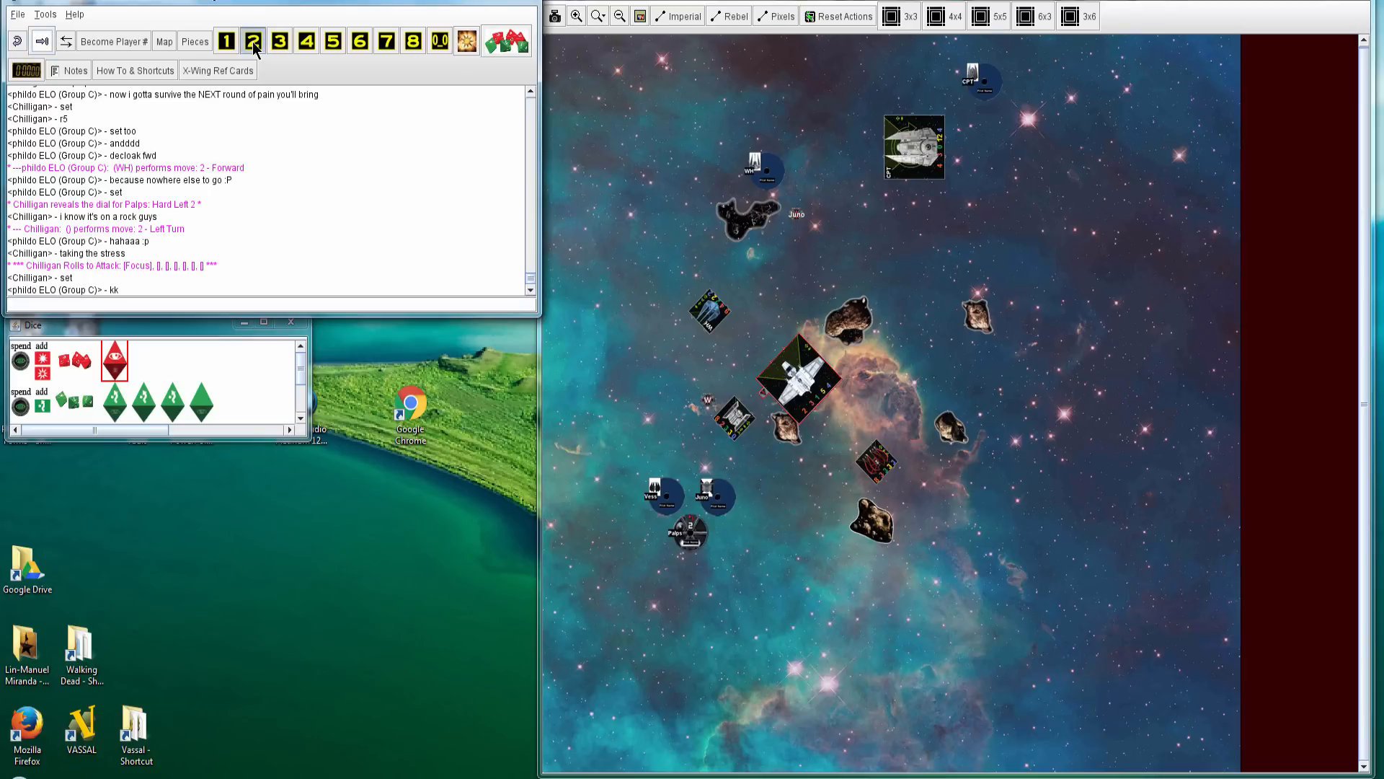
click(226, 40)
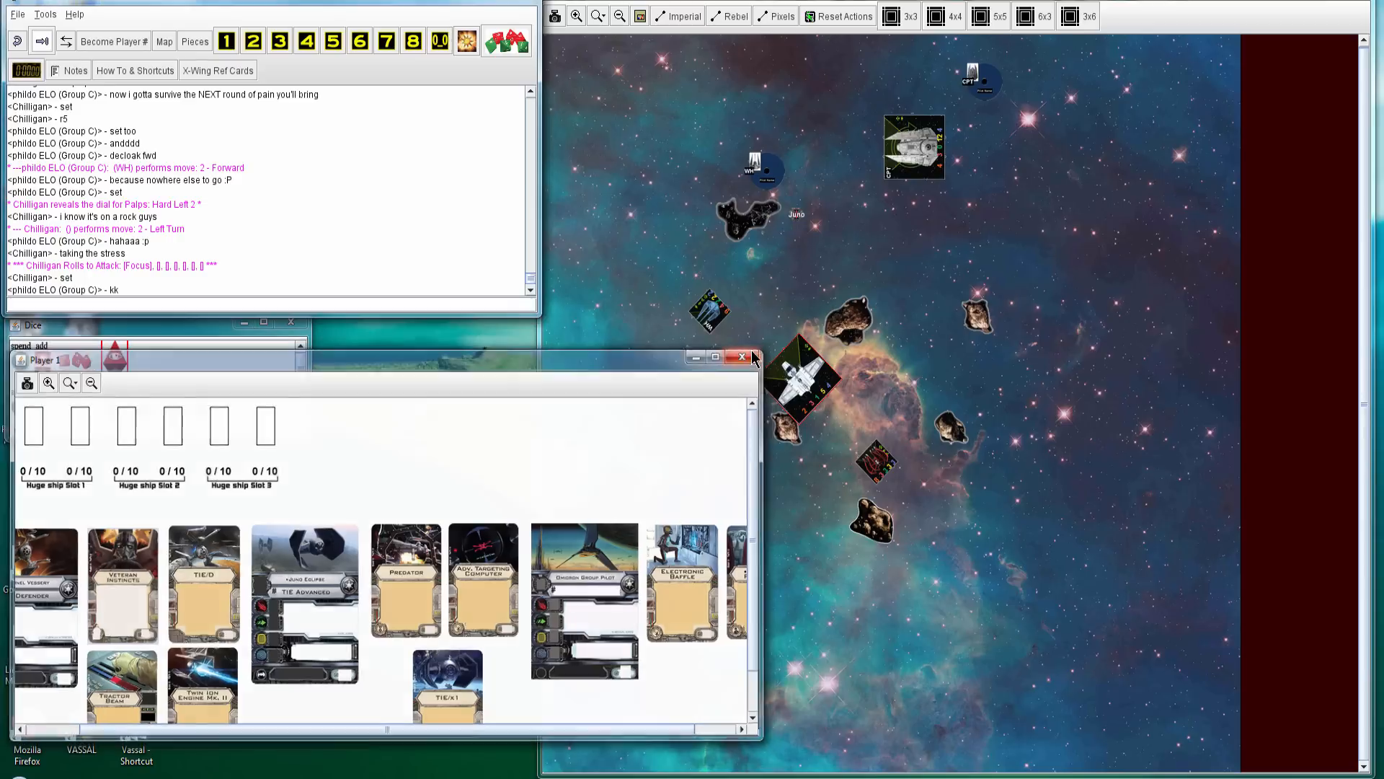
click(744, 356)
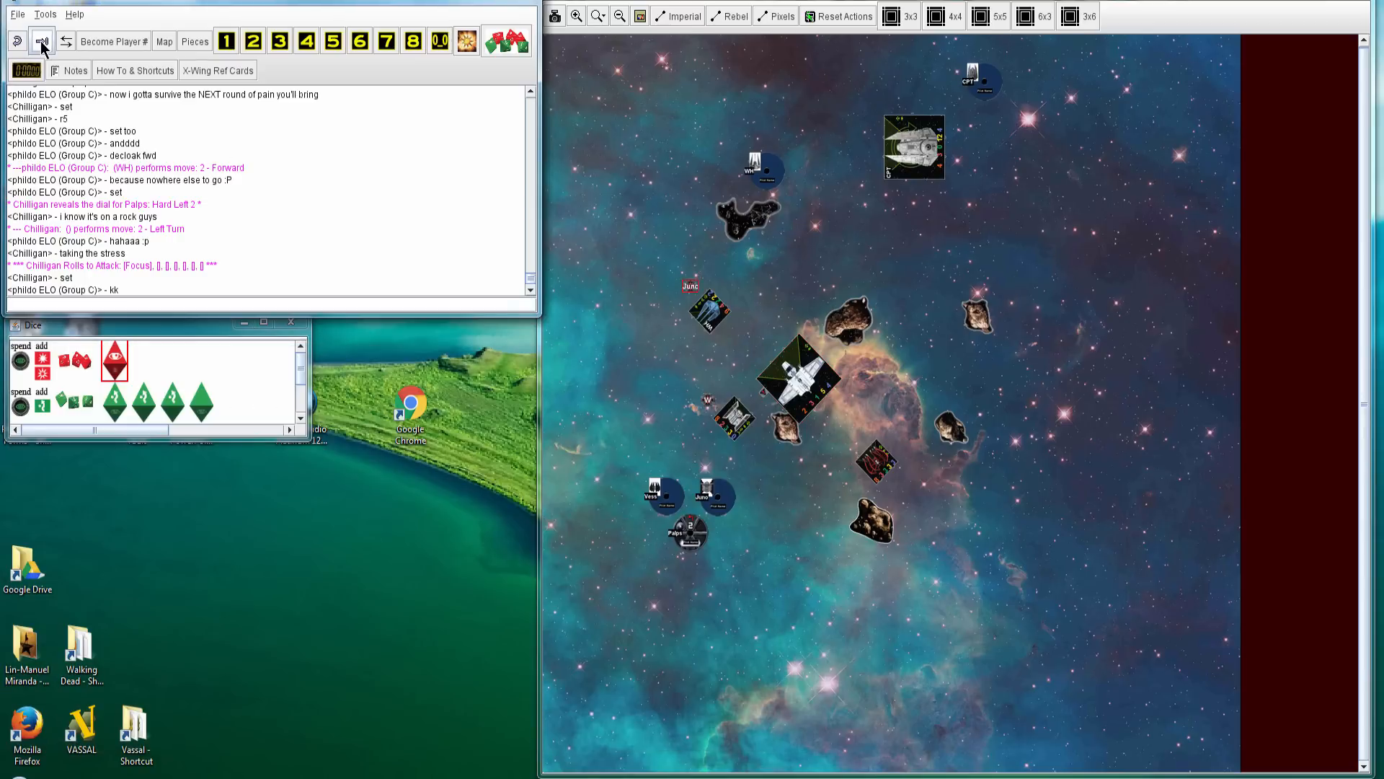
click(41, 40)
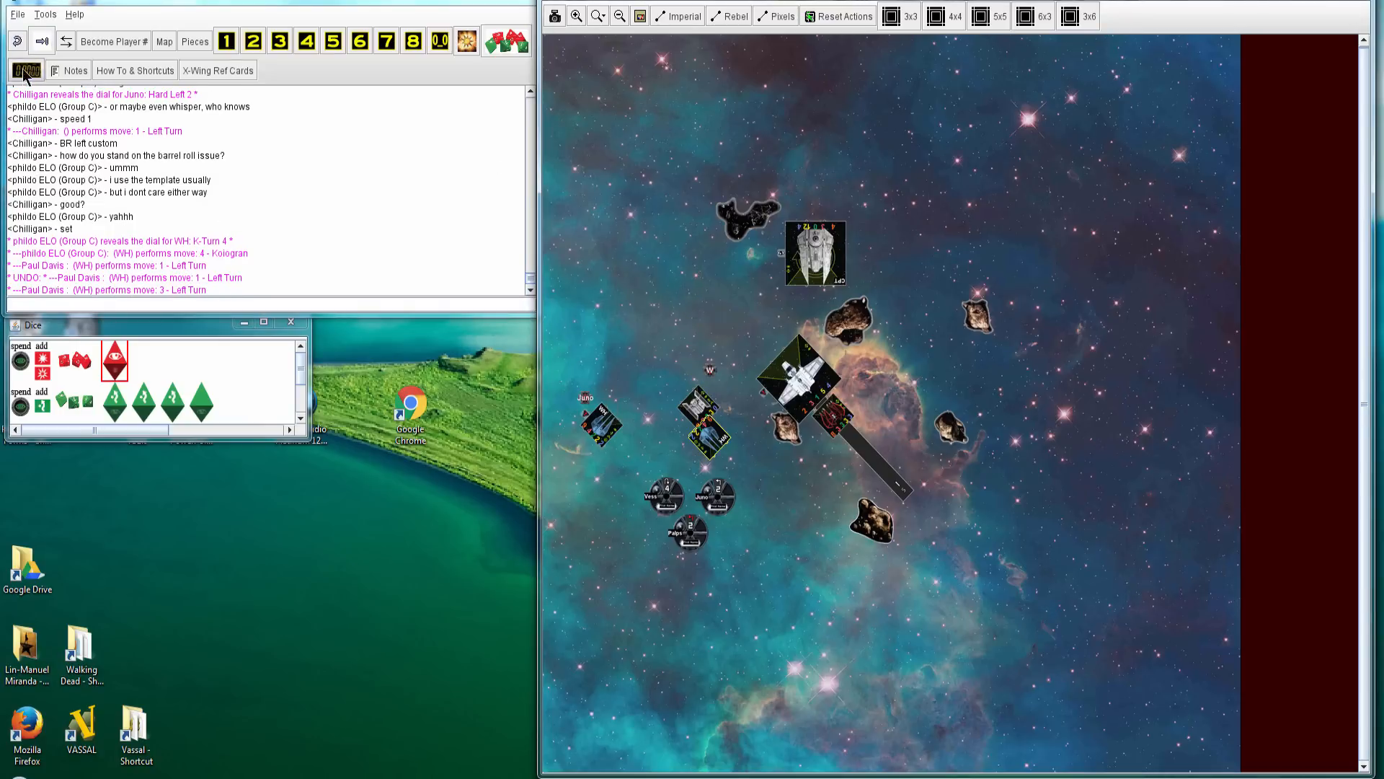
mouse_move(40, 40)
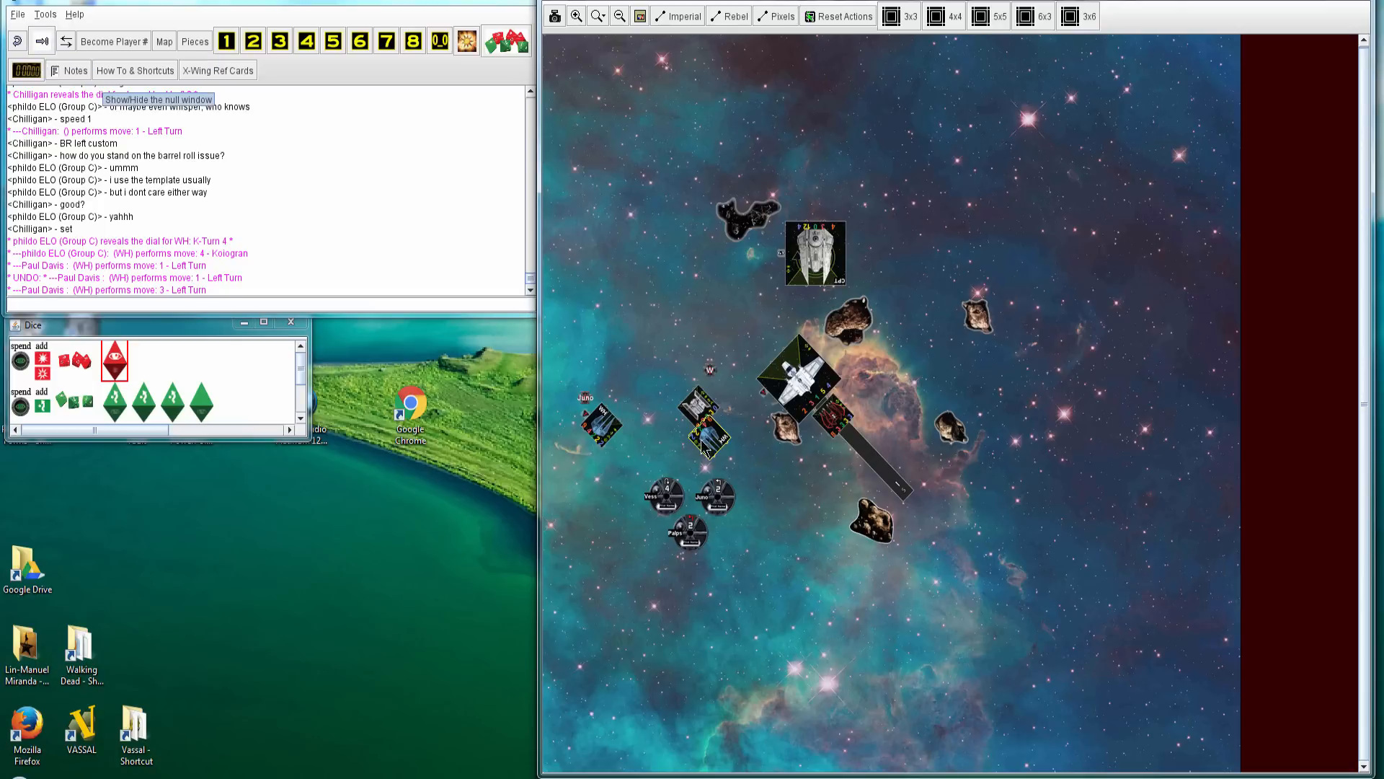
Step the replay through the undone moves to Phildo's rerolled attack on Juno and the new dials
click(13, 41)
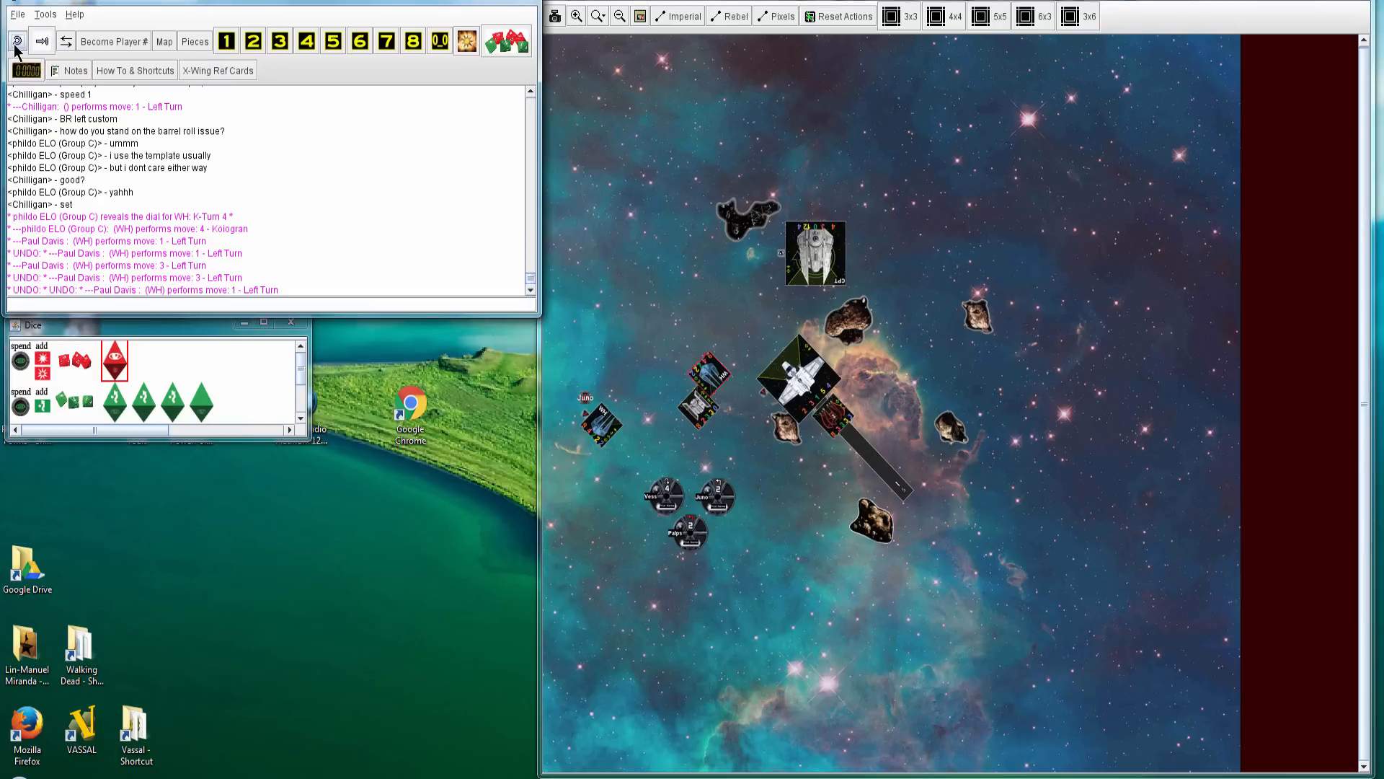
click(42, 40)
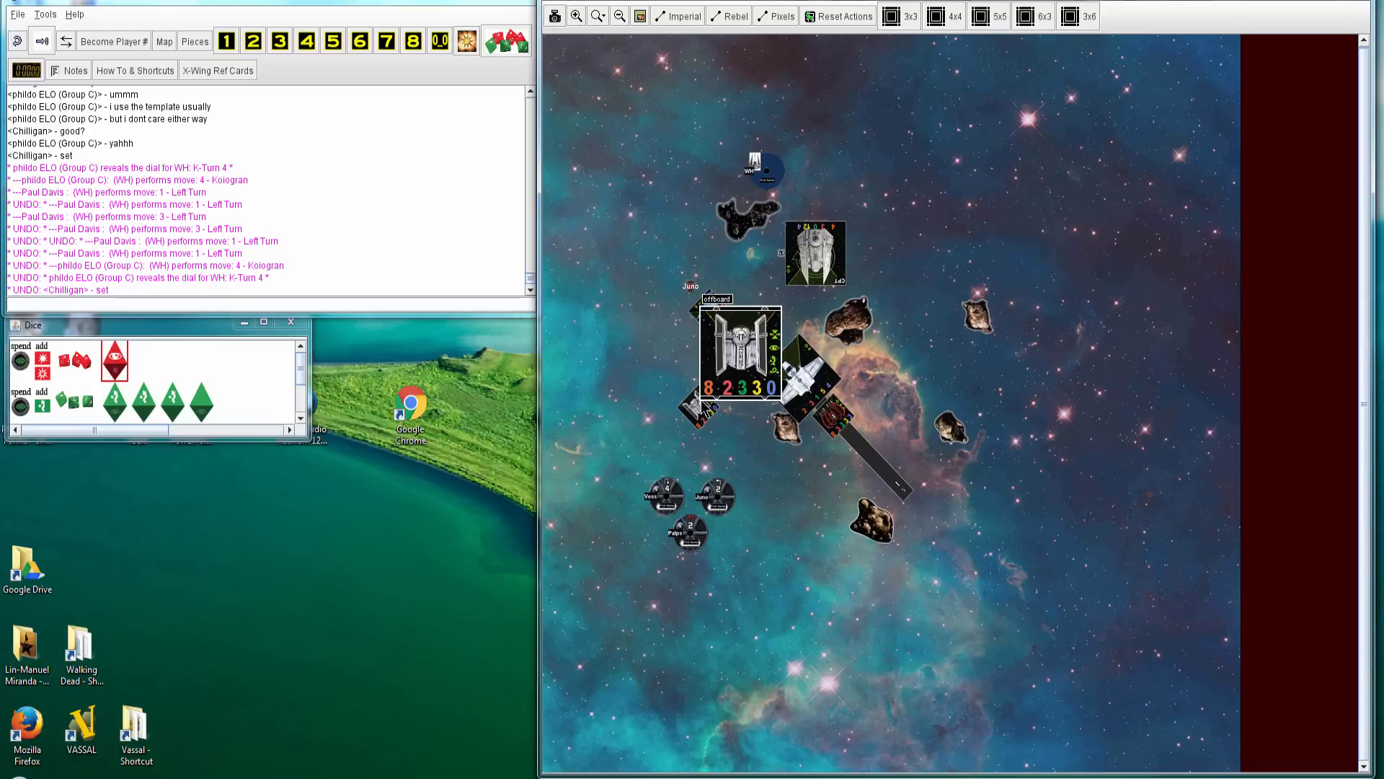
click(42, 40)
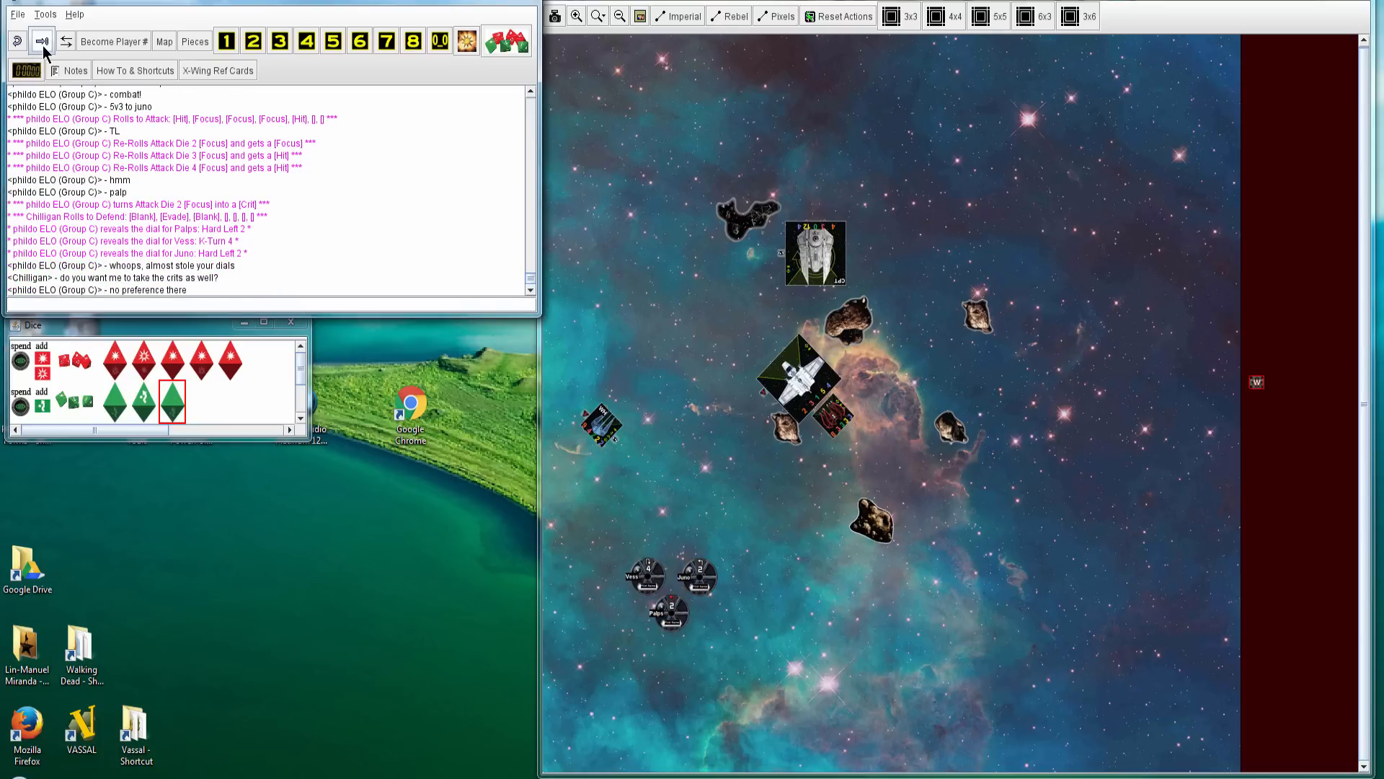
Interact with the map during Chilligan's 3v1 attack roll at Oicunn with the firing arc shaded
click(794, 379)
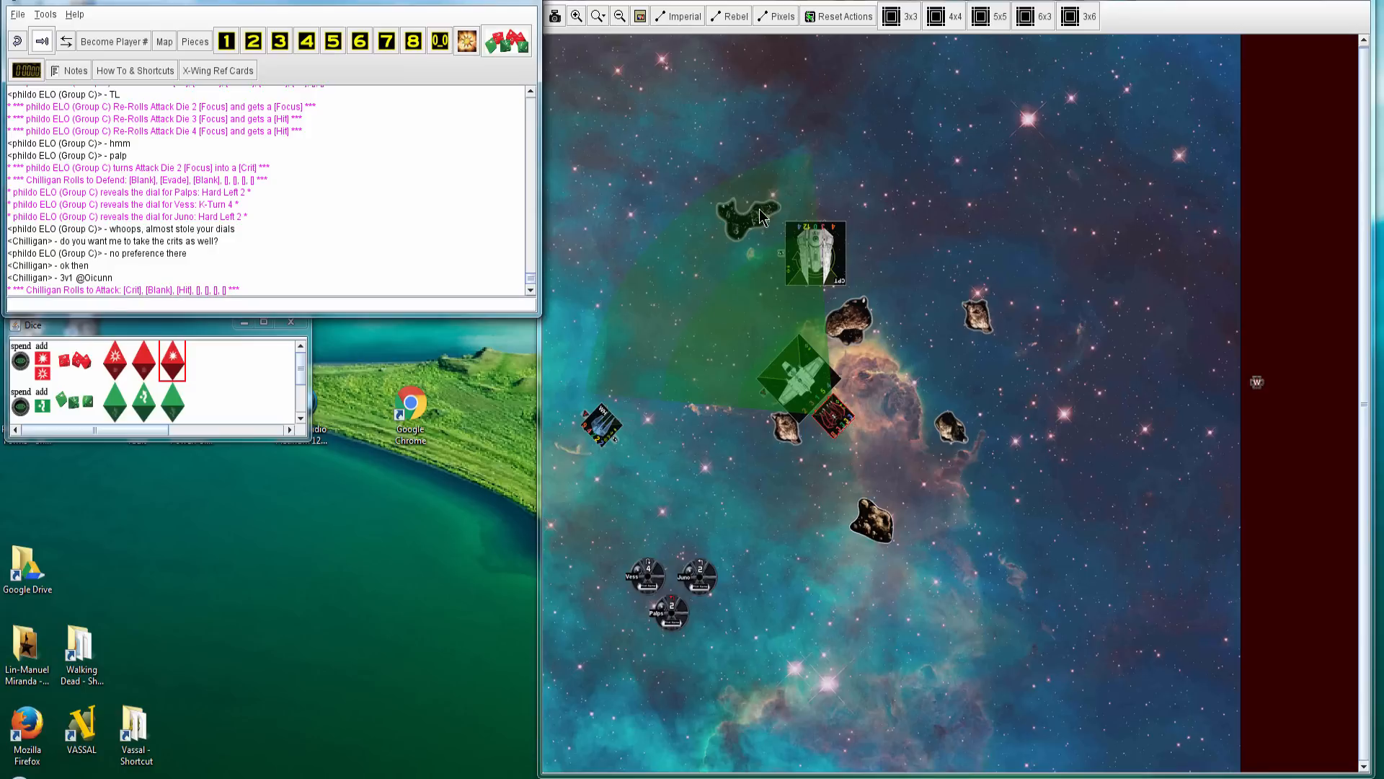
mouse_move(755, 218)
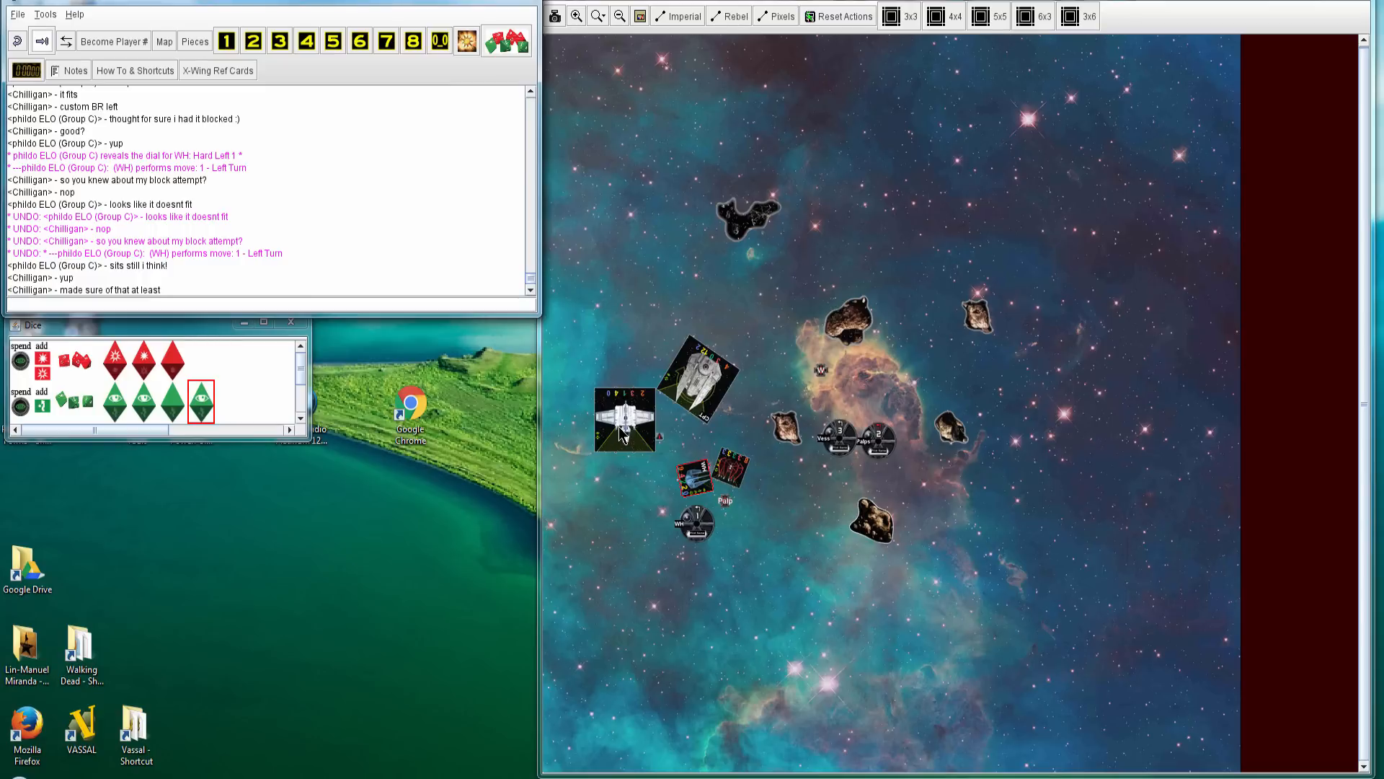
mouse_move(645, 455)
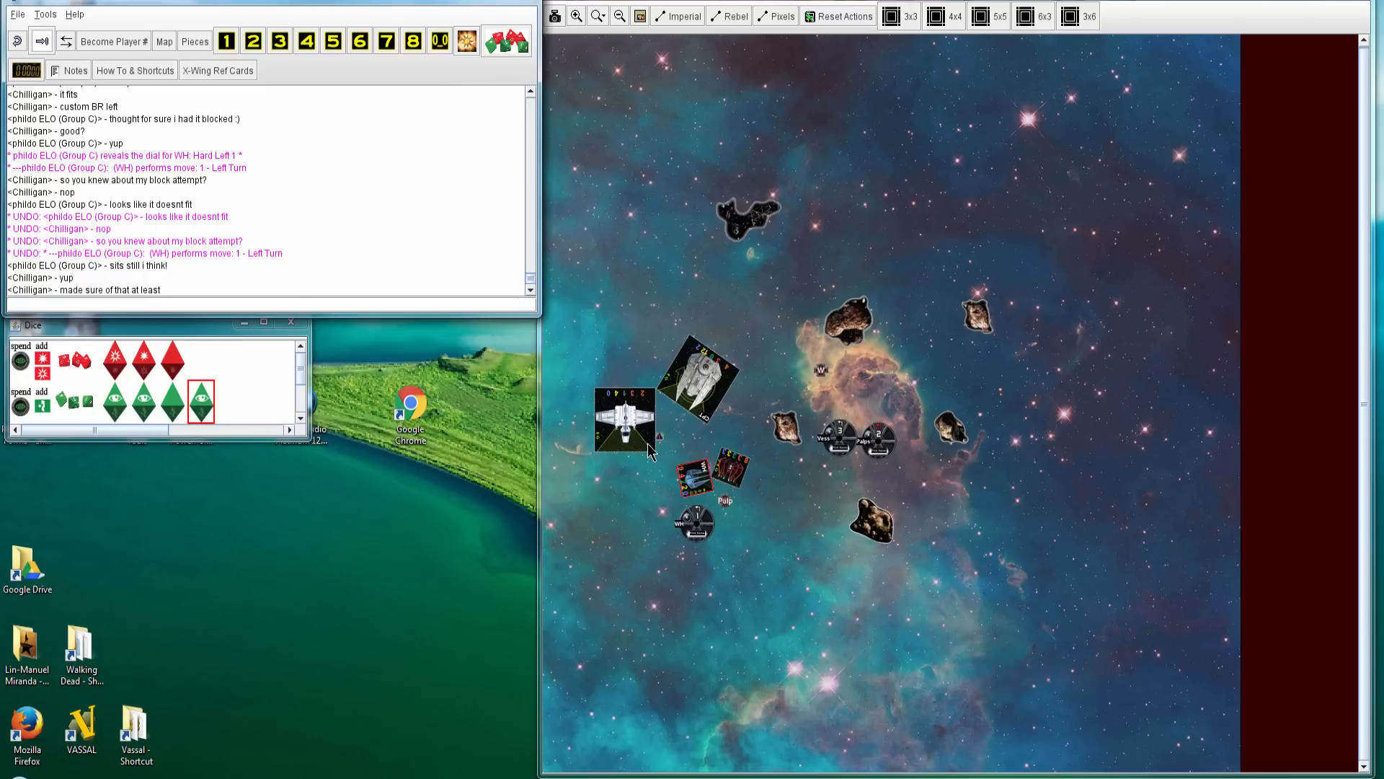
mouse_move(652, 463)
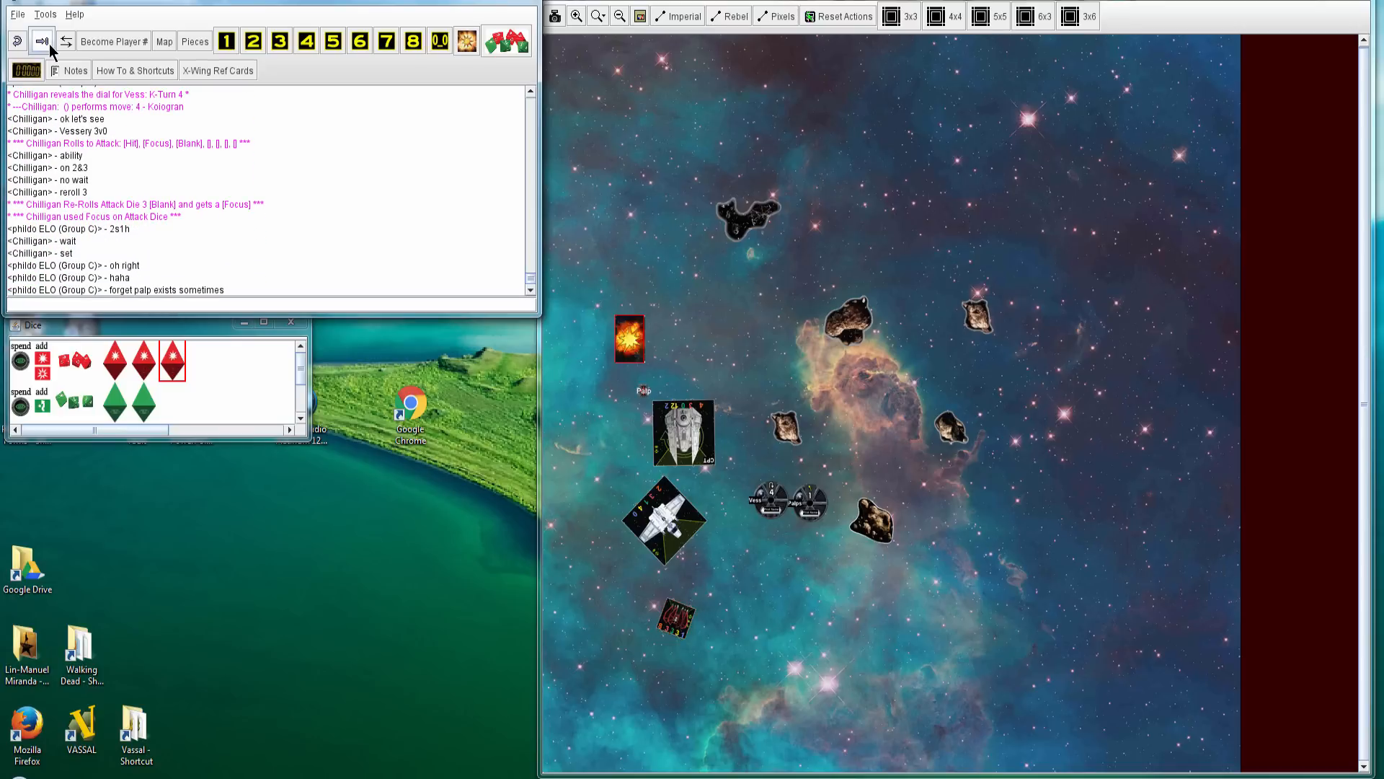
Step the log forward through the attack so Damaged Sensor Array and Stunned Pilot are flipped up
click(629, 338)
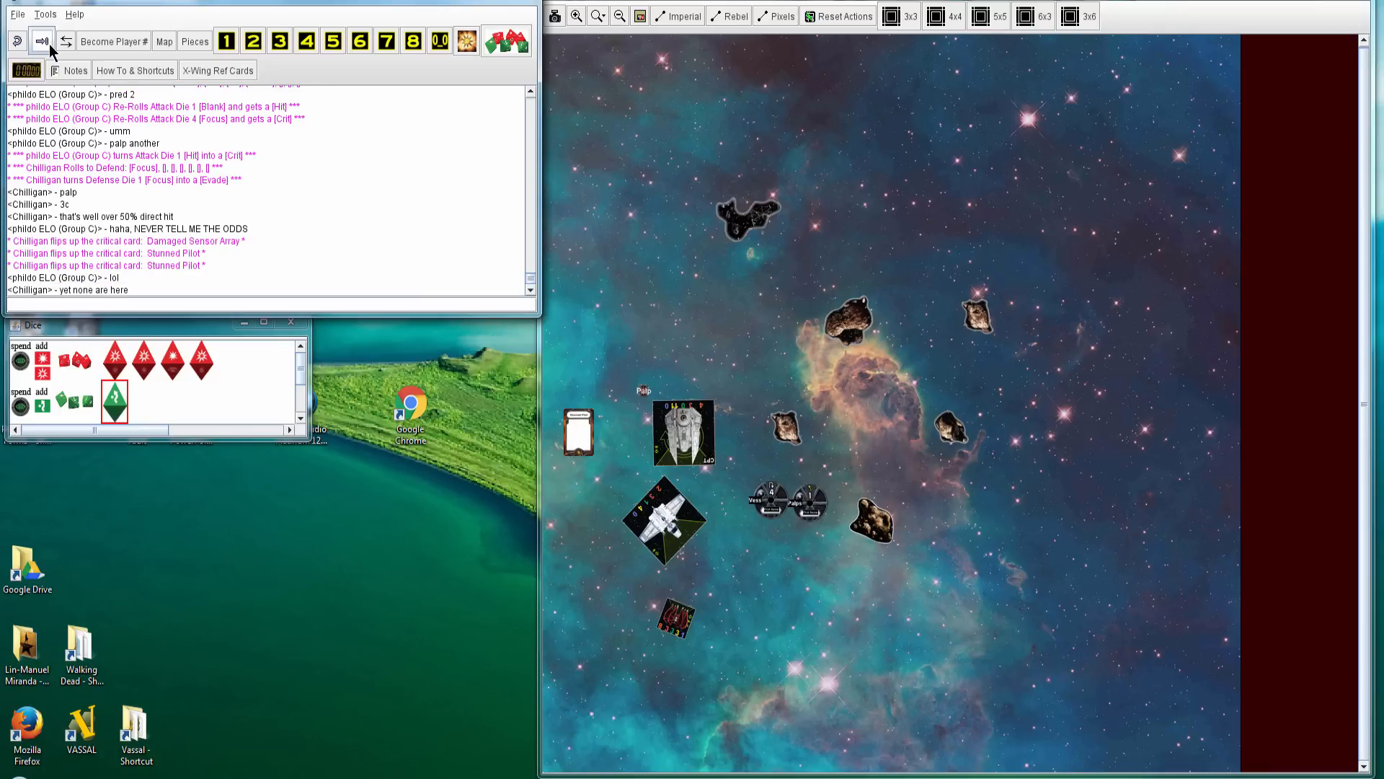
click(578, 433)
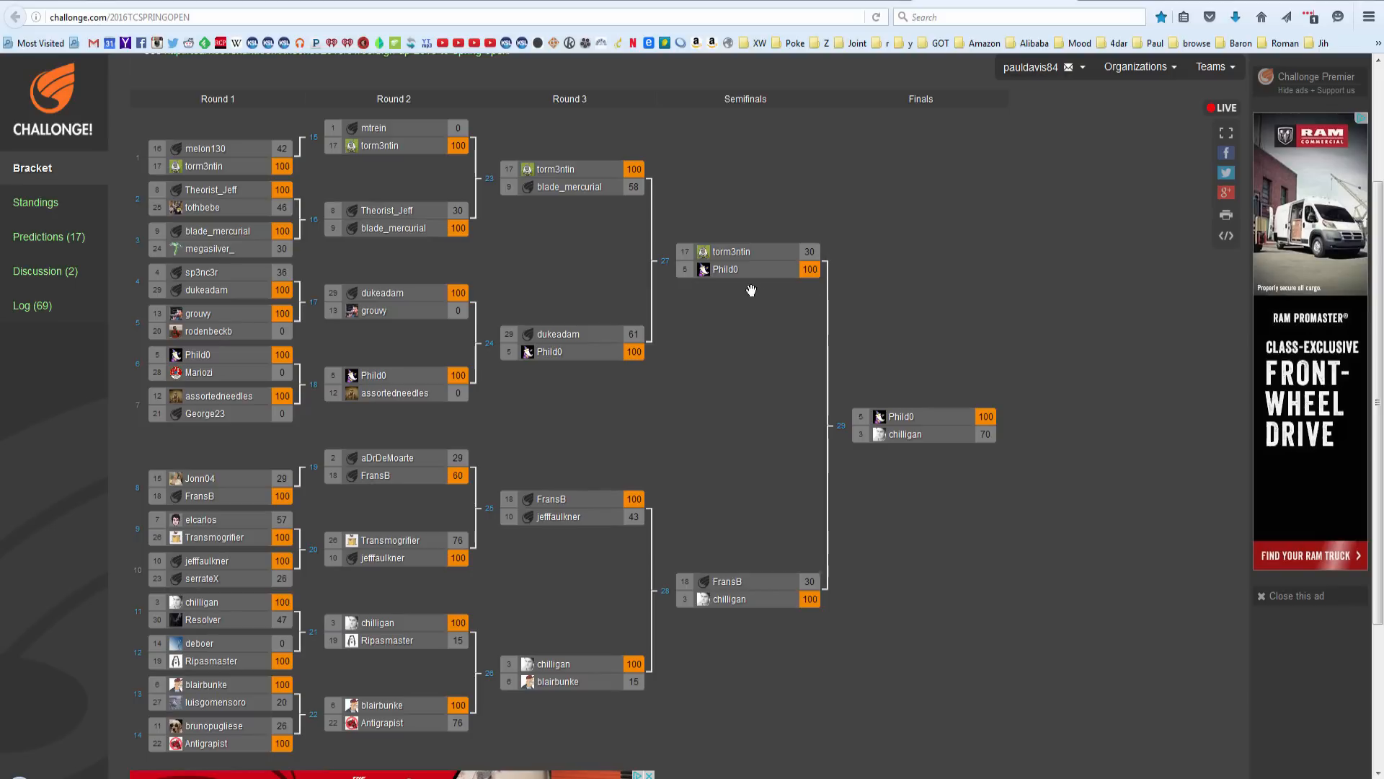
mouse_move(145, 52)
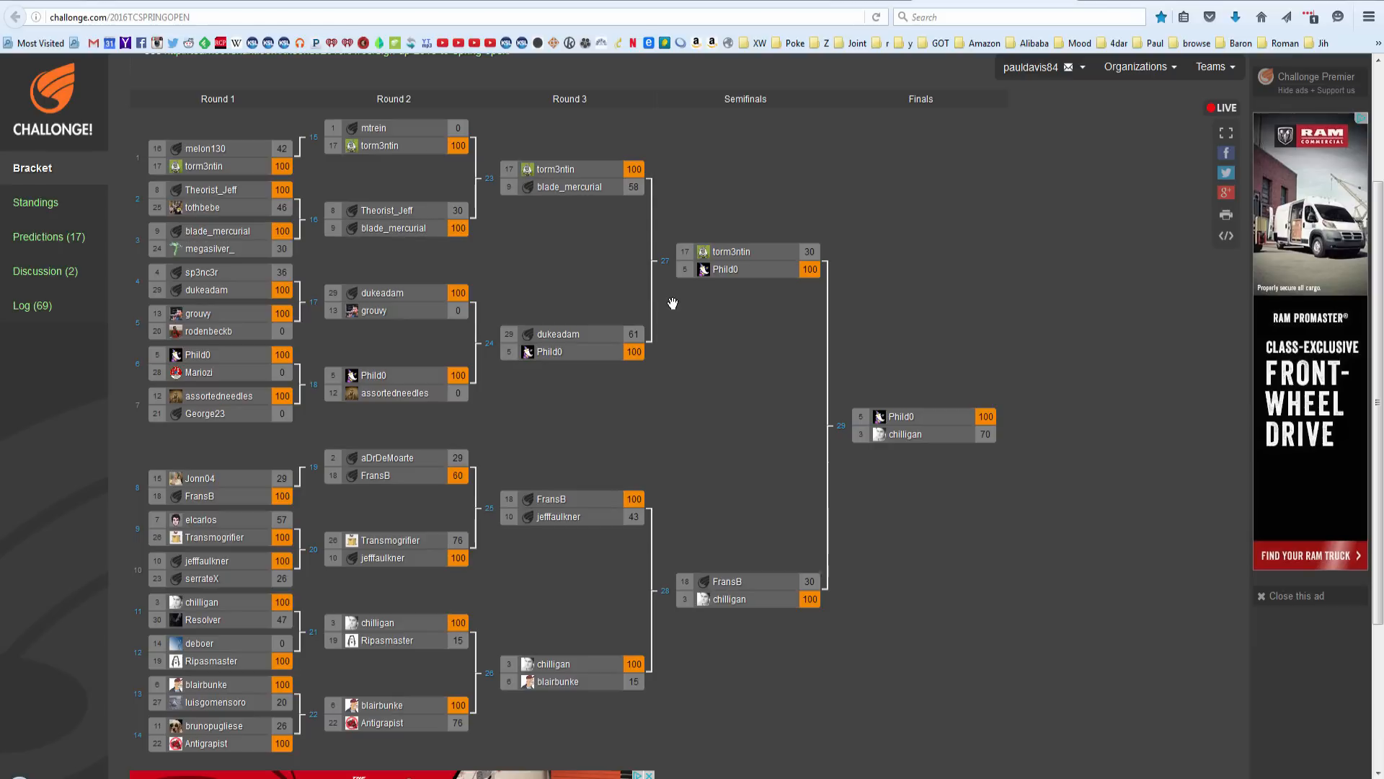
mouse_move(969, 427)
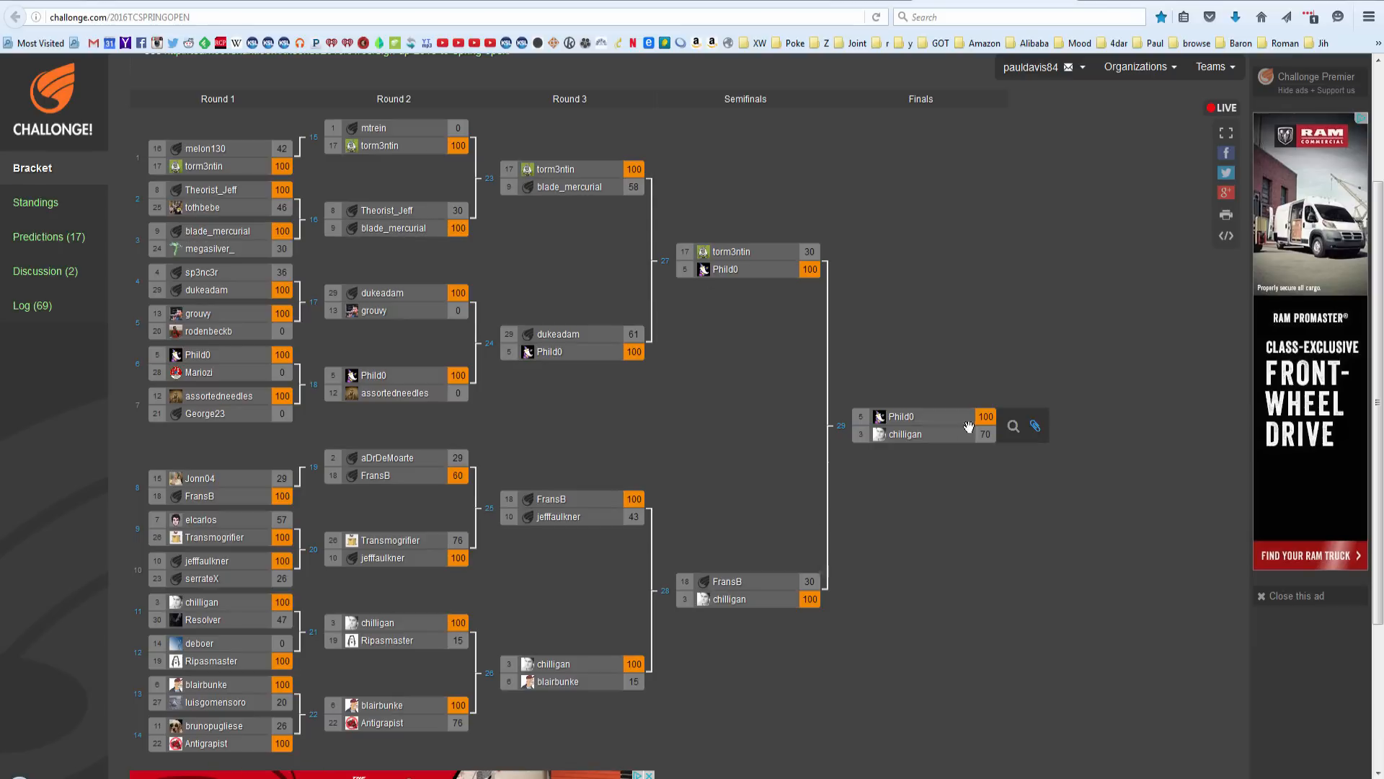
mouse_move(1036, 426)
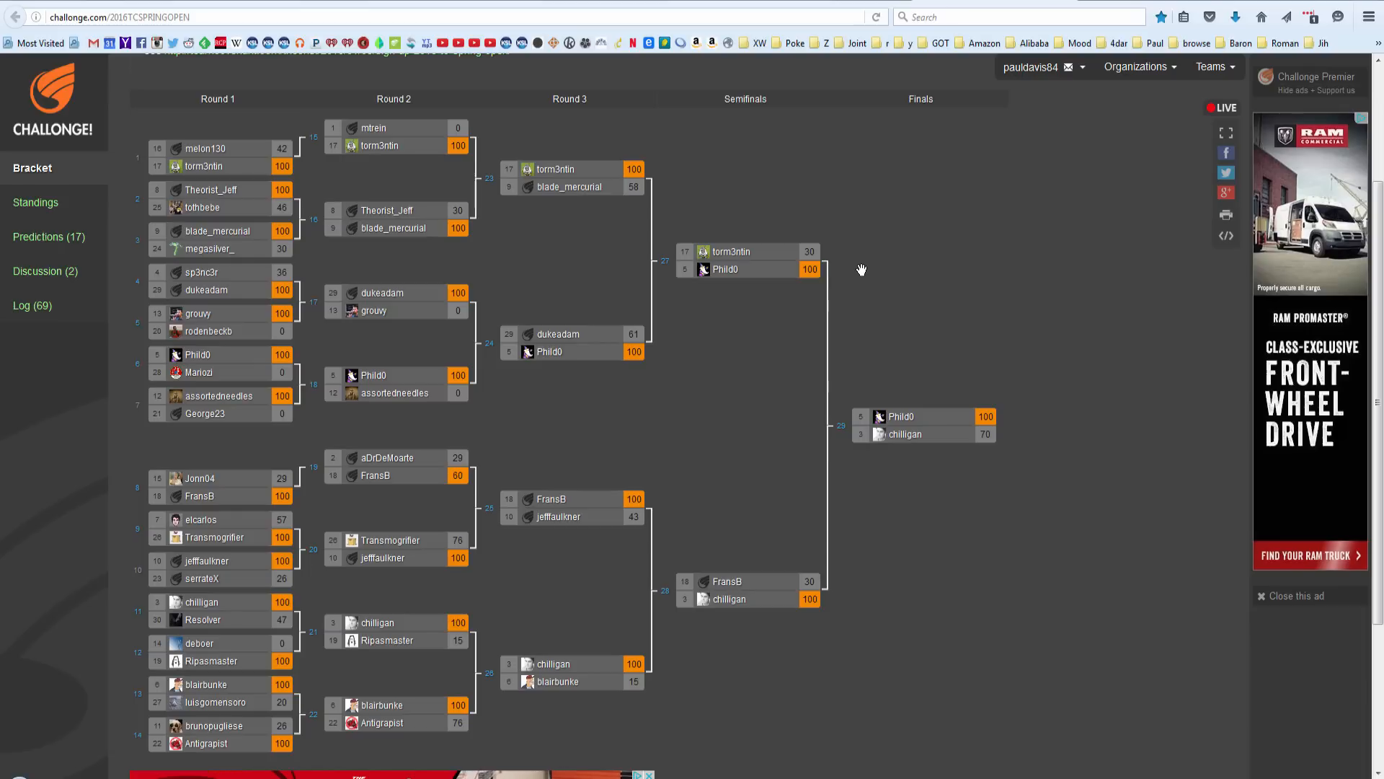
mouse_move(748, 261)
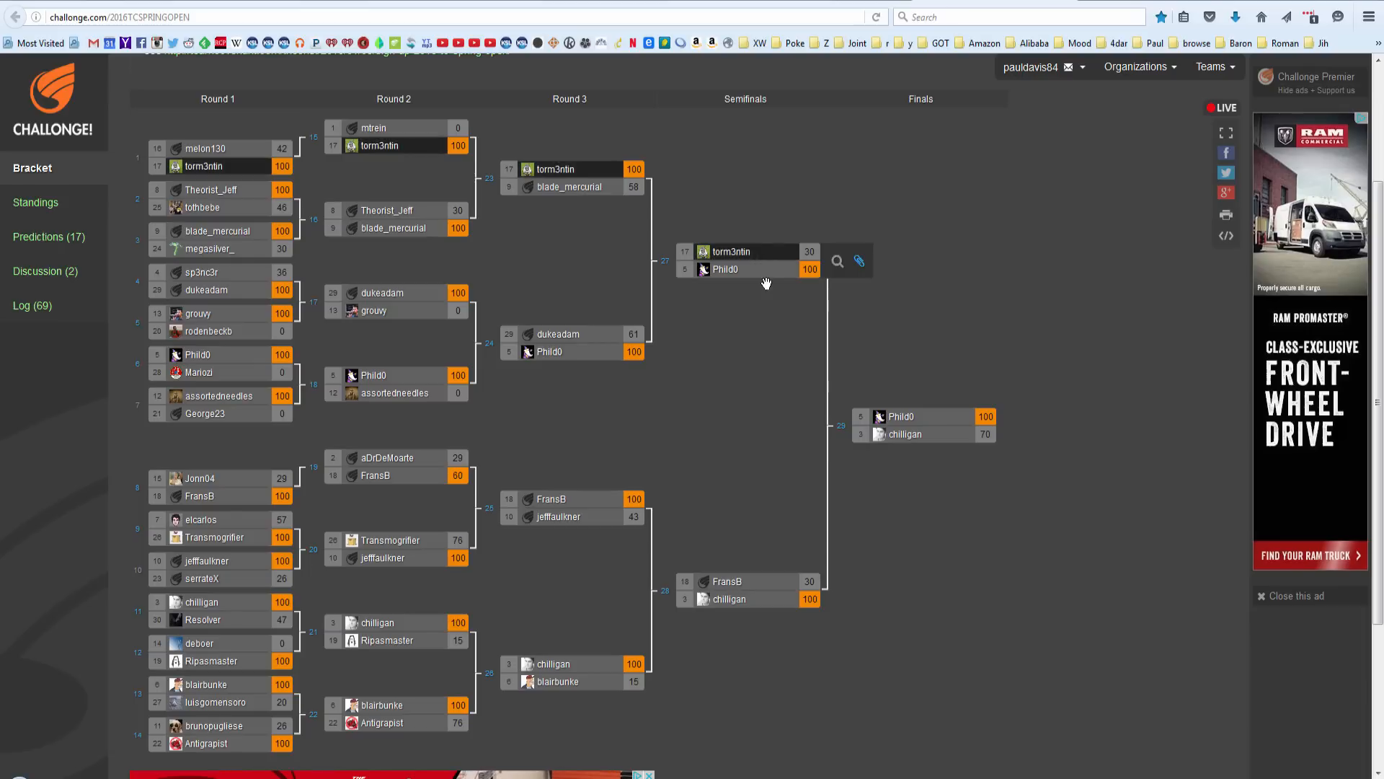
mouse_move(755, 272)
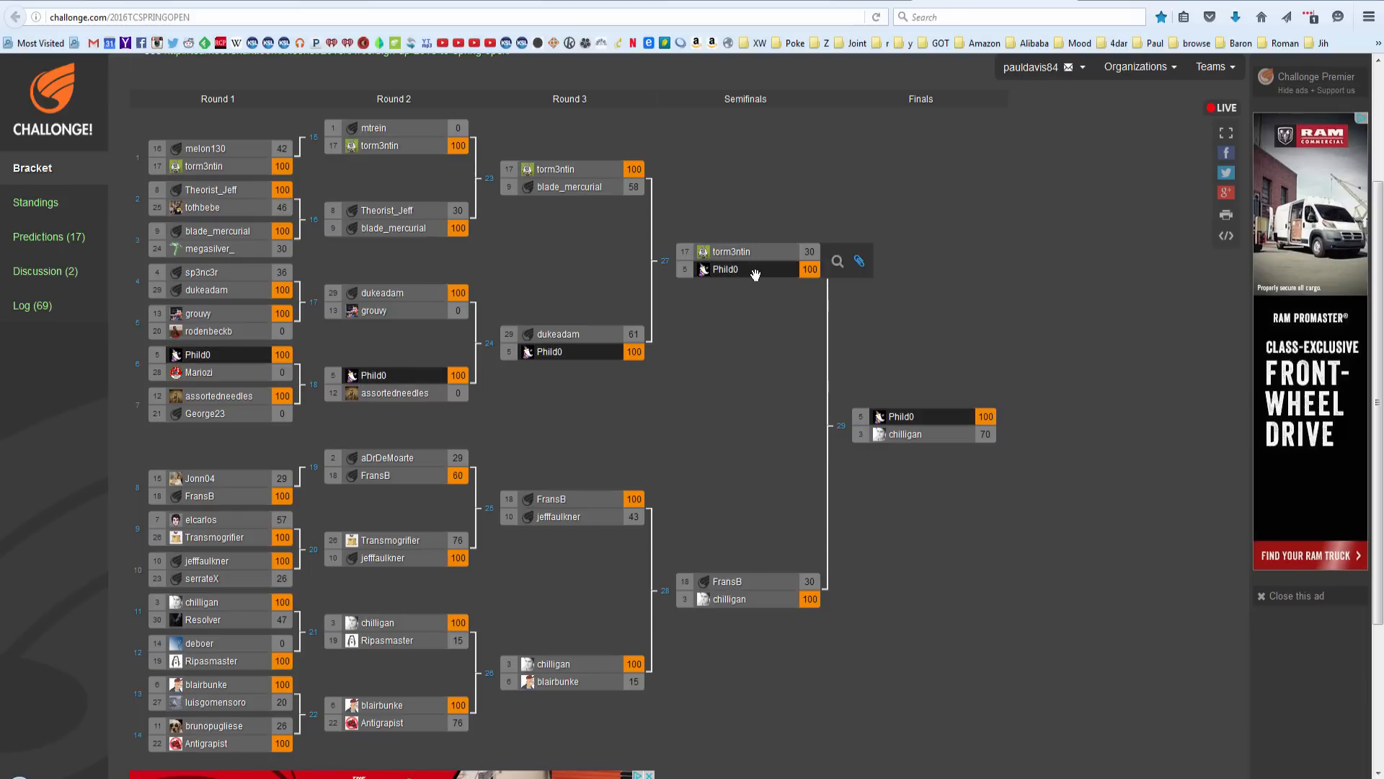
mouse_move(806, 270)
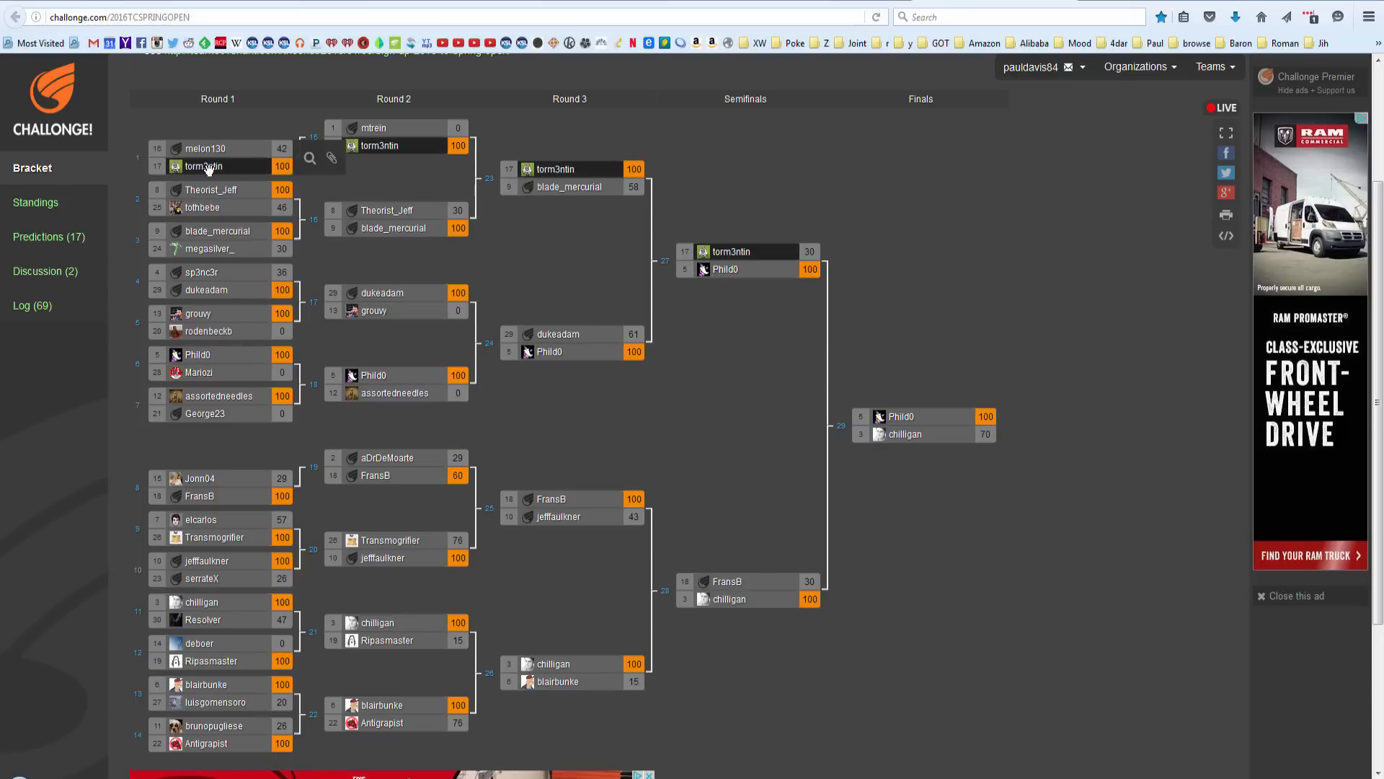
mouse_move(508, 140)
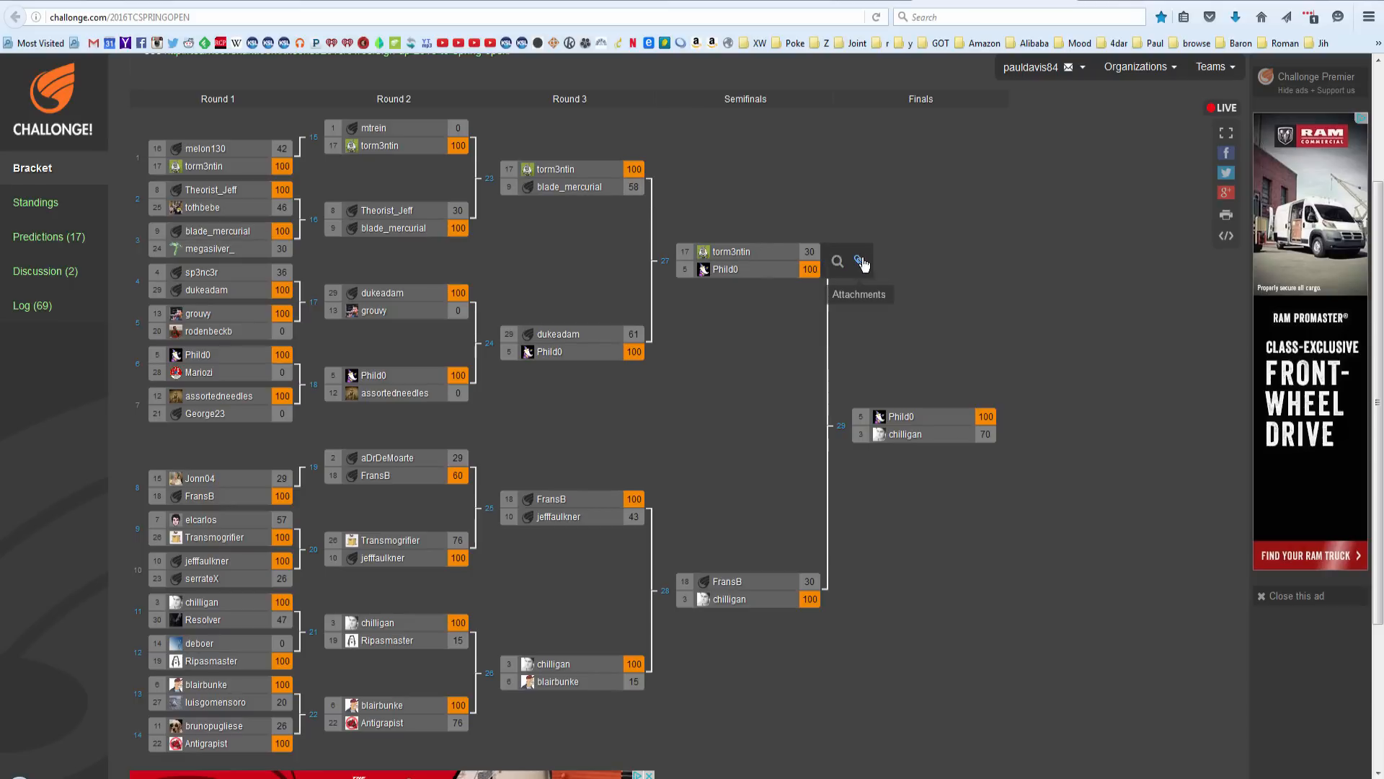
click(858, 260)
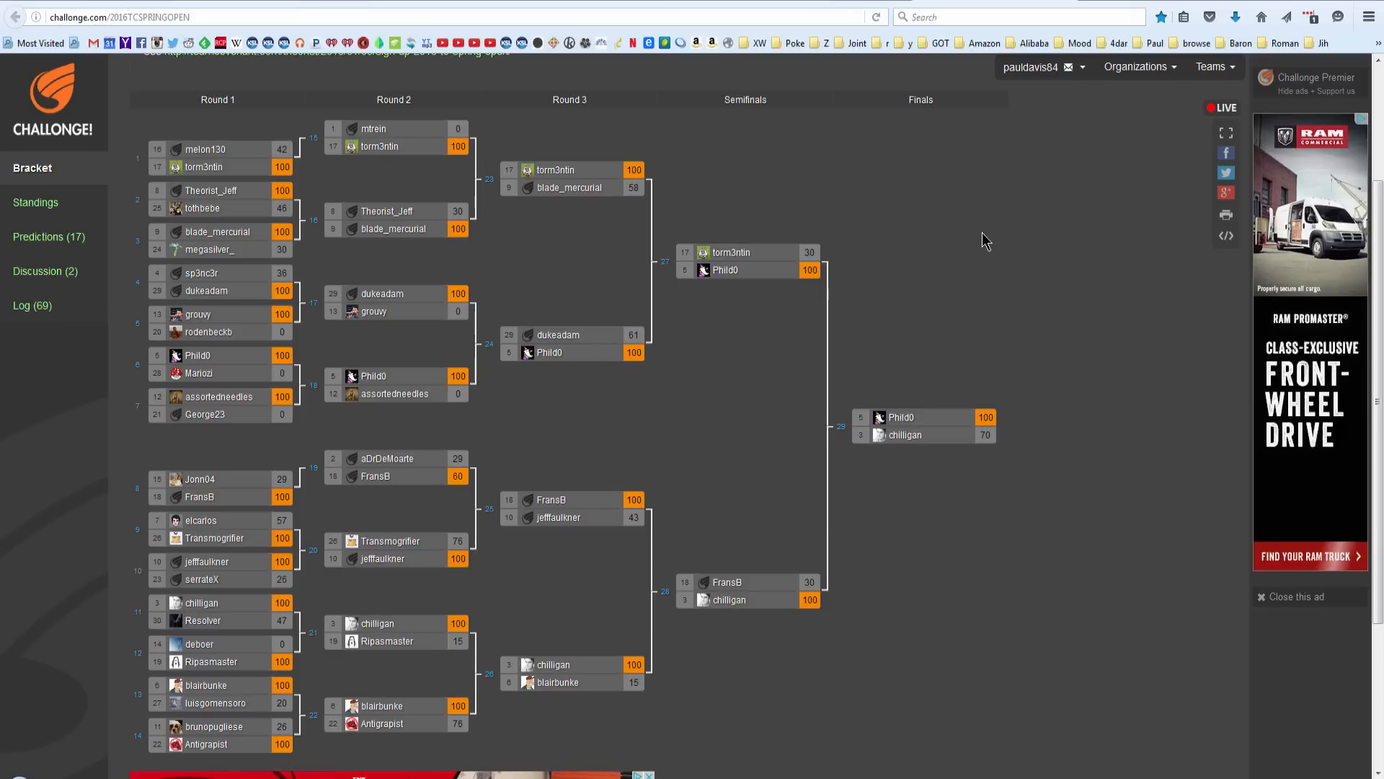
mouse_move(167, 313)
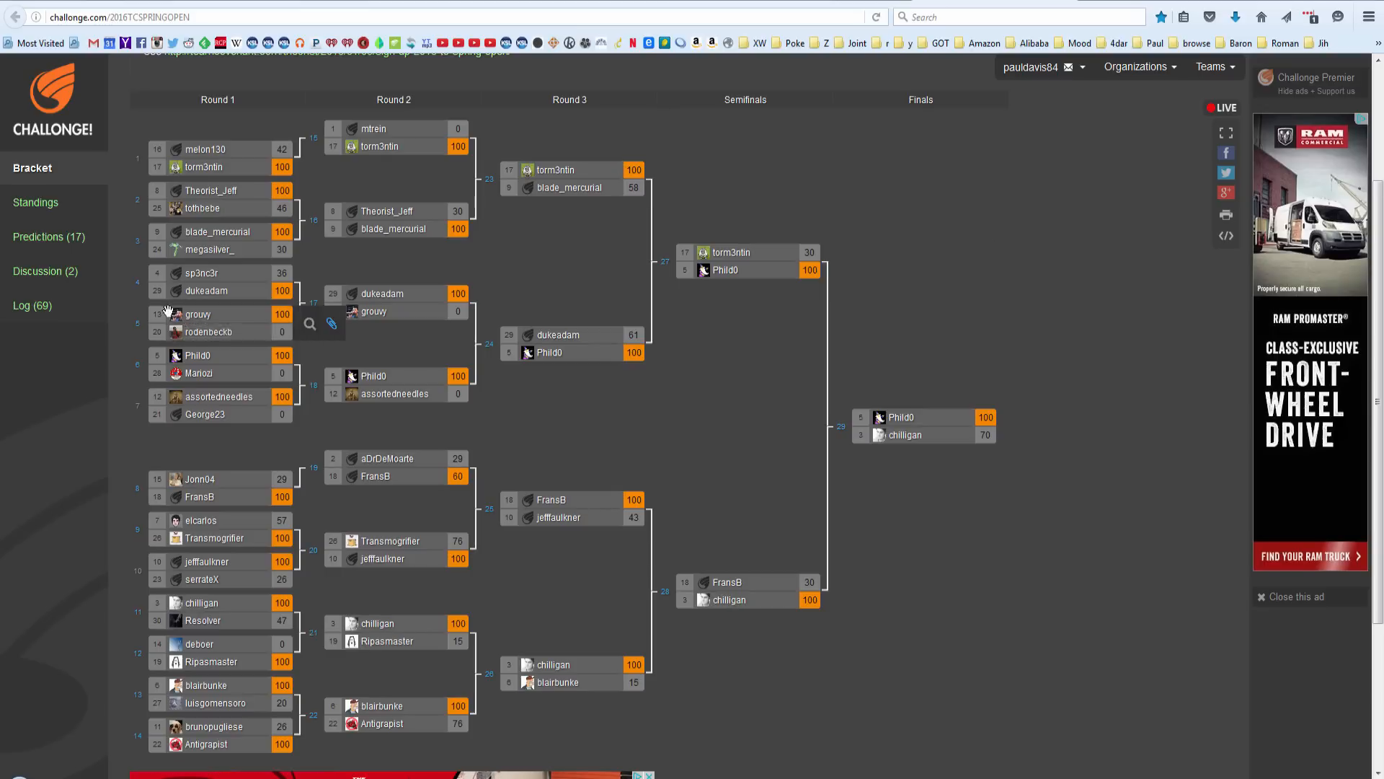
mouse_move(210, 191)
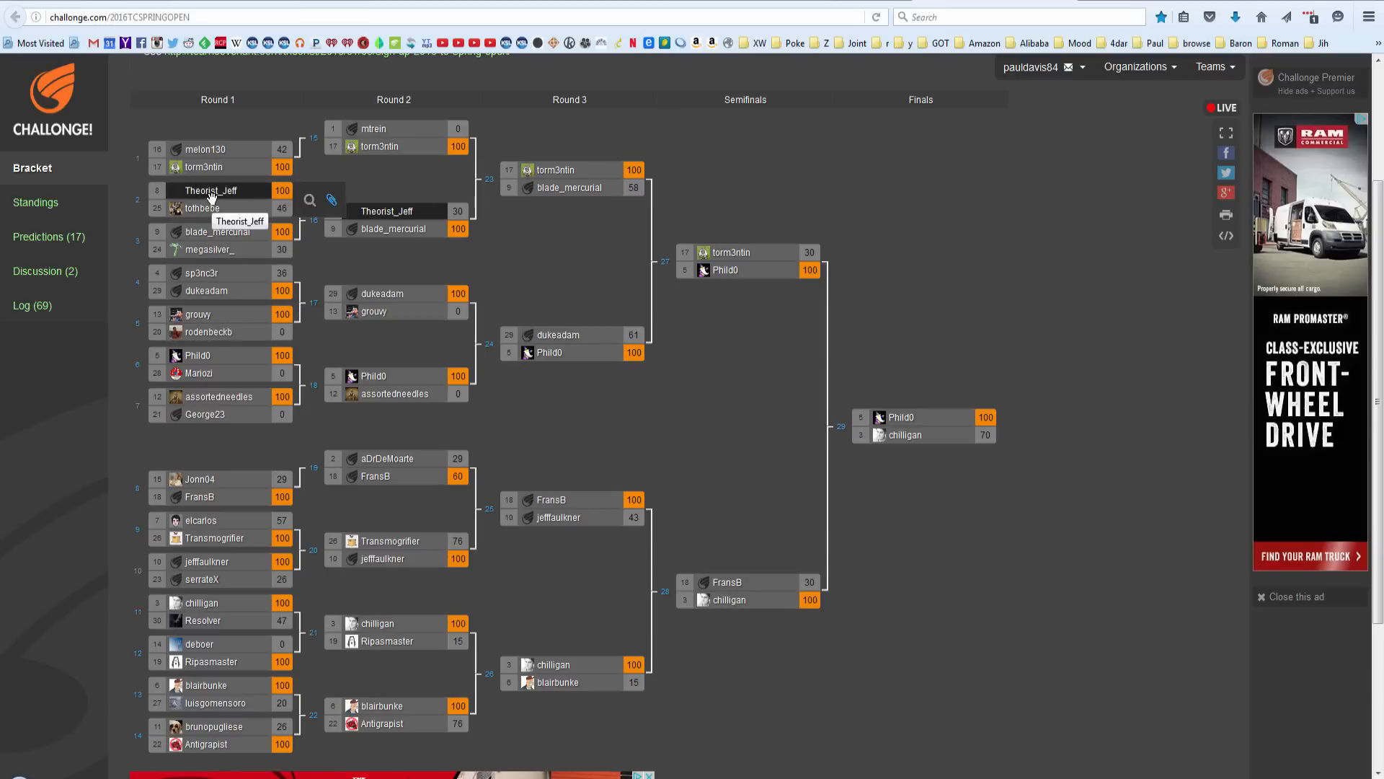
mouse_move(655, 299)
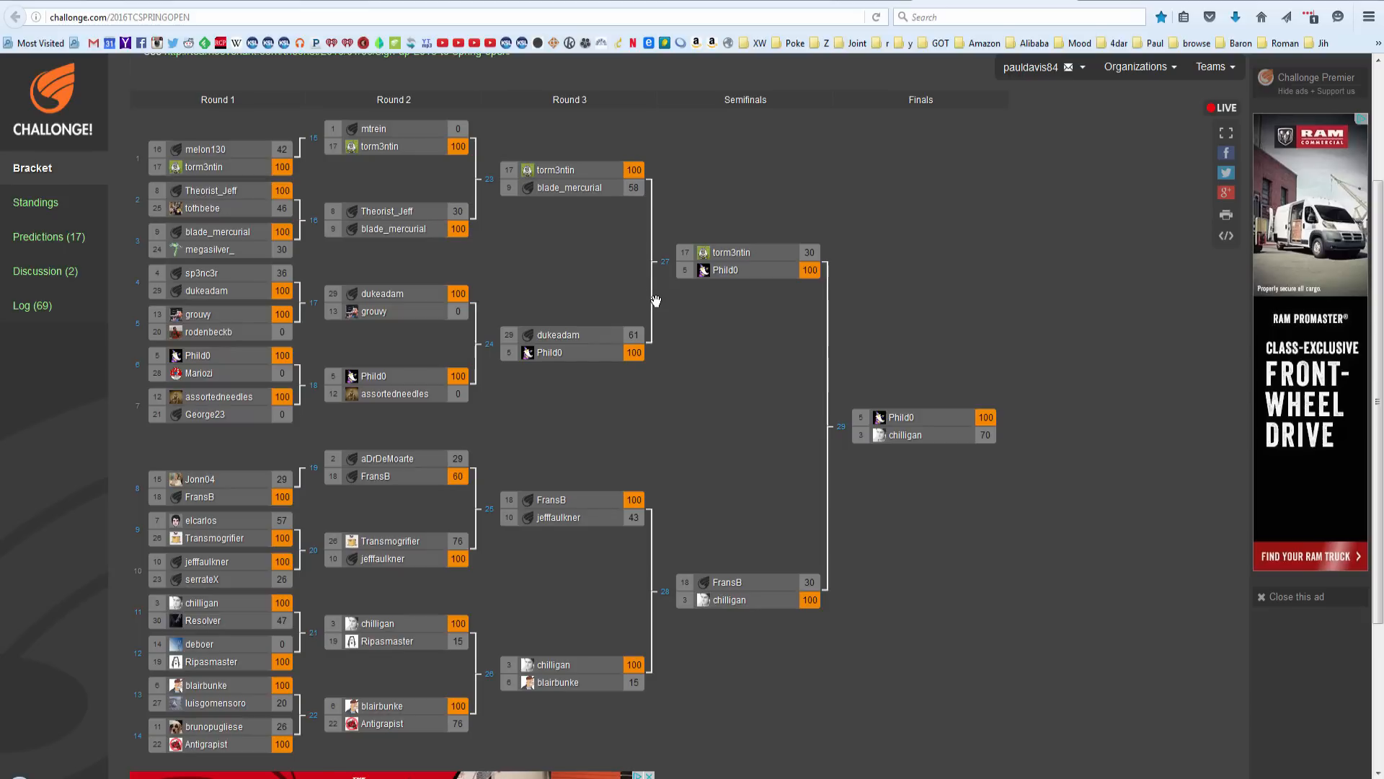